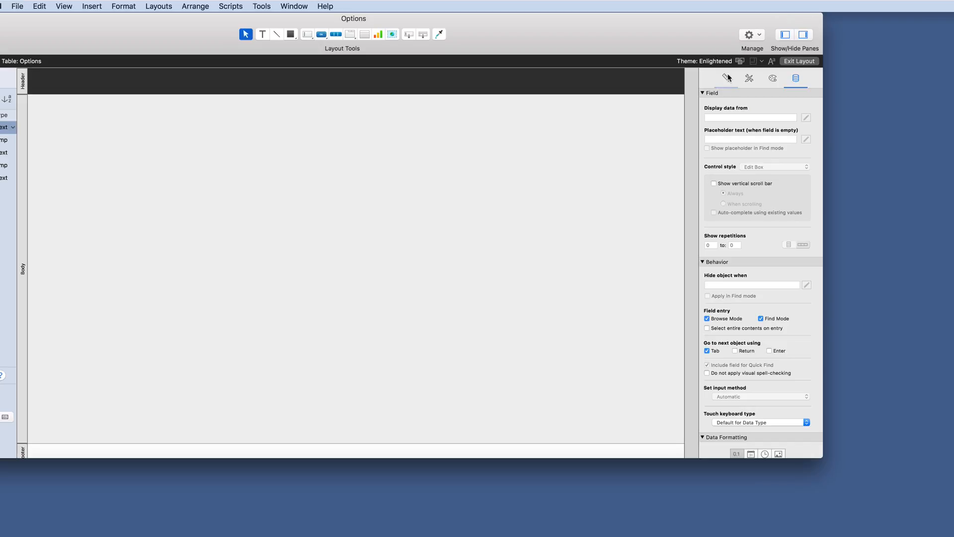
Apply the Tranquil Touch theme to the Options layout as a first try
{"action": "left_click", "coordinate": [754, 61]}
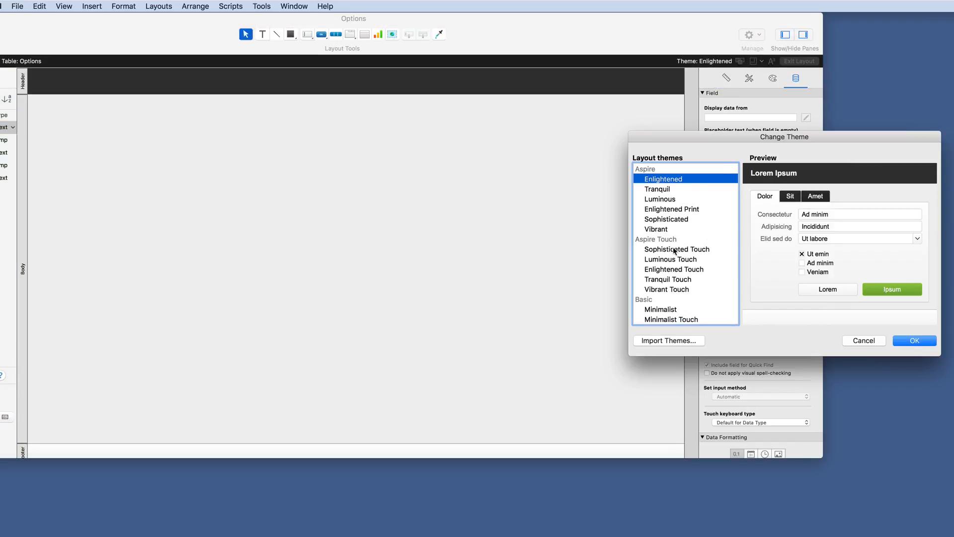
{"action": "mouse_move", "coordinate": [673, 284]}
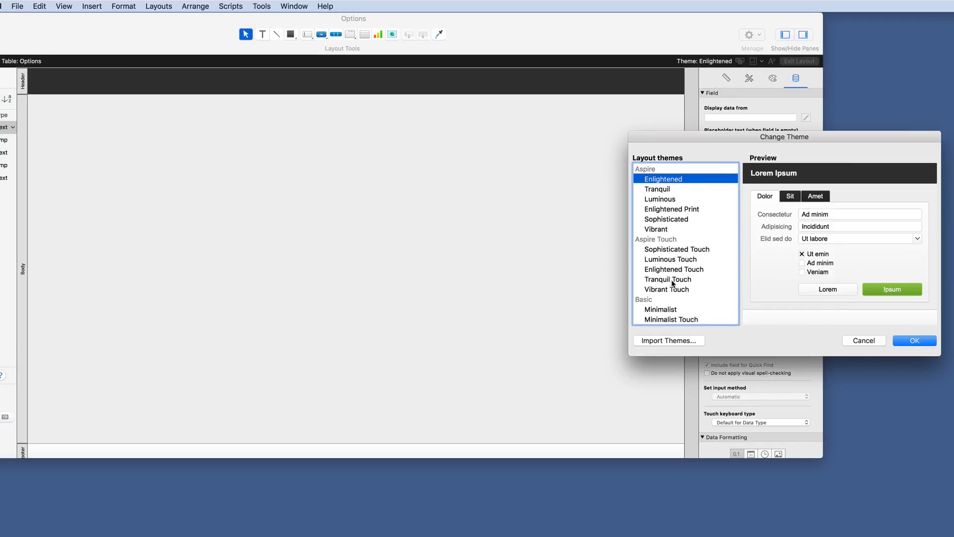
{"action": "left_click", "coordinate": [667, 278]}
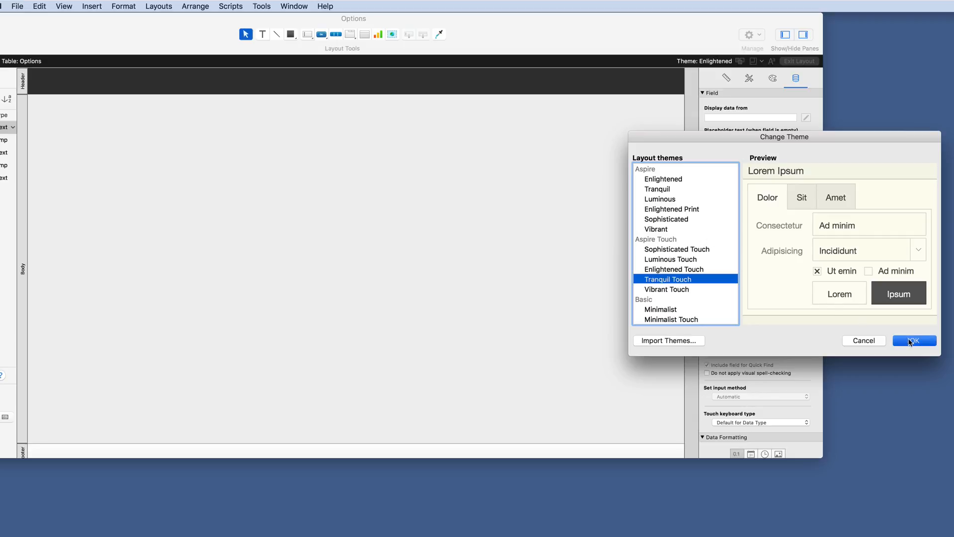
{"action": "left_click", "coordinate": [912, 340]}
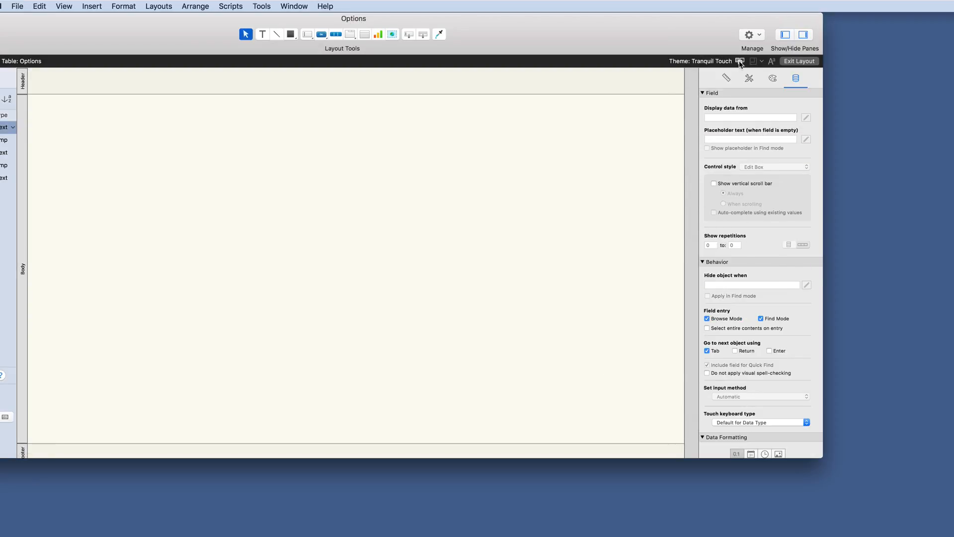
Replace it with the Enlightened Touch theme and leave layout editing
{"action": "left_click", "coordinate": [741, 61]}
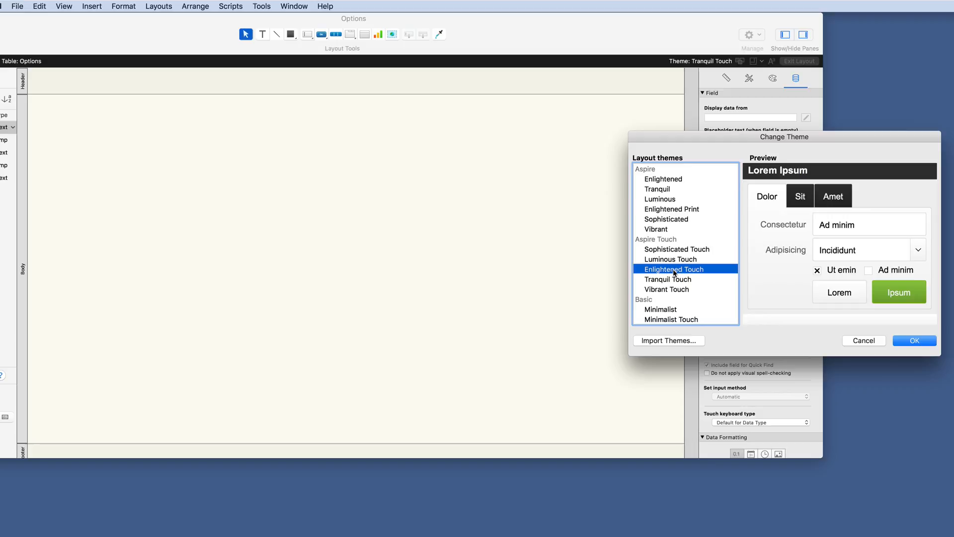
{"action": "left_click", "coordinate": [913, 340]}
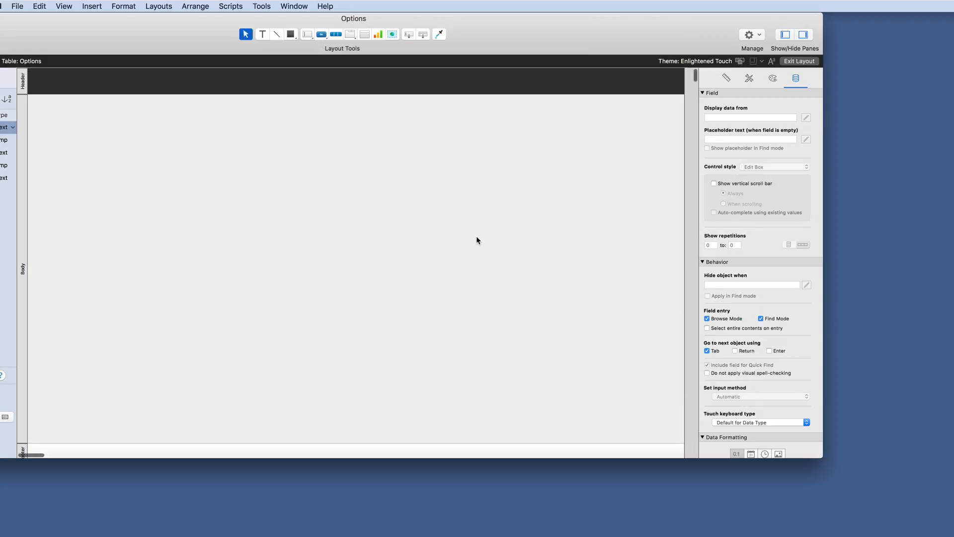
{"action": "left_click", "coordinate": [799, 60]}
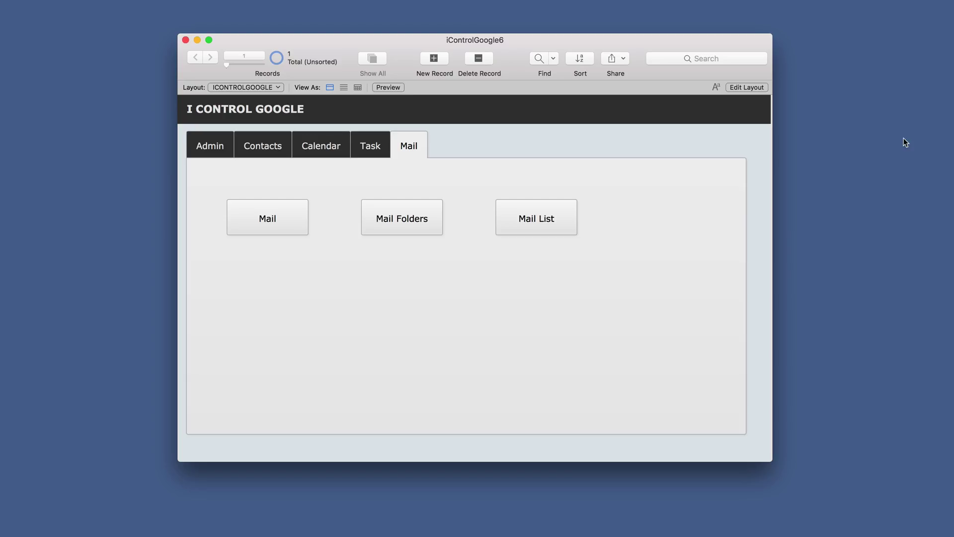
Go to the Contacts screen and view its records as a table
{"action": "left_click", "coordinate": [262, 145]}
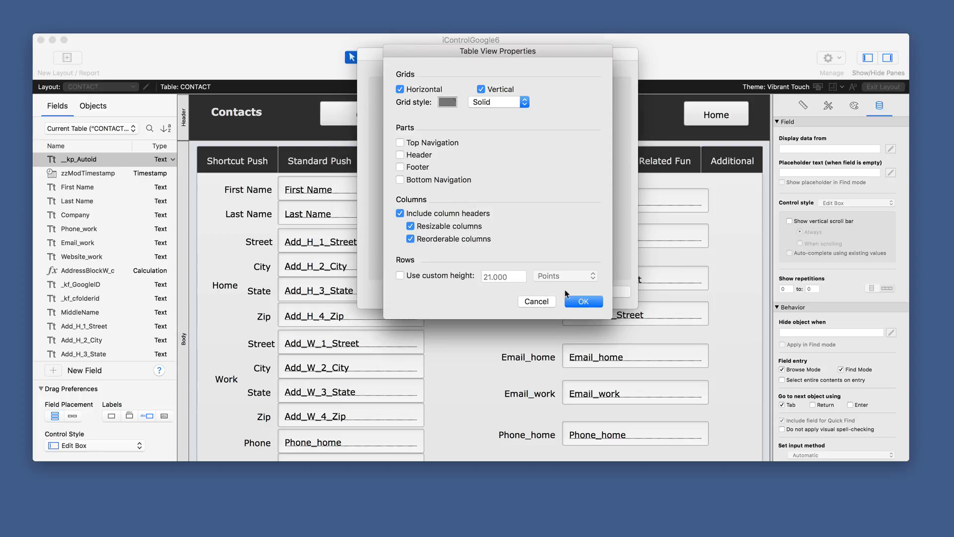
{"action": "left_click", "coordinate": [582, 301]}
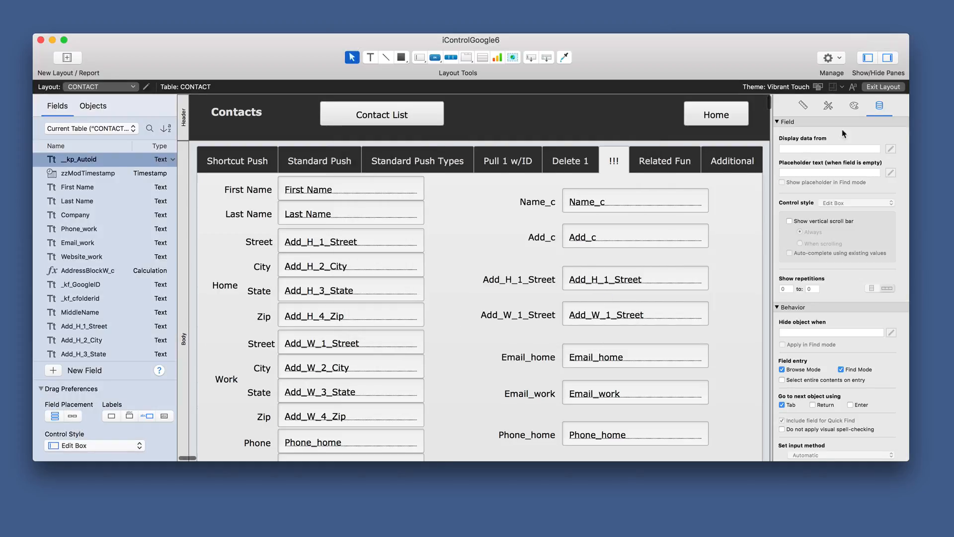
{"action": "left_click", "coordinate": [884, 86]}
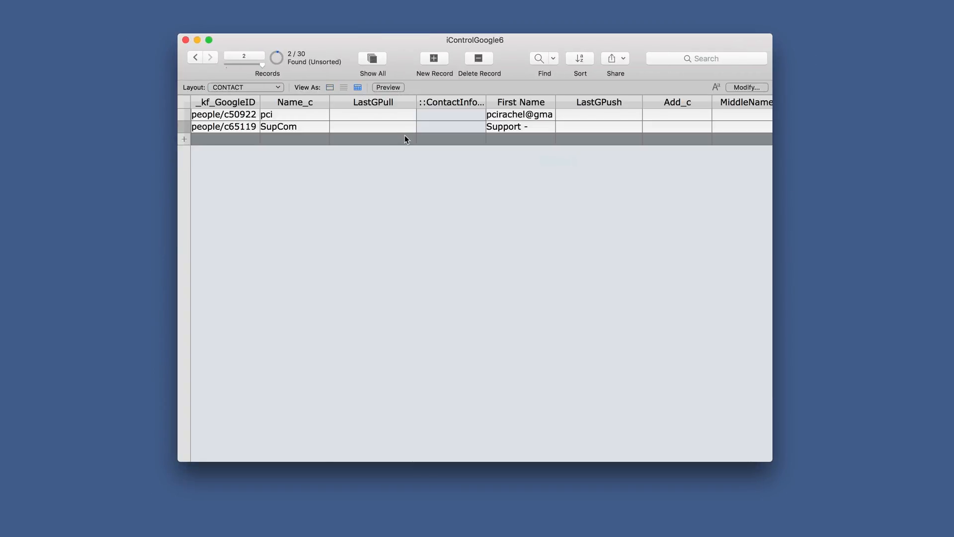
Add a new field 'mynew...' via the table's + column and switch to editing the Contacts layout
{"action": "scroll", "scroll_direction": "right", "scroll_amount": 3}
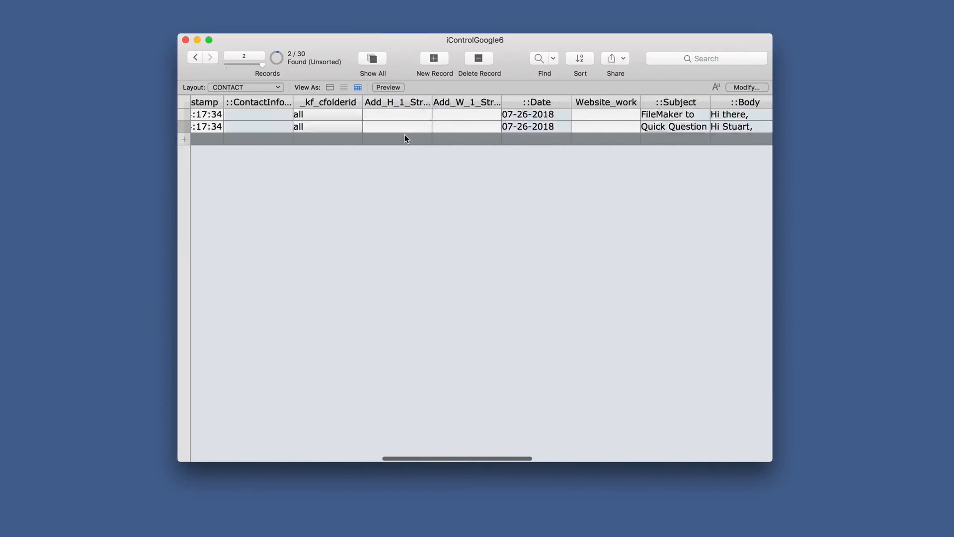
{"action": "scroll", "scroll_direction": "right", "scroll_amount": 3}
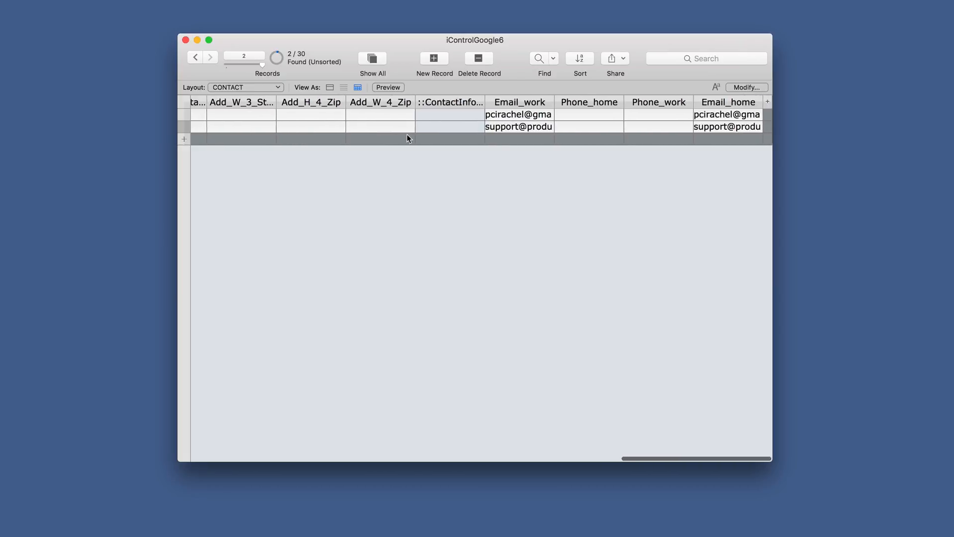
{"action": "scroll", "scroll_direction": "right", "scroll_amount": 3}
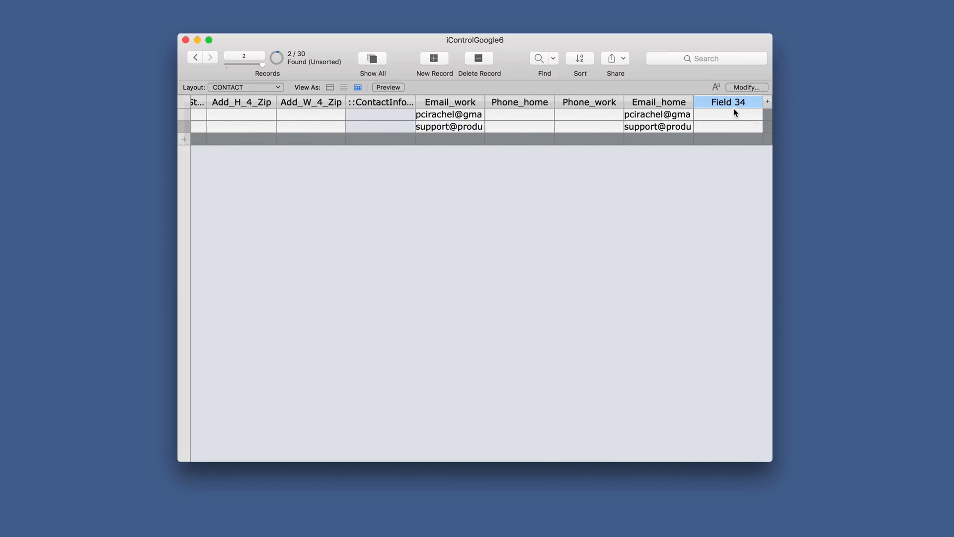
{"action": "type", "text": "mynewf"}
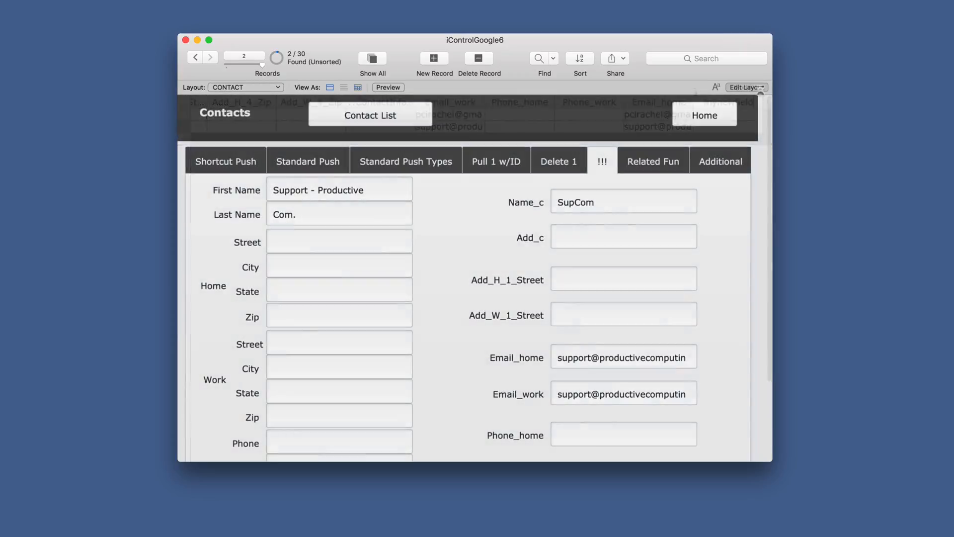
{"action": "left_click", "coordinate": [744, 87]}
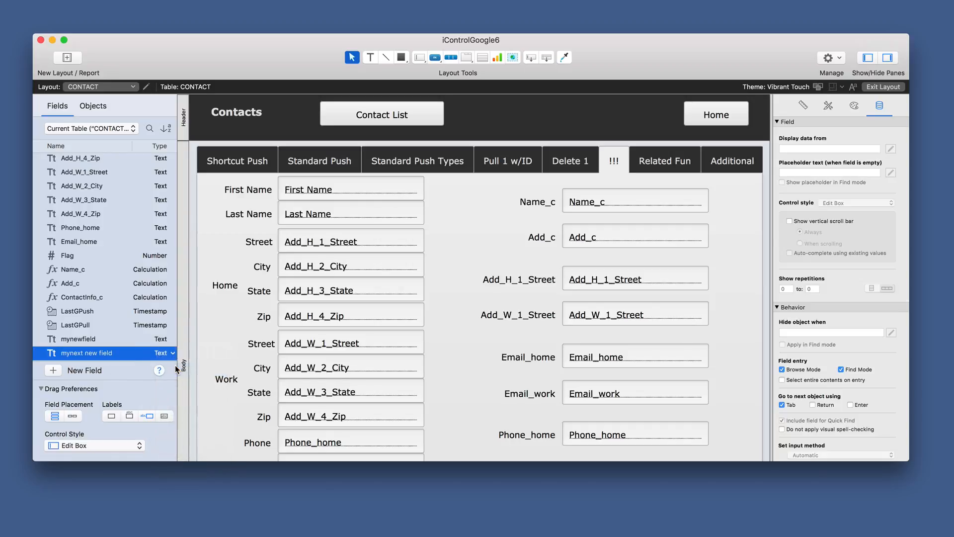
Place mynext new field on the Contacts layout and reach Manage Database from its field specification
{"action": "left_click", "coordinate": [160, 353]}
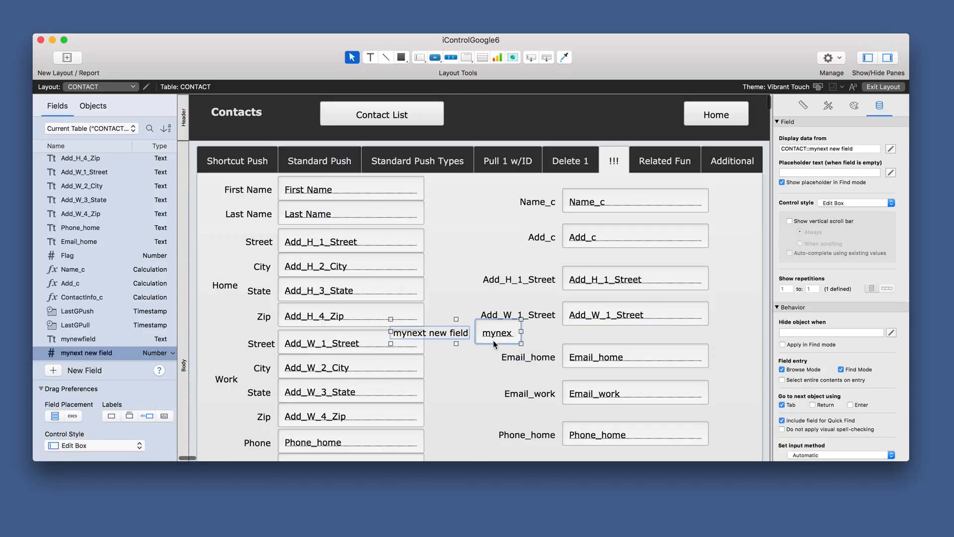
{"action": "double_click", "coordinate": [497, 332]}
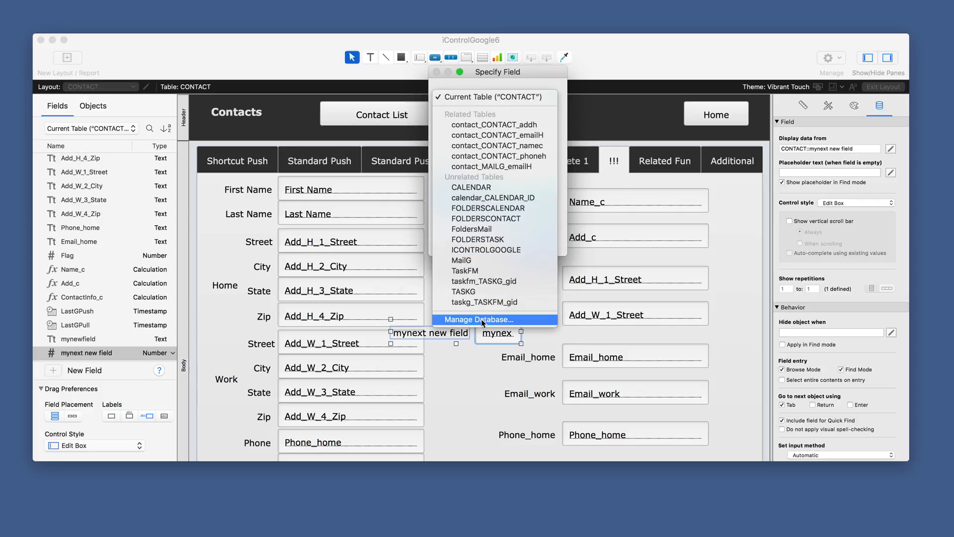
{"action": "left_click", "coordinate": [478, 319]}
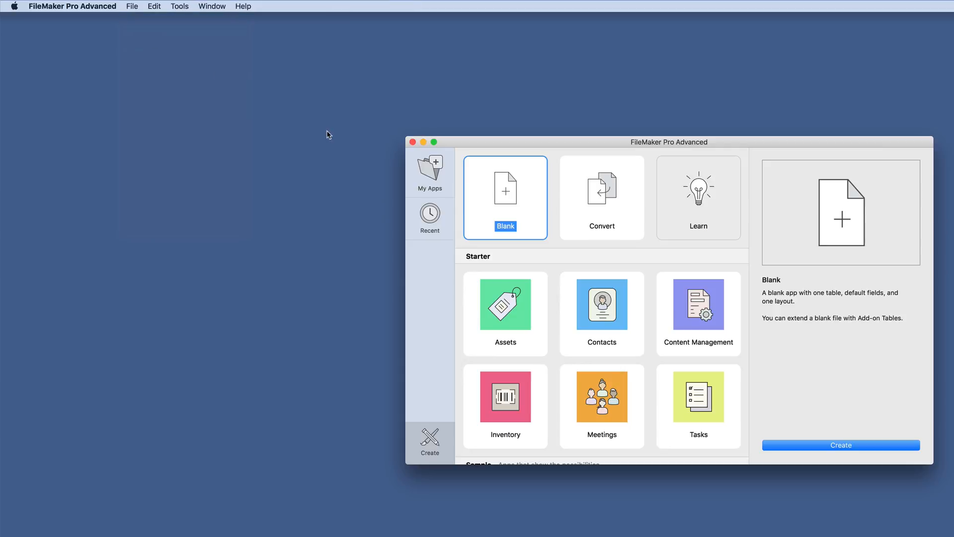
{"action": "mouse_move", "coordinate": [732, 344]}
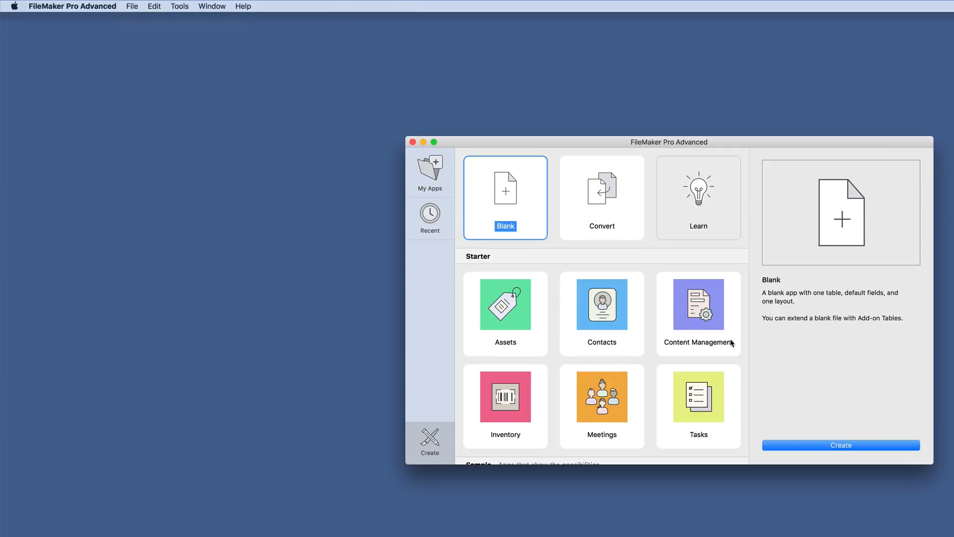
Browse the Starter and Sample app templates in the new-app window, keeping Blank selected
{"action": "scroll", "scroll_direction": "down", "scroll_amount": 3}
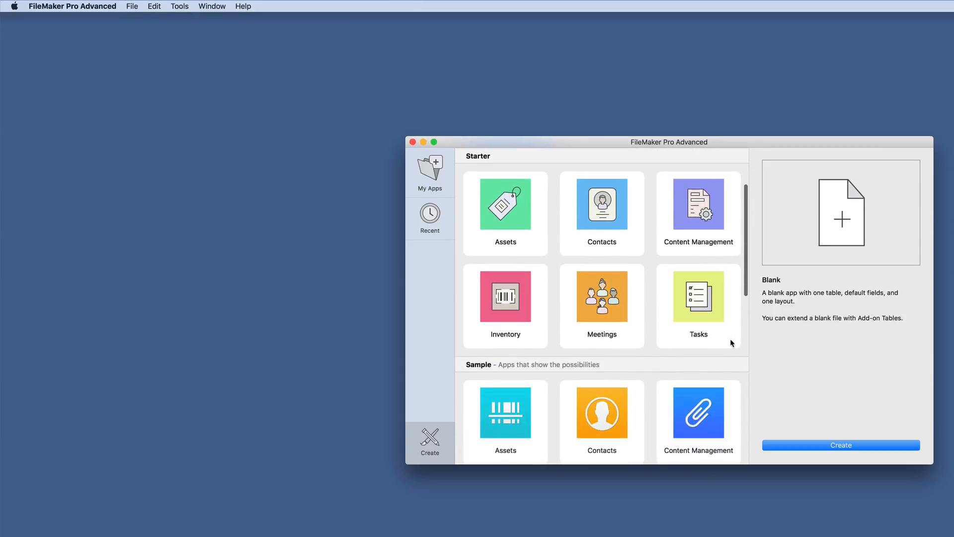
{"action": "scroll", "scroll_direction": "down", "scroll_amount": 3}
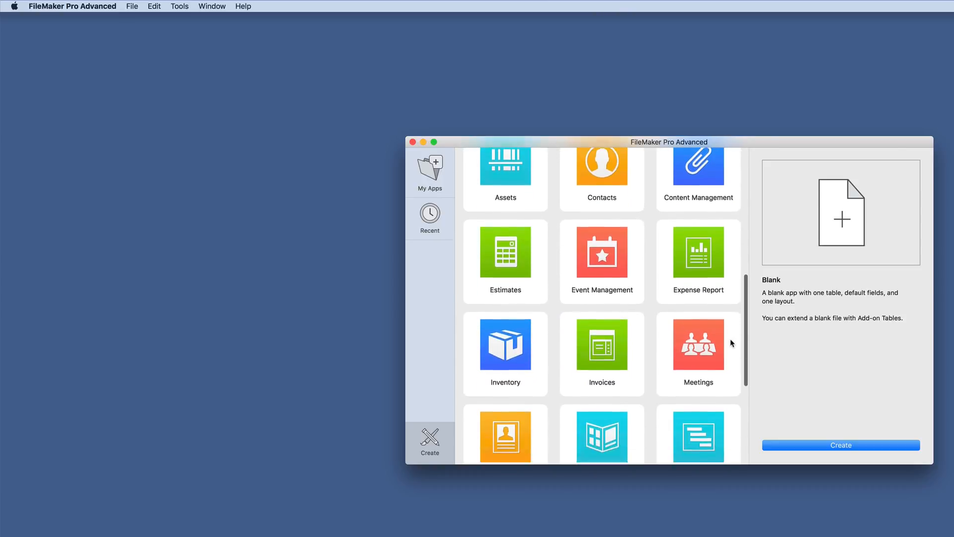
{"action": "scroll", "scroll_direction": "down", "scroll_amount": 3}
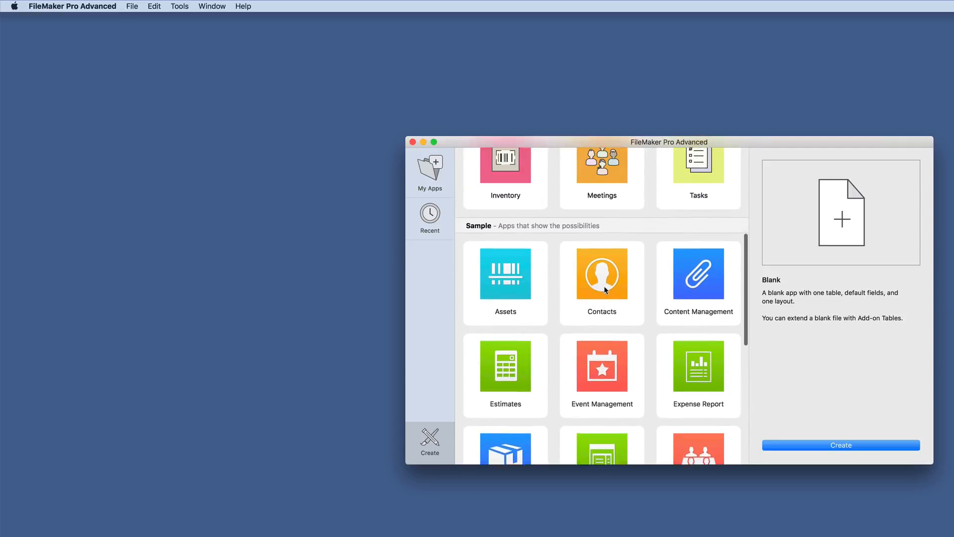
{"action": "scroll", "scroll_direction": "up", "scroll_amount": 3}
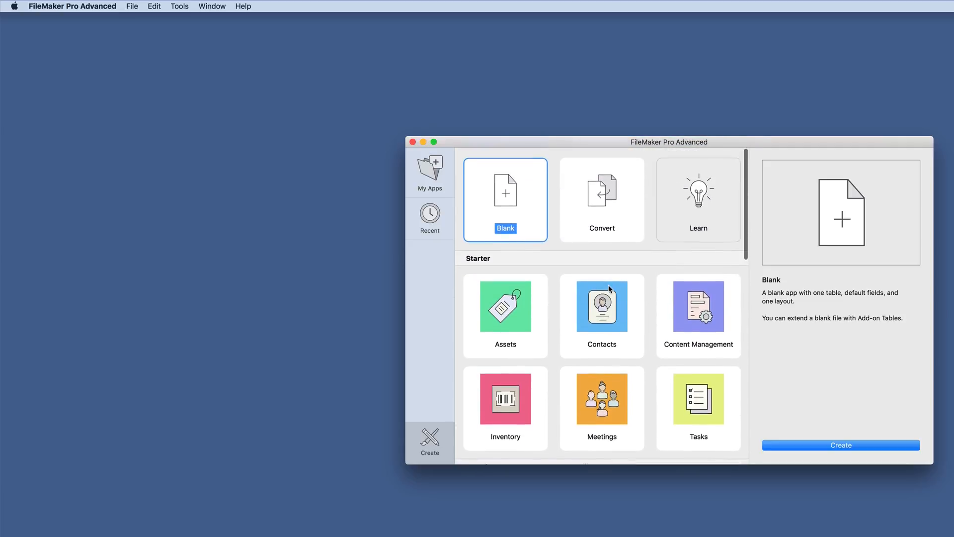
{"action": "scroll", "scroll_direction": "down", "scroll_amount": 3}
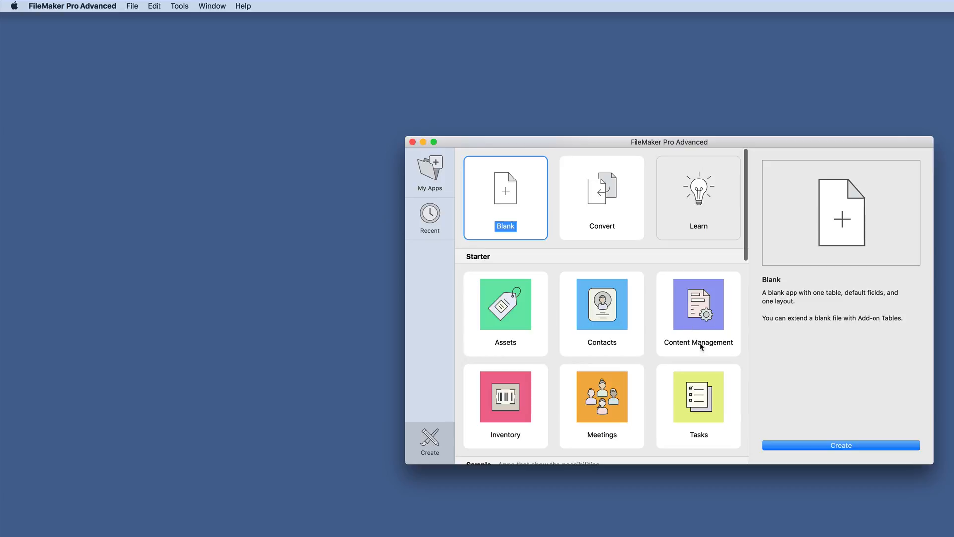
{"action": "mouse_move", "coordinate": [587, 329]}
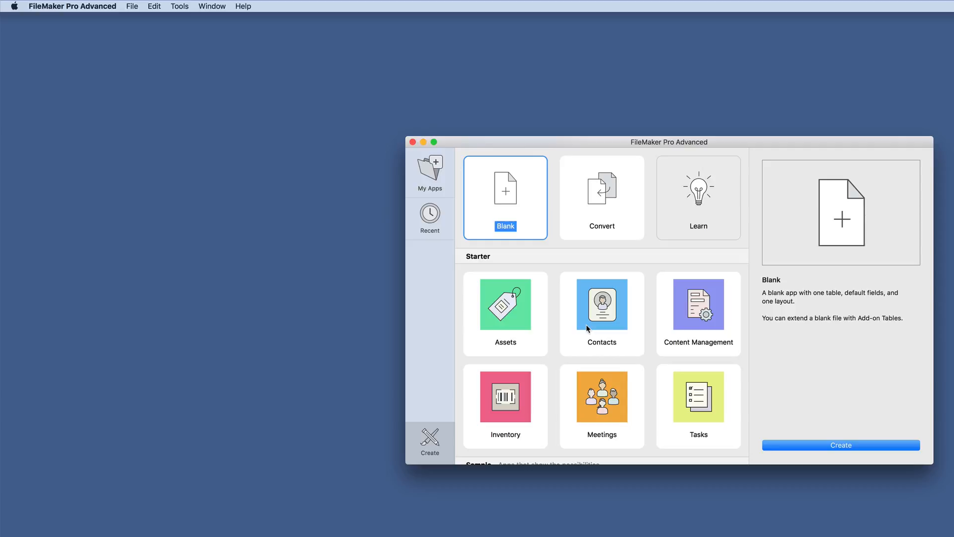
{"action": "mouse_move", "coordinate": [514, 206]}
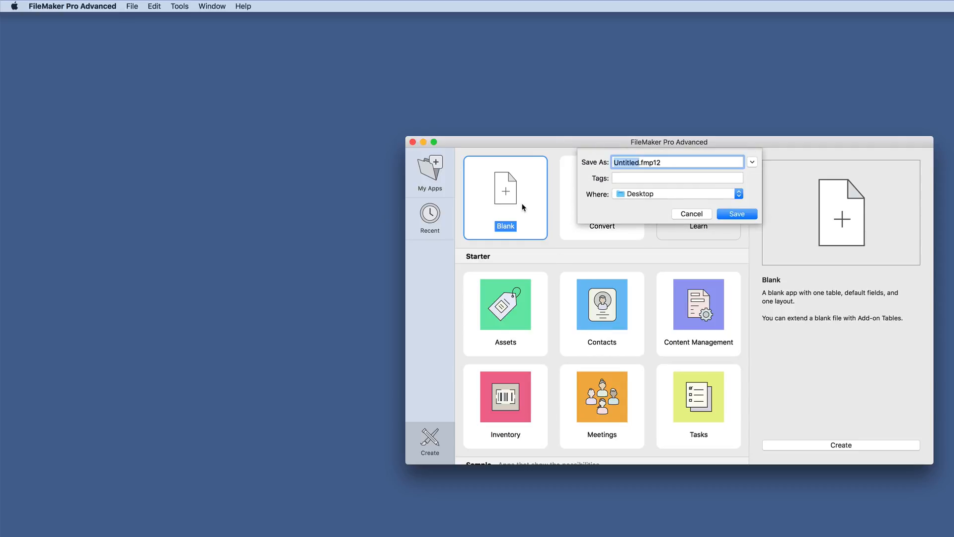
Review the new Options file's Tables list and the Options table's five default fields in Manage Database
{"action": "left_click", "coordinate": [736, 214]}
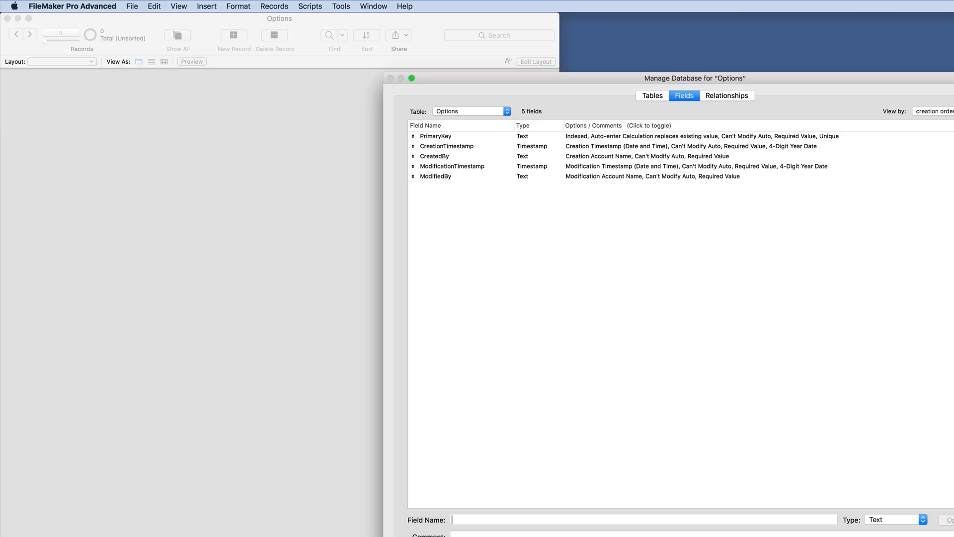
{"action": "left_click", "coordinate": [643, 519]}
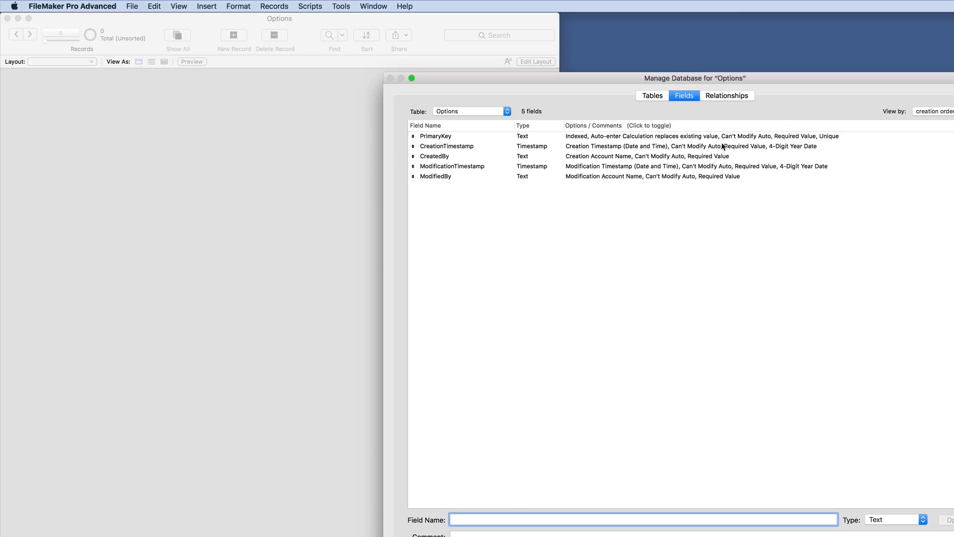
{"action": "left_click", "coordinate": [650, 96]}
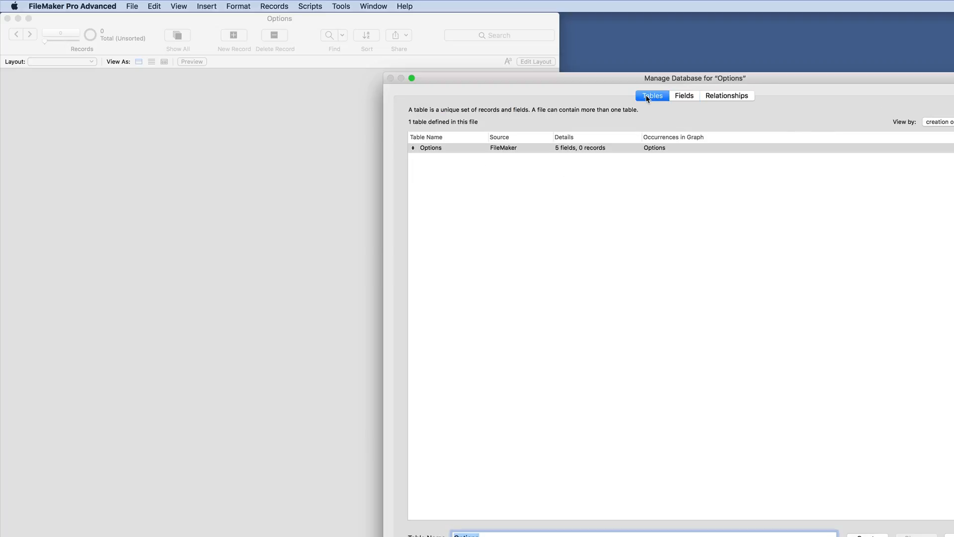
{"action": "left_click", "coordinate": [684, 95]}
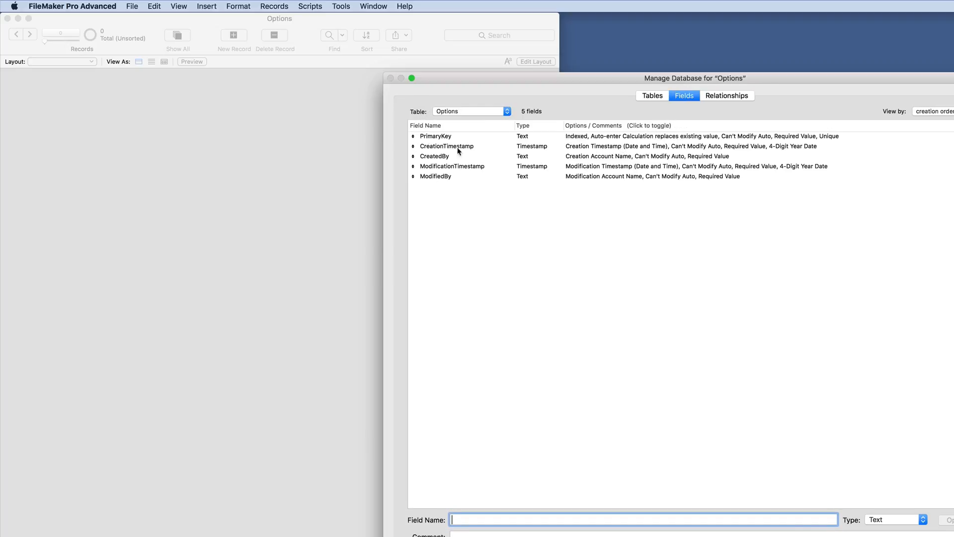
{"action": "mouse_move", "coordinate": [447, 147]}
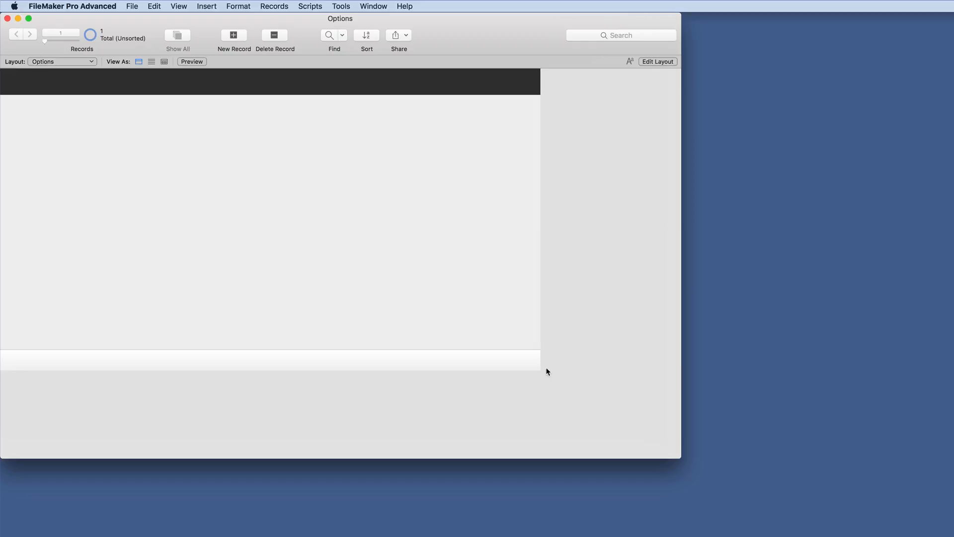
Edit the Options layout and bring up its Part Setup from the Layouts menu
{"action": "left_click", "coordinate": [657, 62]}
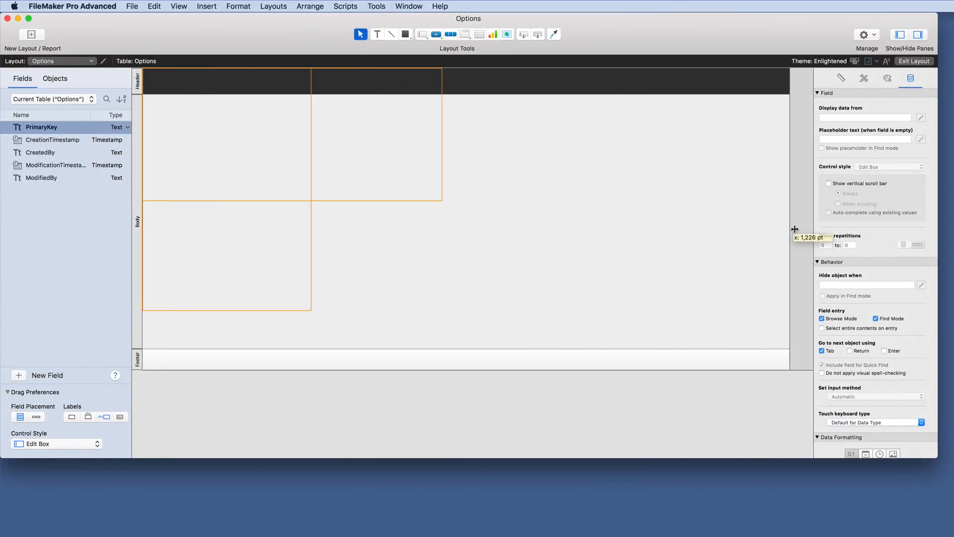
{"action": "mouse_move", "coordinate": [810, 229]}
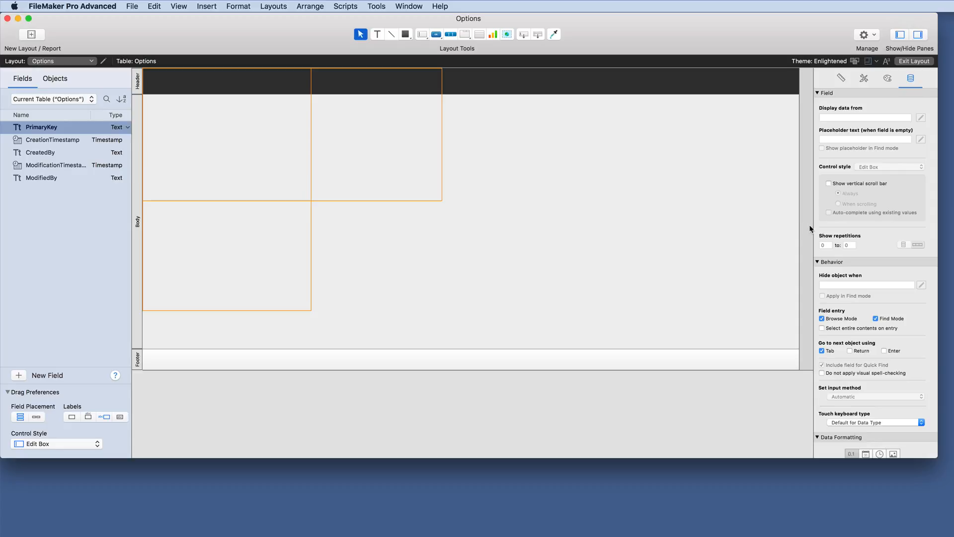
{"action": "mouse_move", "coordinate": [765, 338]}
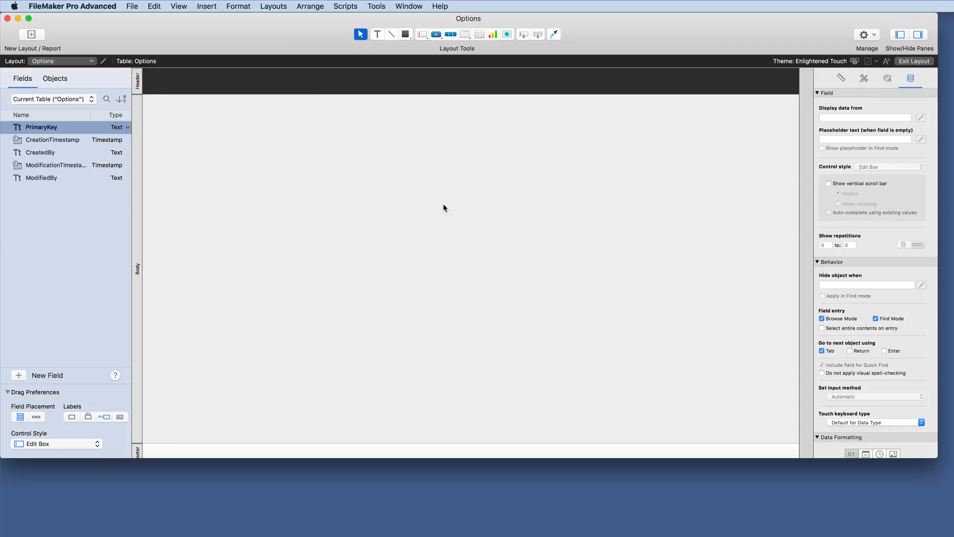
{"action": "mouse_move", "coordinate": [310, 139]}
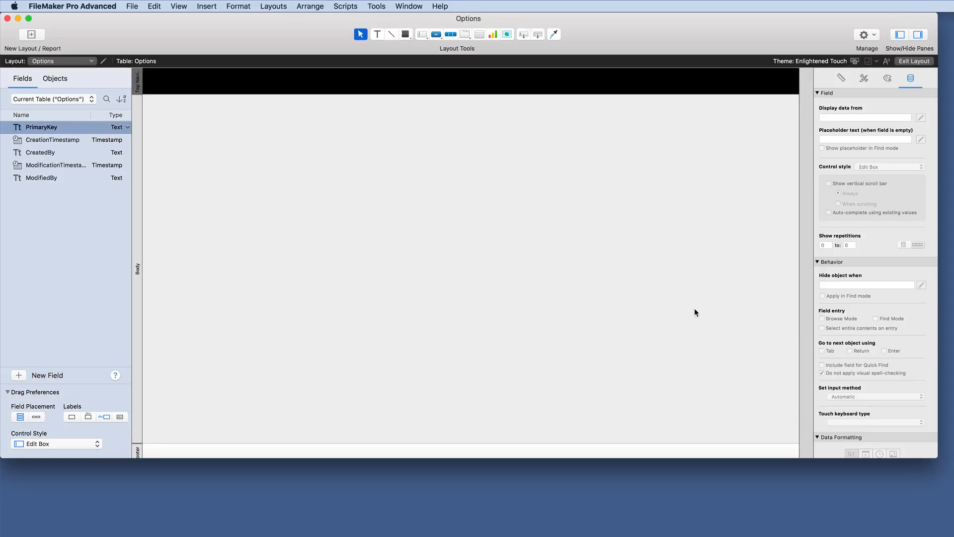
{"action": "left_click", "coordinate": [273, 6]}
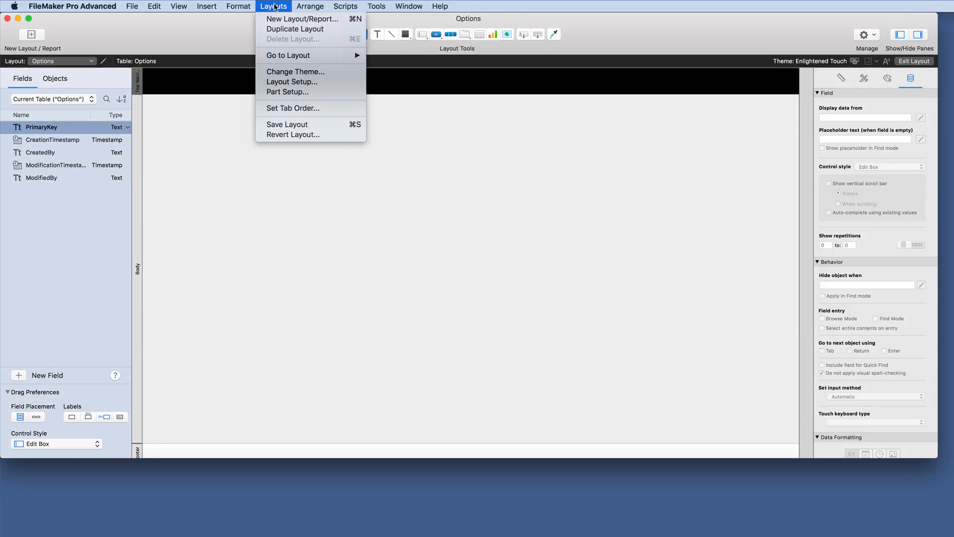
{"action": "mouse_move", "coordinate": [291, 82]}
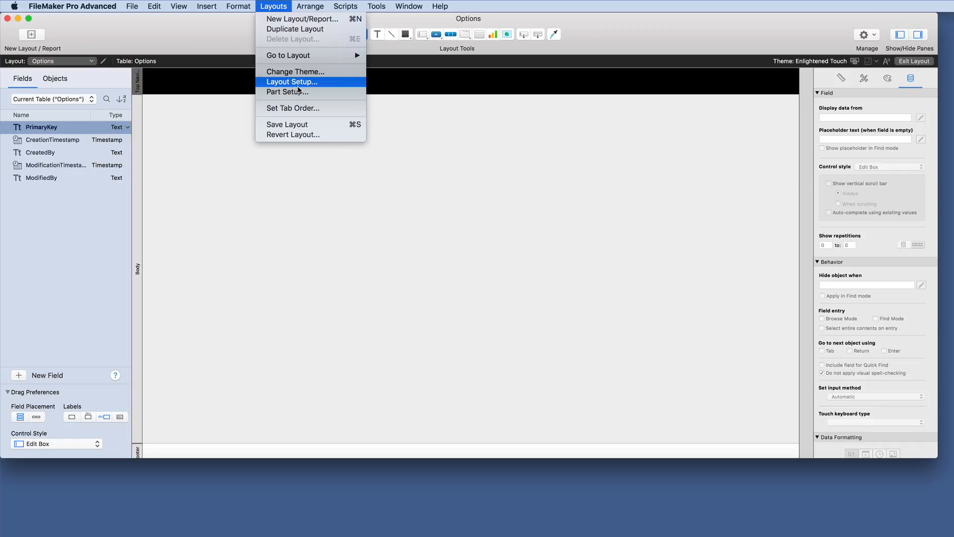
{"action": "left_click", "coordinate": [286, 92]}
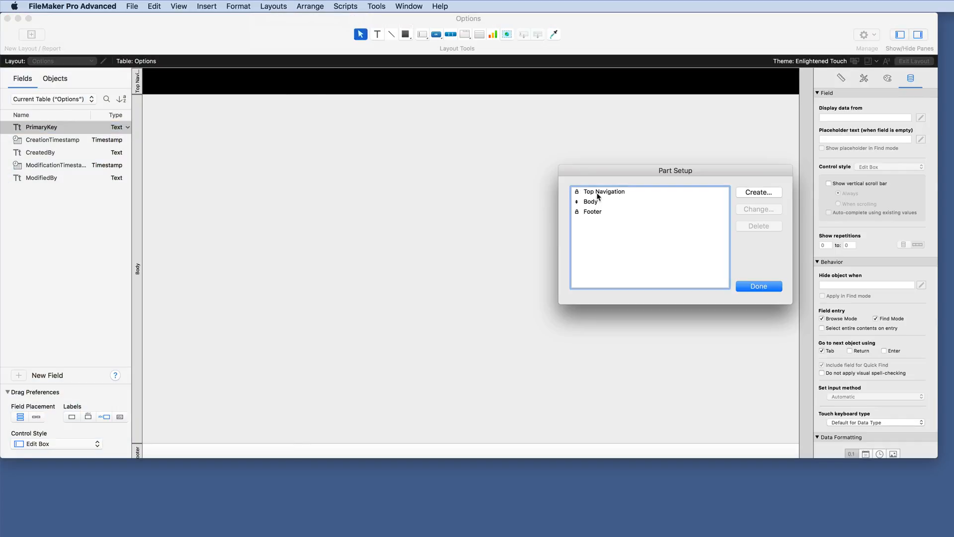
Inspect the Top Navigation part definition unchanged, confirming Top Navigation, Body and Footer parts
{"action": "left_click", "coordinate": [759, 192]}
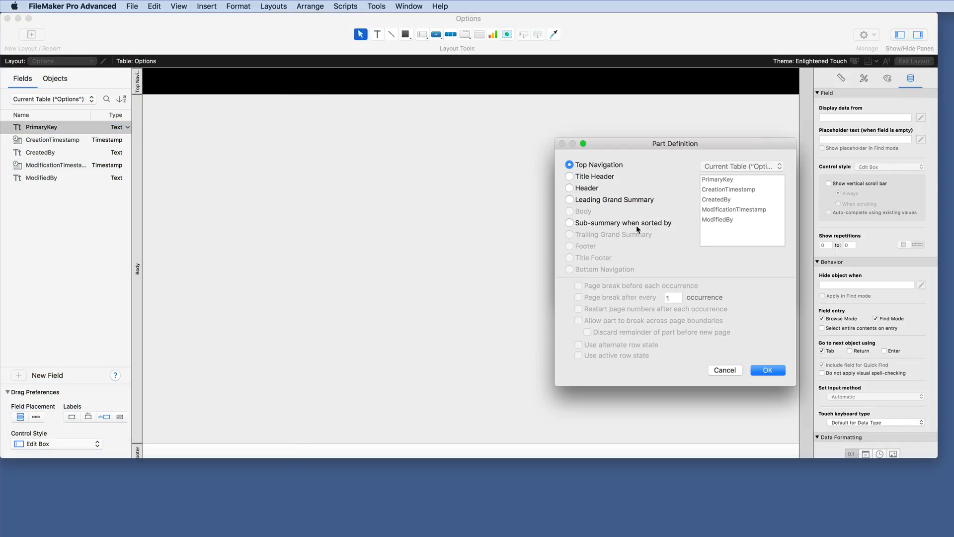
{"action": "mouse_move", "coordinate": [700, 342]}
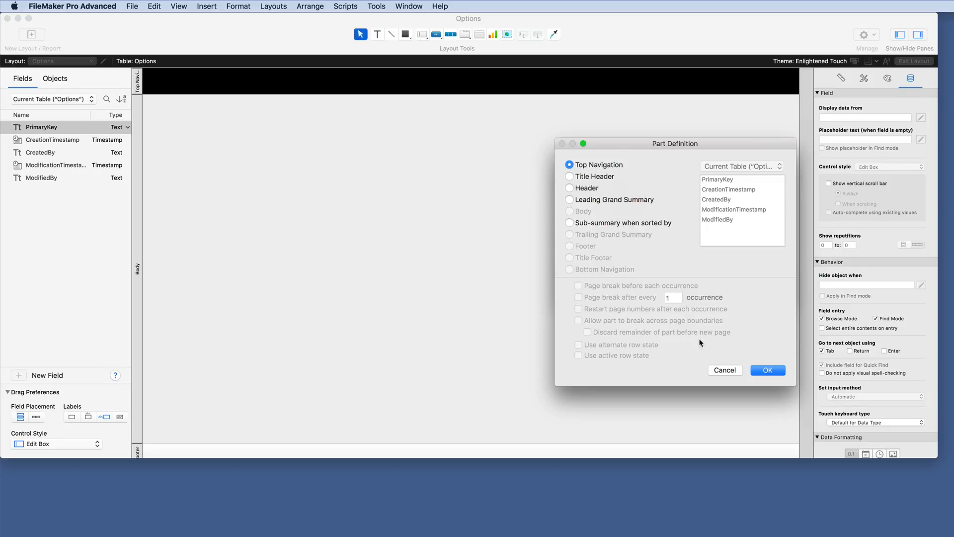
{"action": "left_click", "coordinate": [725, 369]}
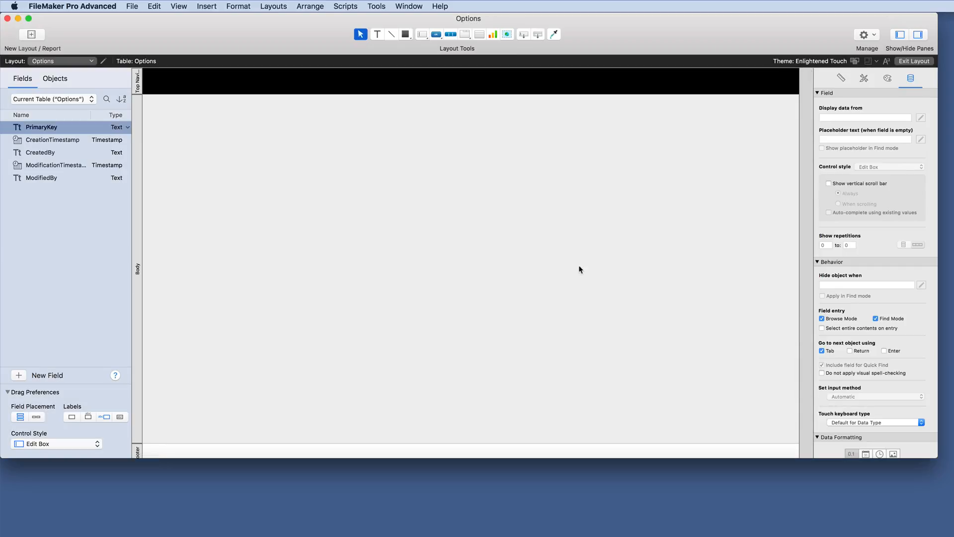
{"action": "left_click", "coordinate": [61, 61]}
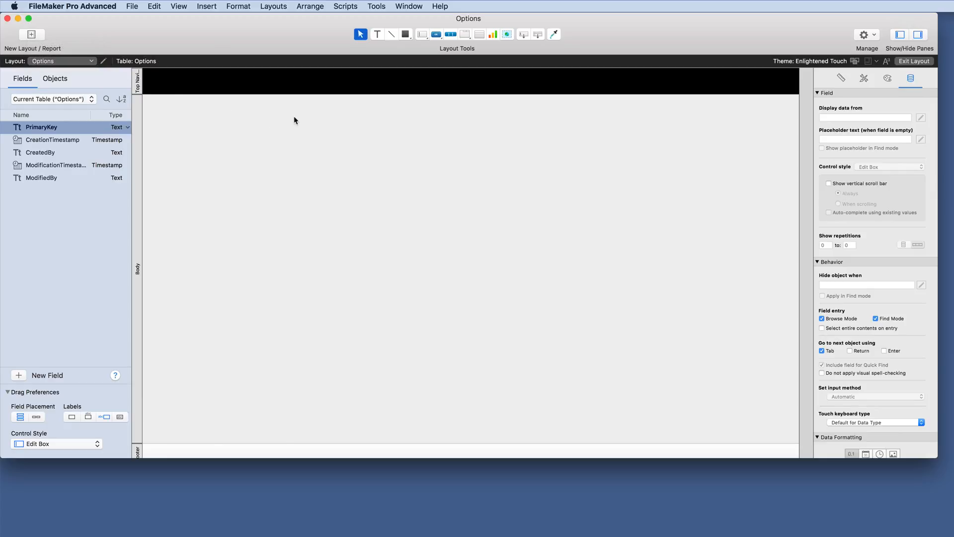
{"action": "mouse_move", "coordinate": [450, 39]}
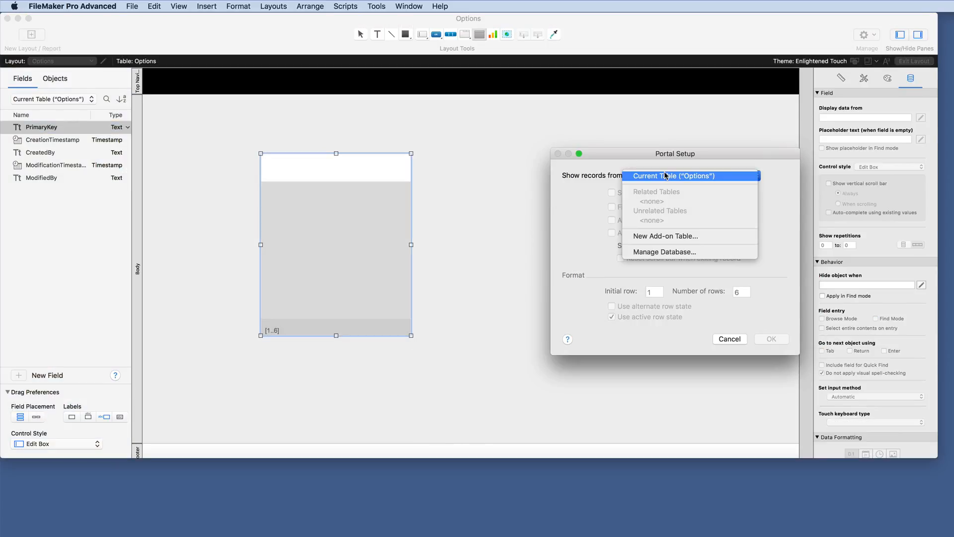
Create a new People add-on table as the portal's record source
{"action": "left_click", "coordinate": [664, 237]}
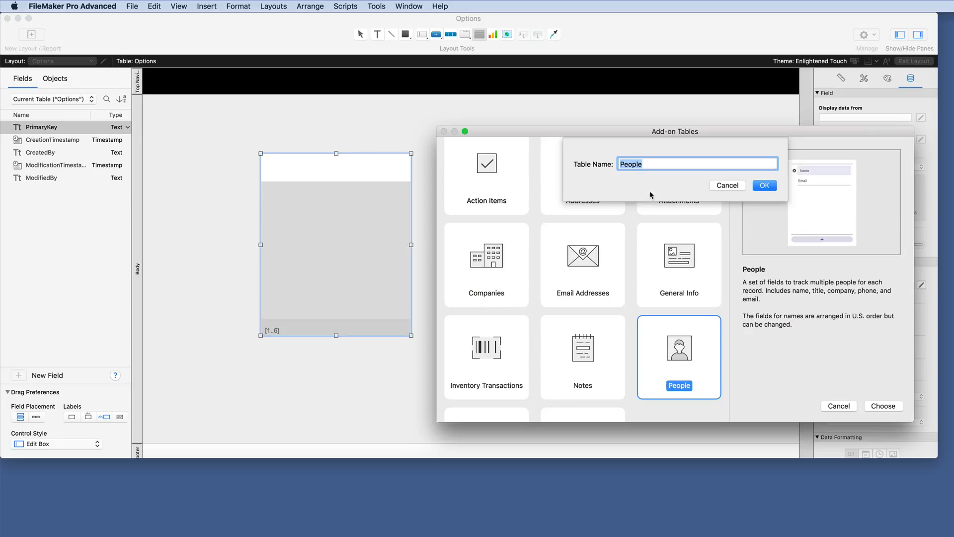
{"action": "left_click", "coordinate": [763, 185]}
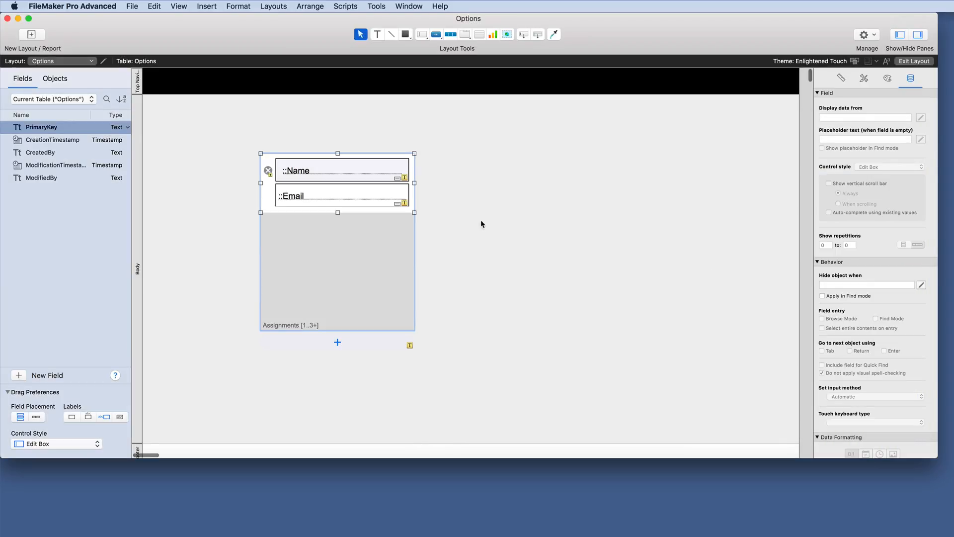
{"action": "mouse_move", "coordinate": [346, 238]}
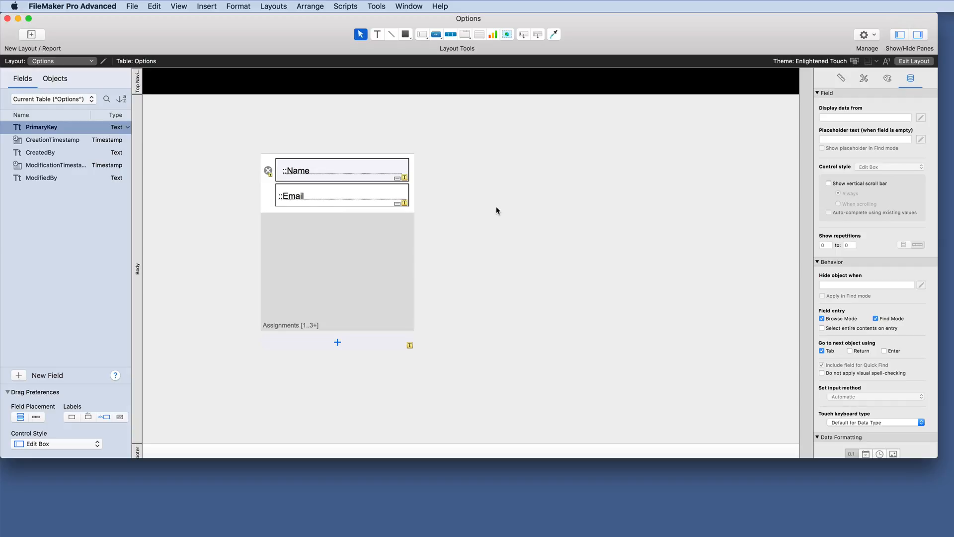
{"action": "mouse_move", "coordinate": [477, 235]}
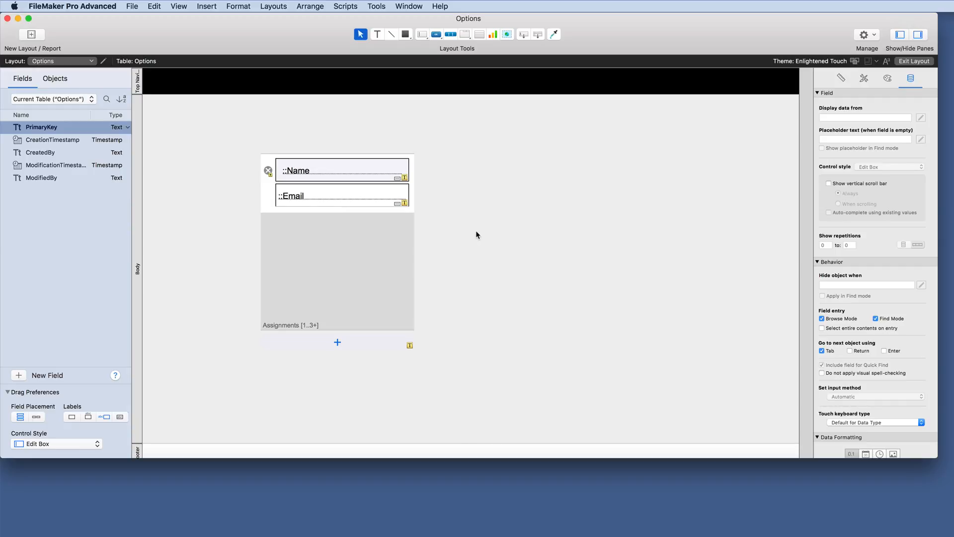
{"action": "mouse_move", "coordinate": [361, 177]}
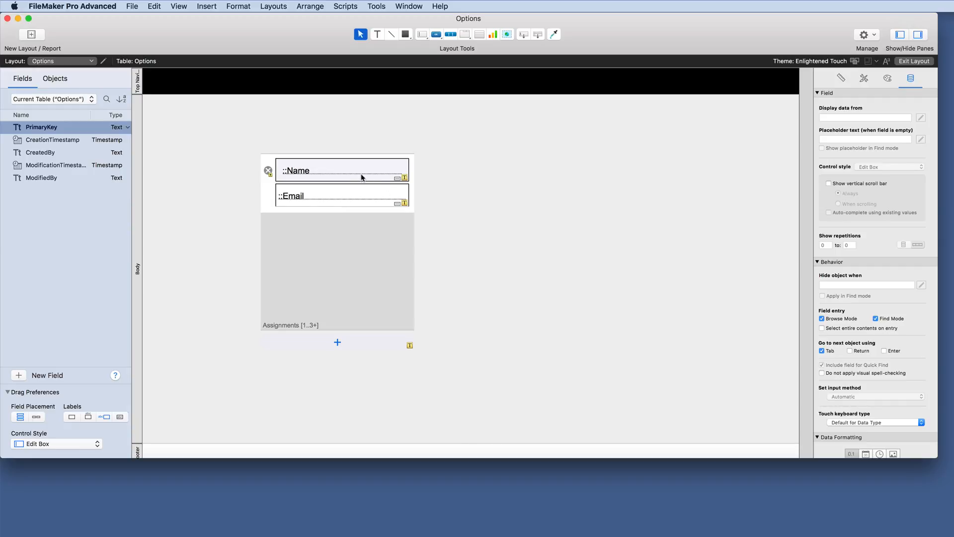
Select the portal's delete-row button and add-row bar, then go to the layouts list
{"action": "left_click", "coordinate": [342, 169]}
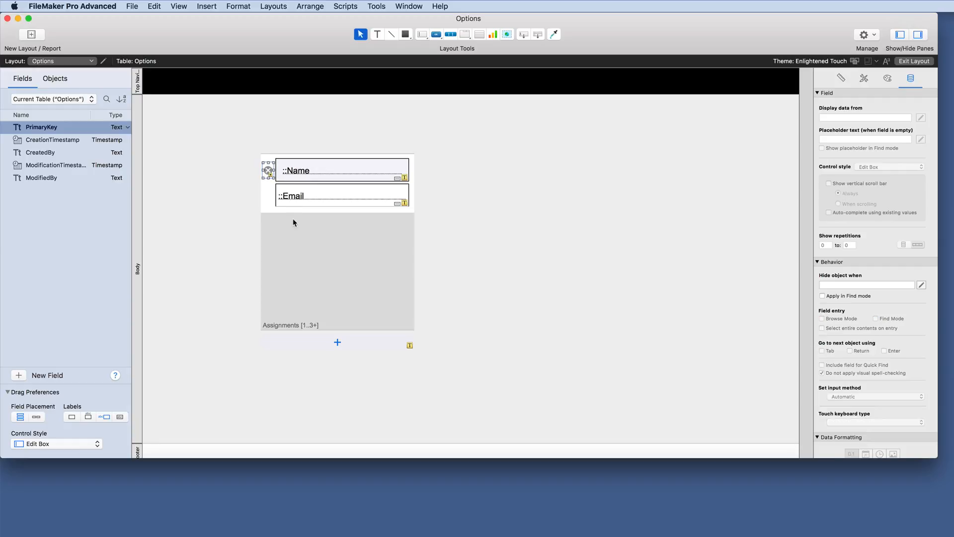
{"action": "mouse_move", "coordinate": [289, 185]}
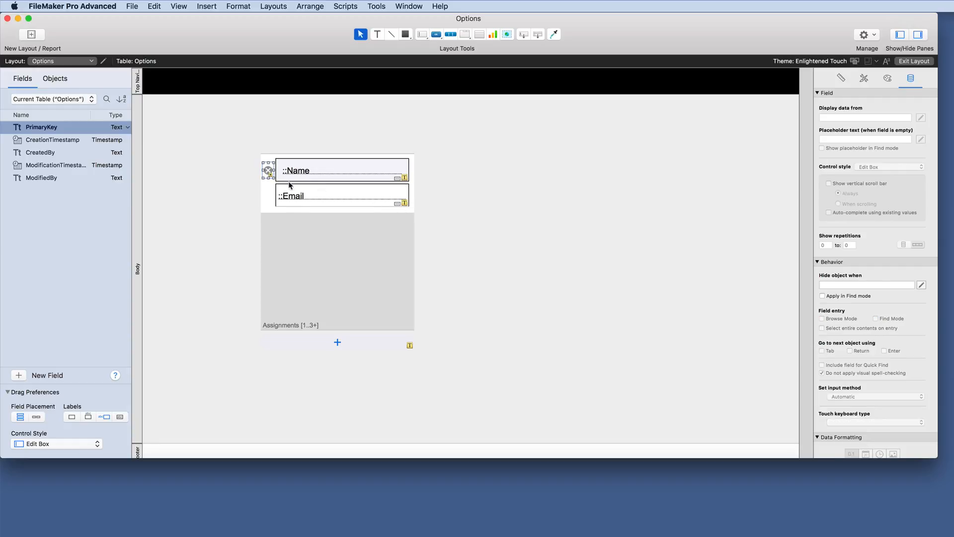
{"action": "mouse_move", "coordinate": [333, 320]}
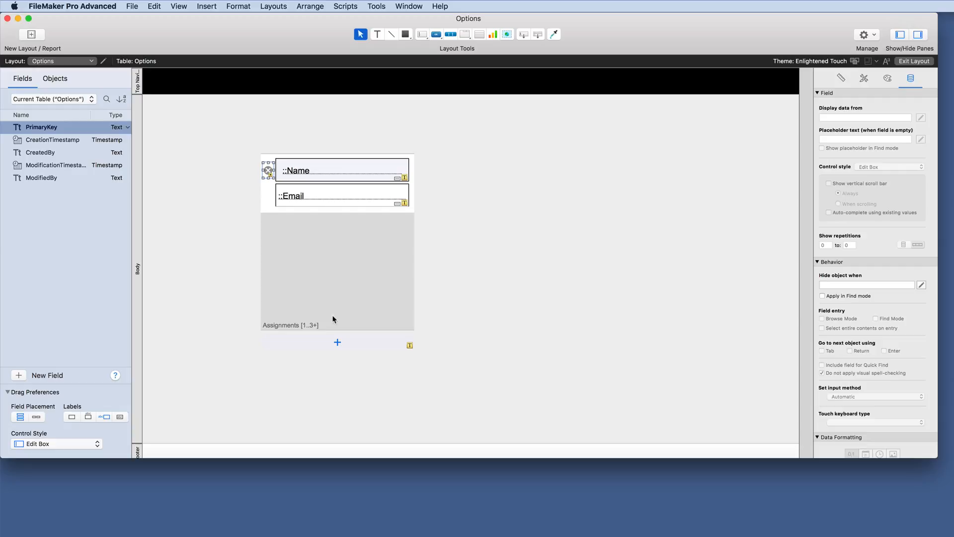
{"action": "left_click", "coordinate": [337, 342]}
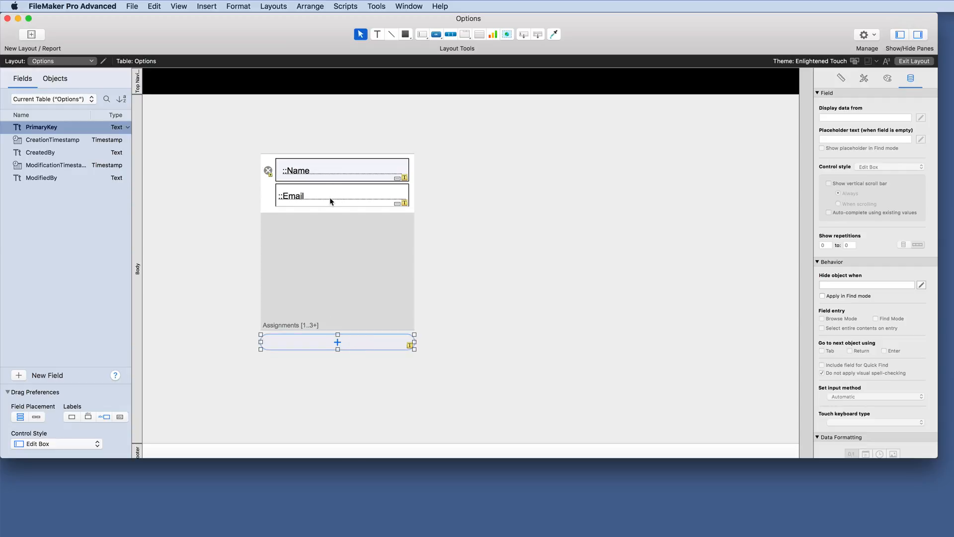
{"action": "mouse_move", "coordinate": [258, 143]}
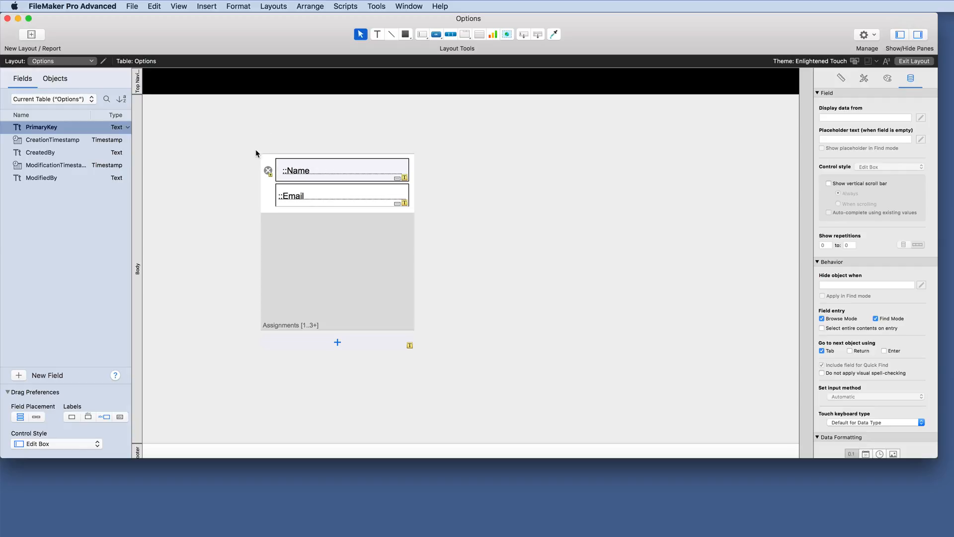
{"action": "left_click", "coordinate": [61, 61]}
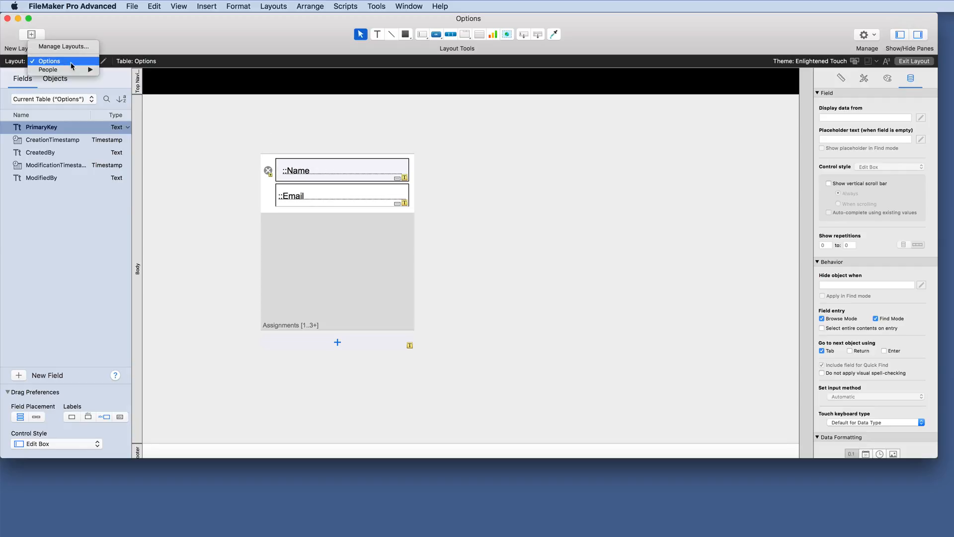
{"action": "mouse_move", "coordinate": [47, 69]}
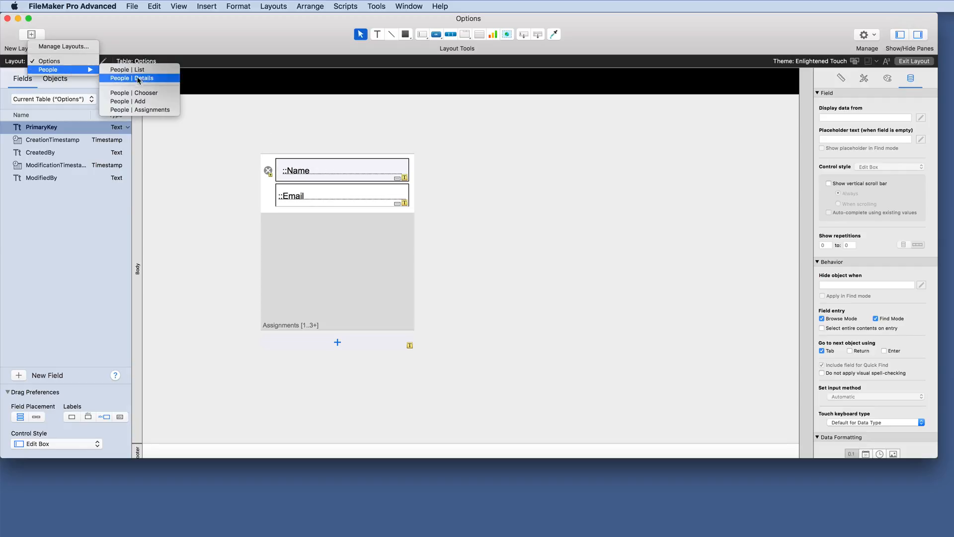
{"action": "mouse_move", "coordinate": [132, 70]}
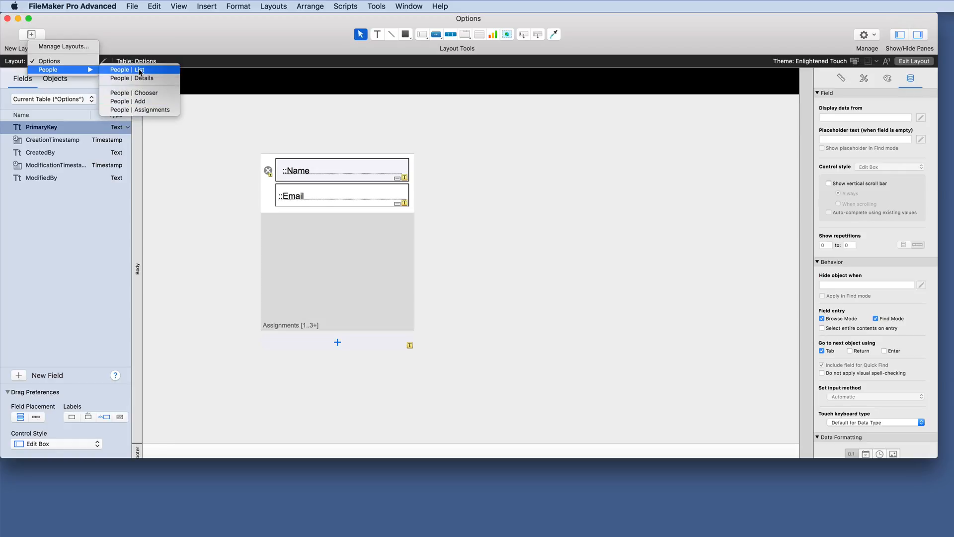
Switch via People | List to the People | Details layout, answering the save-changes prompt
{"action": "left_click", "coordinate": [128, 69]}
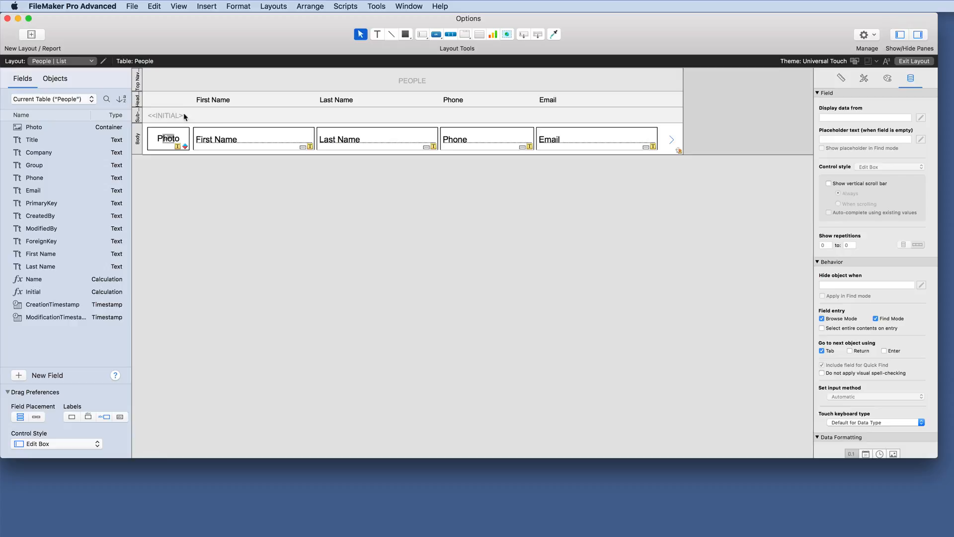
{"action": "left_click", "coordinate": [671, 139]}
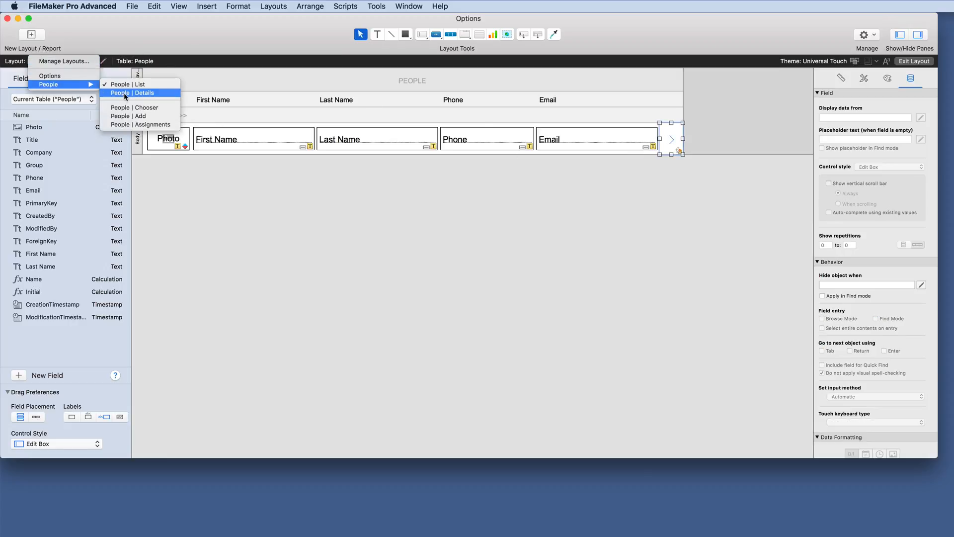
{"action": "left_click", "coordinate": [133, 93]}
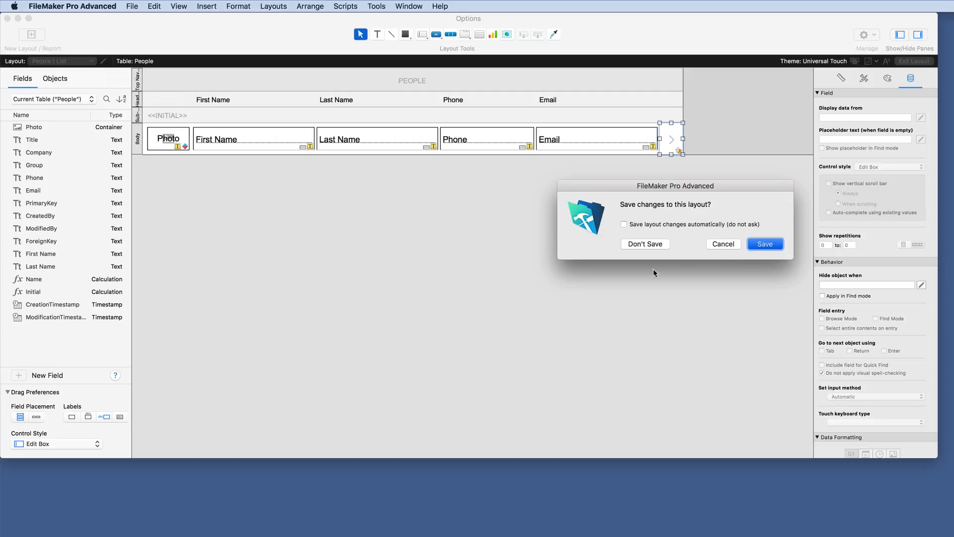
{"action": "left_click", "coordinate": [764, 243]}
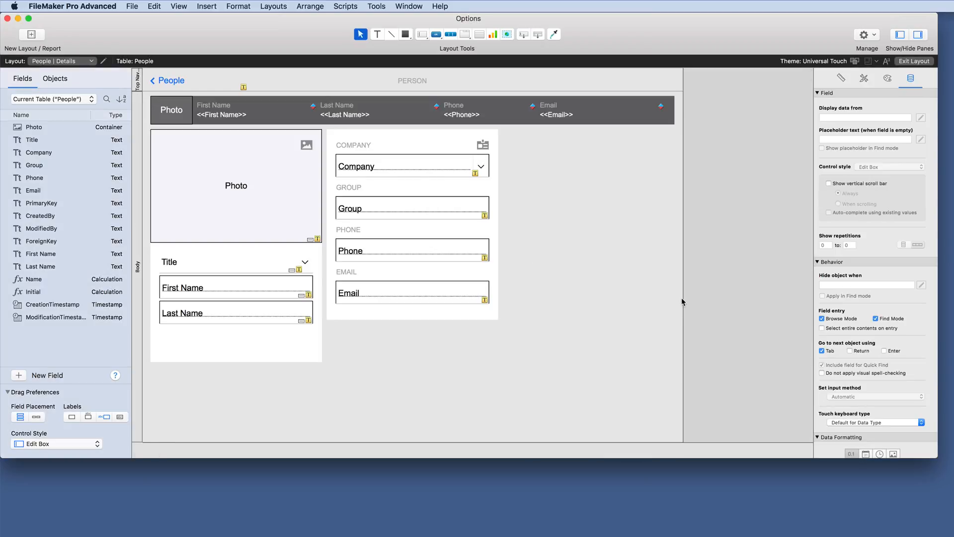
{"action": "mouse_move", "coordinate": [633, 303]}
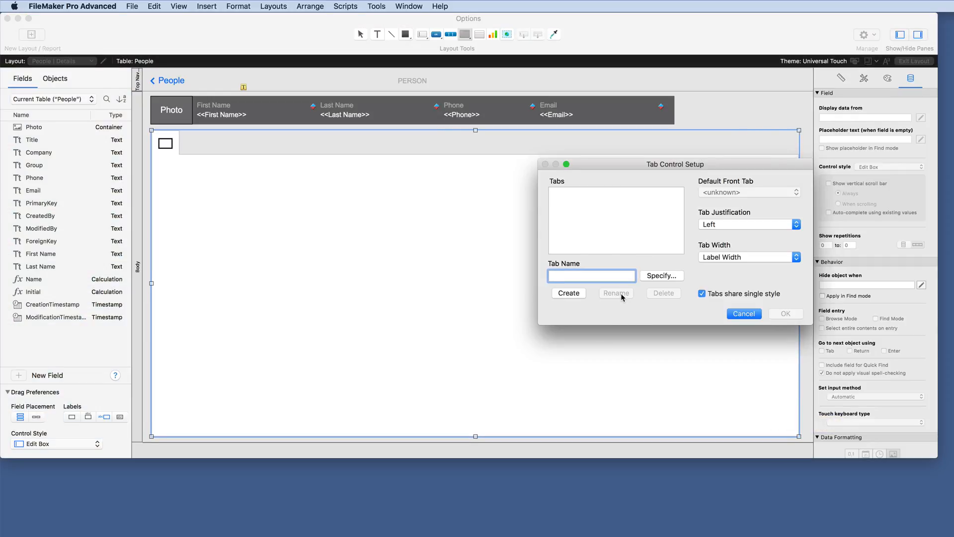
Create the remaining tabs in Tab Control Setup to reach ten tabs and confirm
{"action": "left_click", "coordinate": [567, 292]}
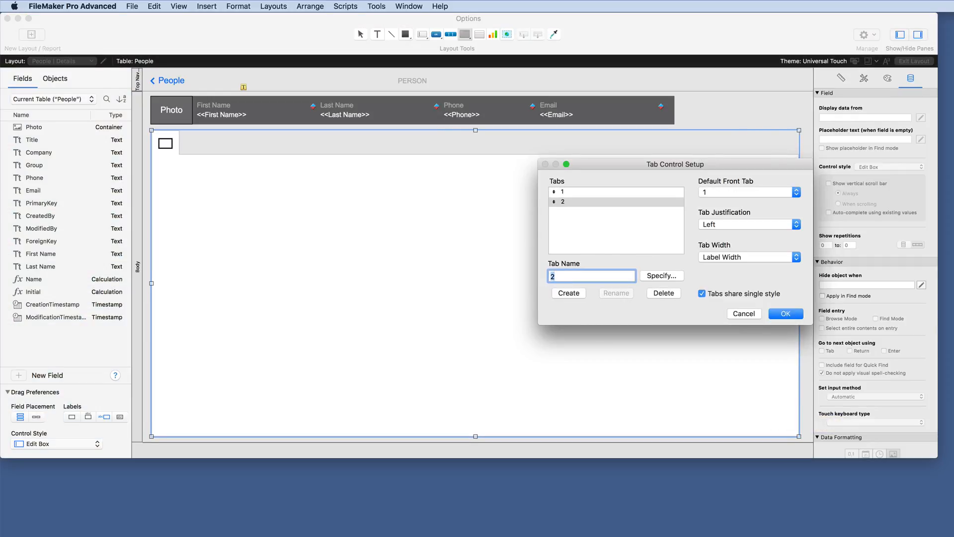
{"action": "left_click", "coordinate": [567, 292]}
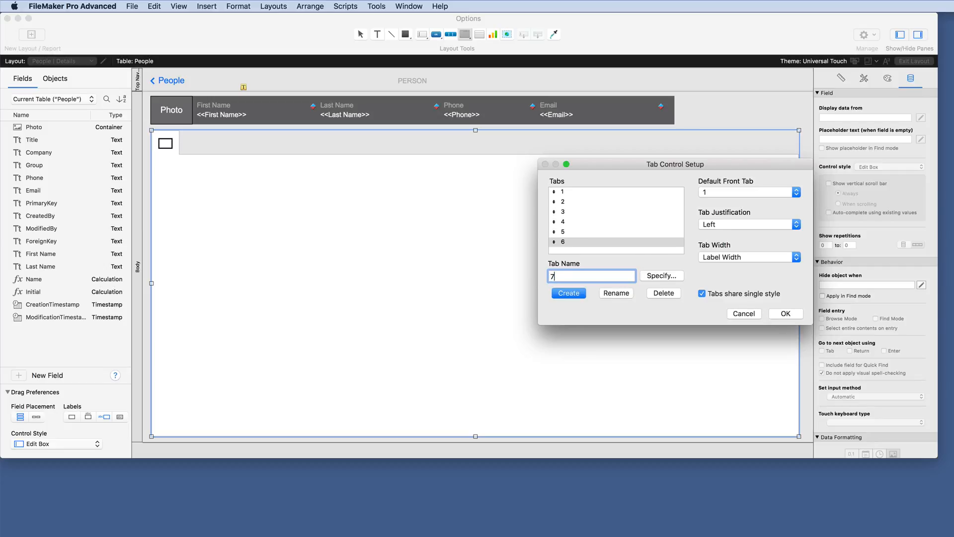
{"action": "left_click", "coordinate": [568, 292]}
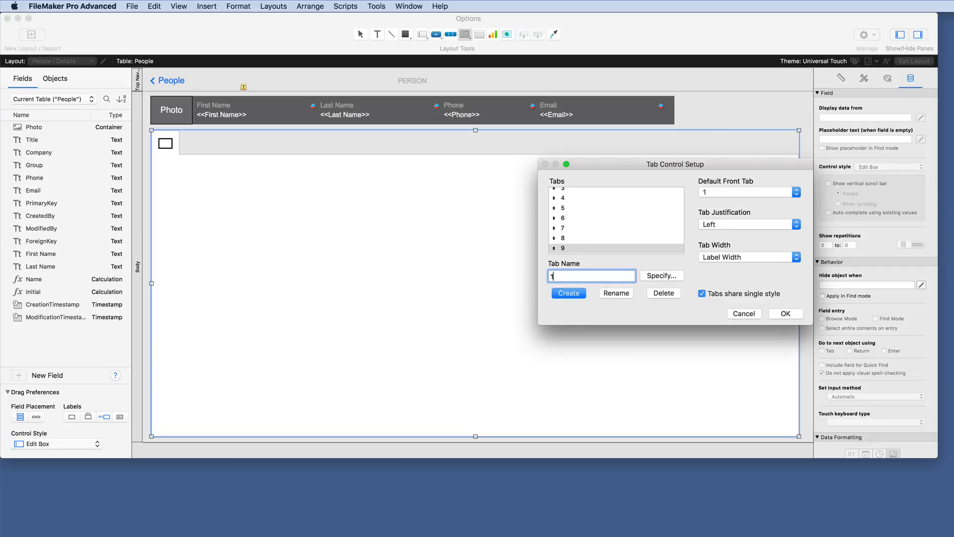
{"action": "left_click", "coordinate": [567, 292]}
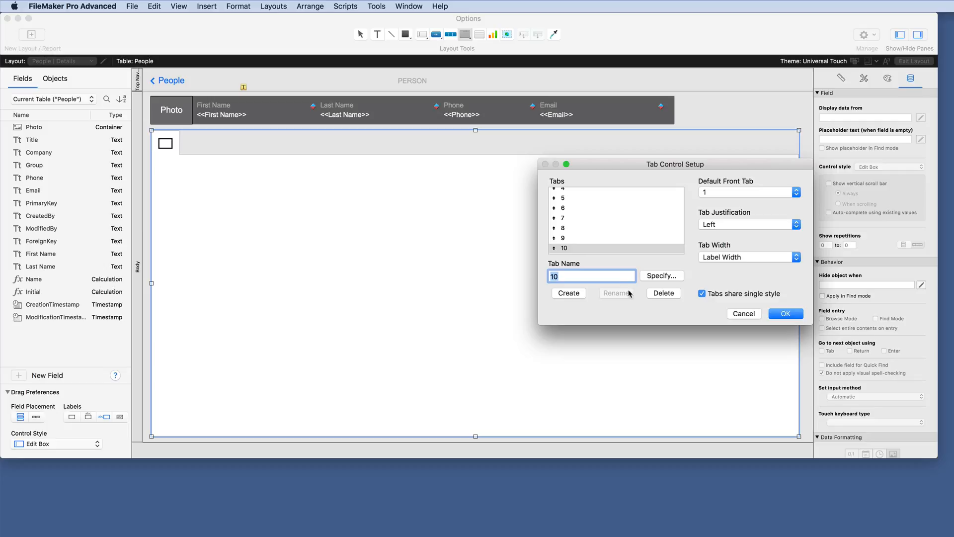
{"action": "left_click", "coordinate": [785, 313]}
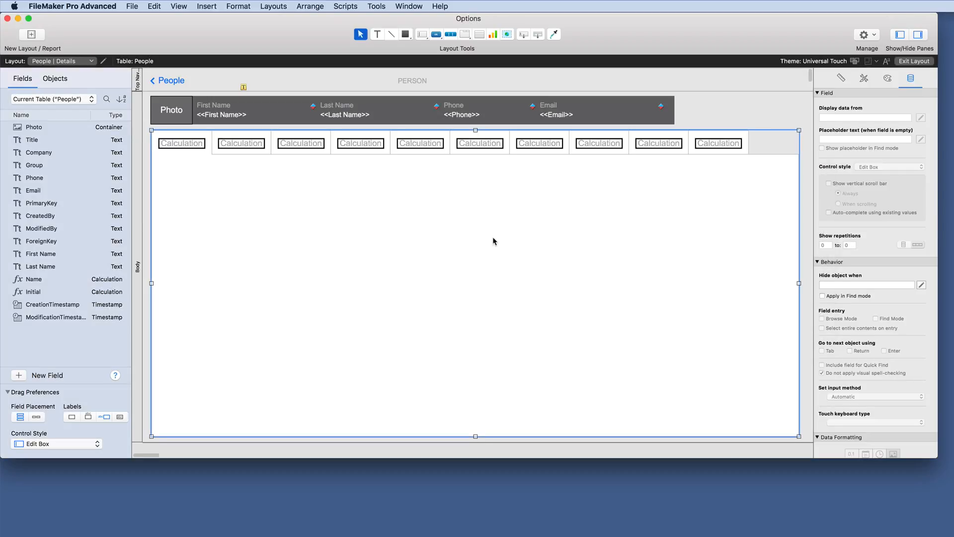
{"action": "mouse_move", "coordinate": [317, 222]}
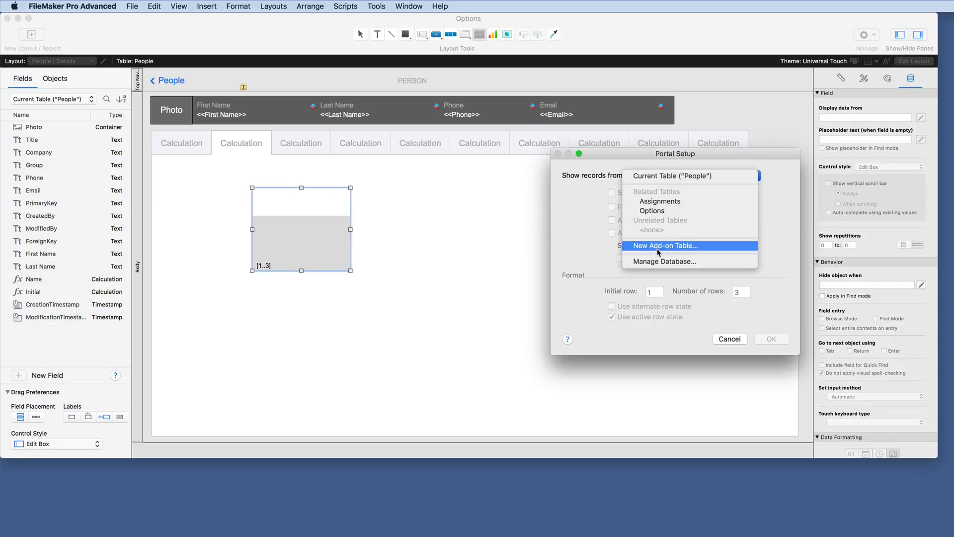
Give the second tab's portal a new Action Items add-on table
{"action": "left_click", "coordinate": [664, 246]}
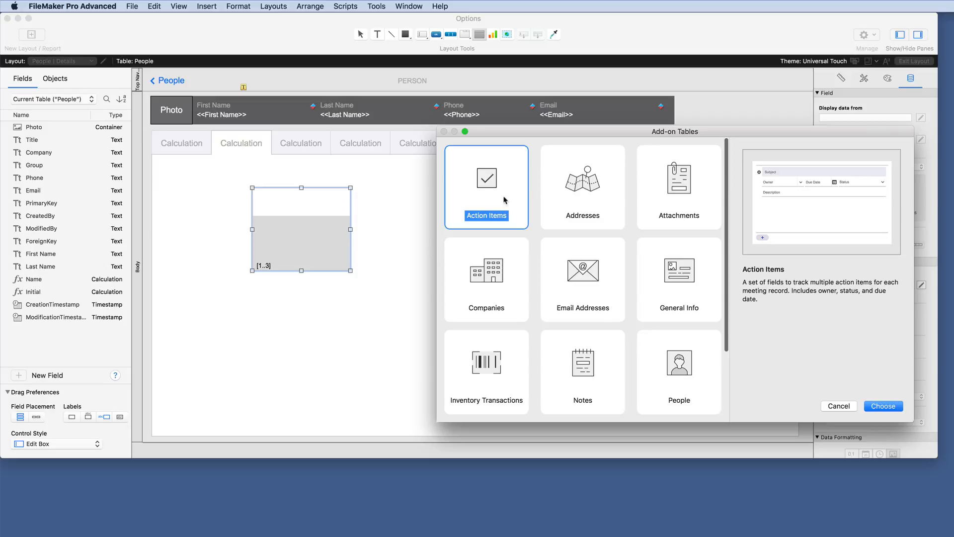
{"action": "left_click", "coordinate": [882, 405]}
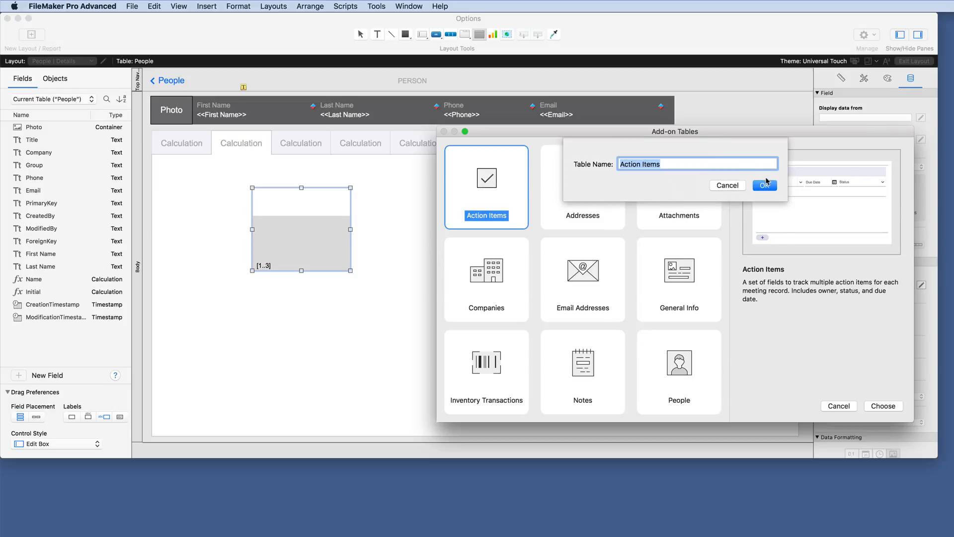
{"action": "left_click", "coordinate": [764, 185]}
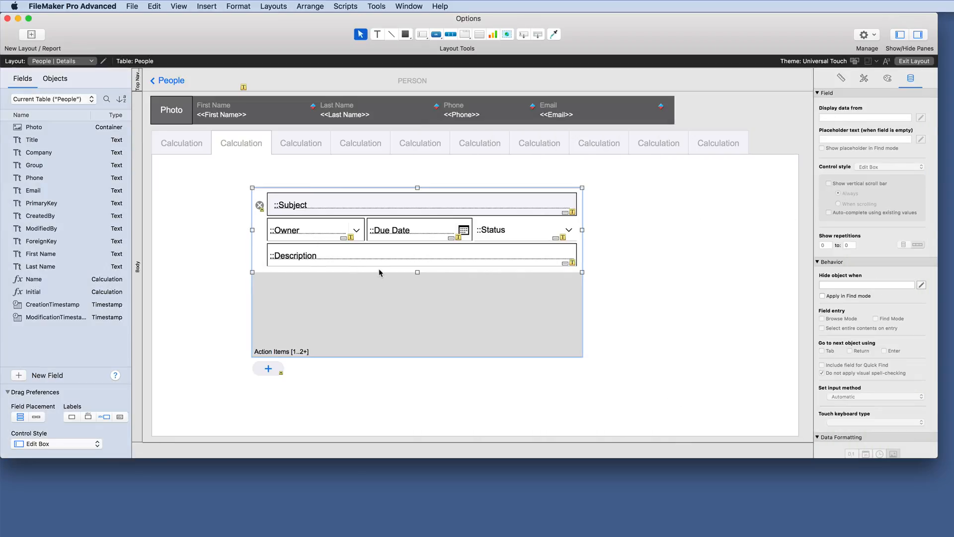
{"action": "mouse_move", "coordinate": [269, 215]}
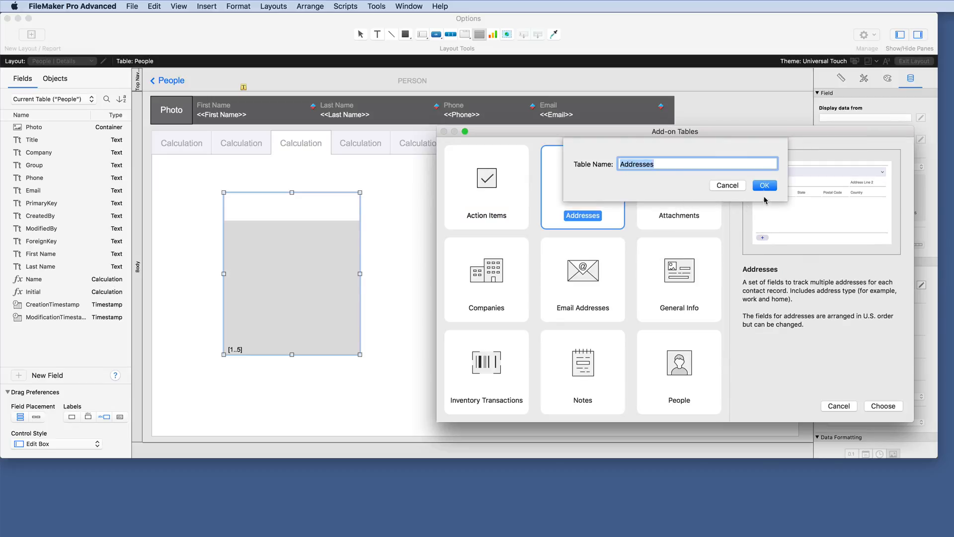
Confirm the Addresses add-on table and pick Attachments for the next portal
{"action": "left_click", "coordinate": [765, 184]}
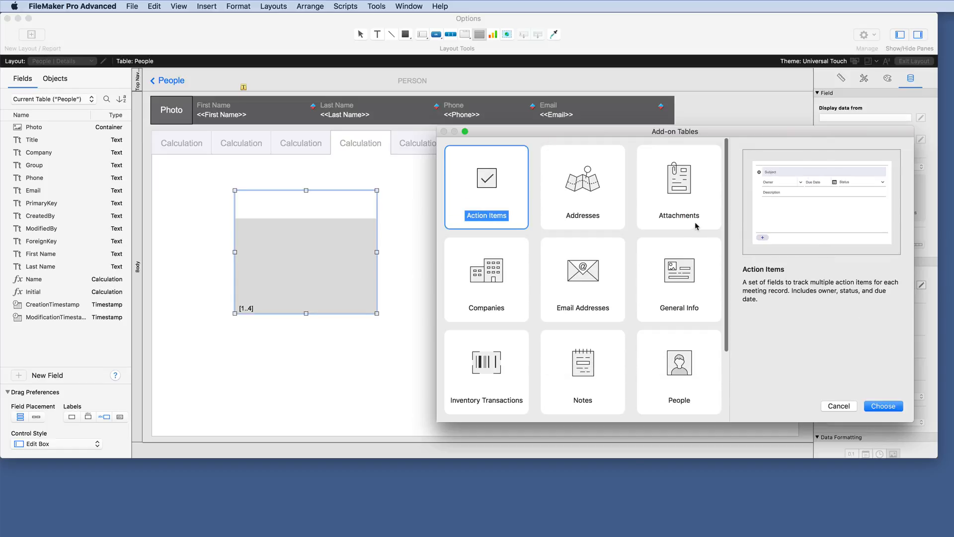
{"action": "left_click", "coordinate": [838, 406]}
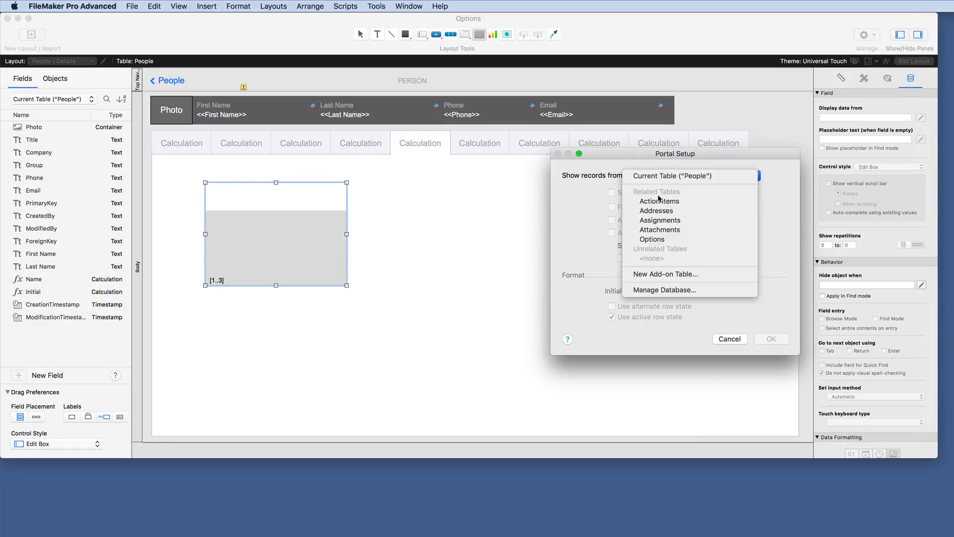
Add the Companies and Email Addresses add-on tables and pick the next table for this tab
{"action": "left_click", "coordinate": [664, 274]}
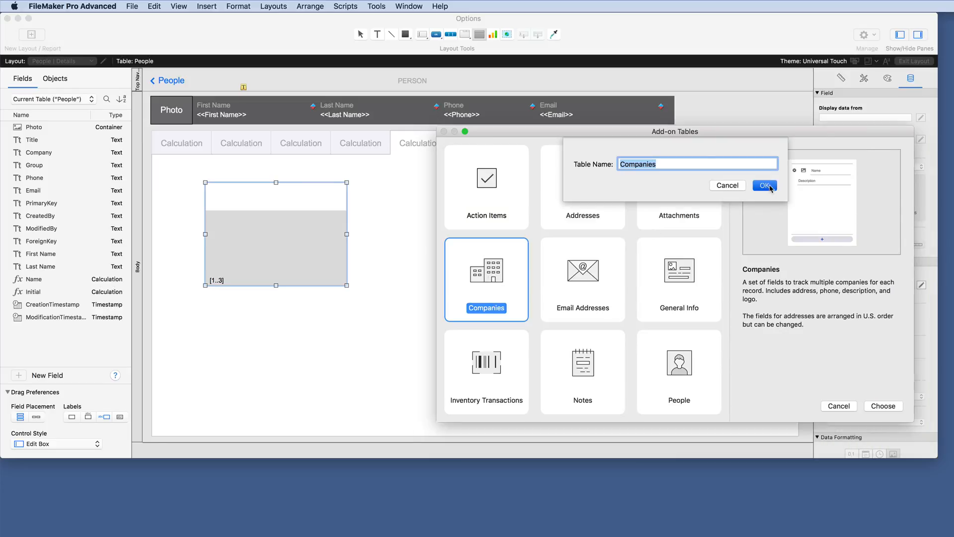
{"action": "left_click", "coordinate": [765, 185]}
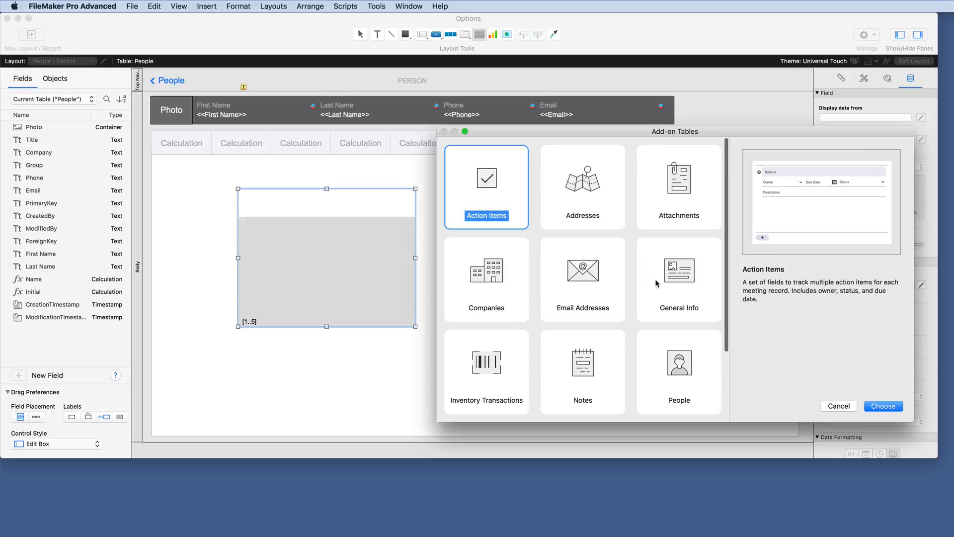
{"action": "left_click", "coordinate": [837, 406]}
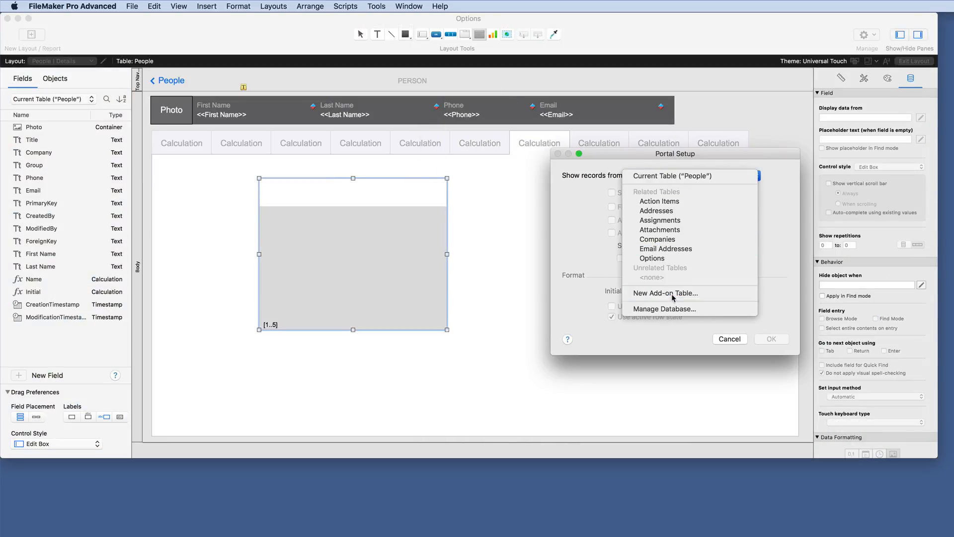
{"action": "left_click", "coordinate": [728, 339]}
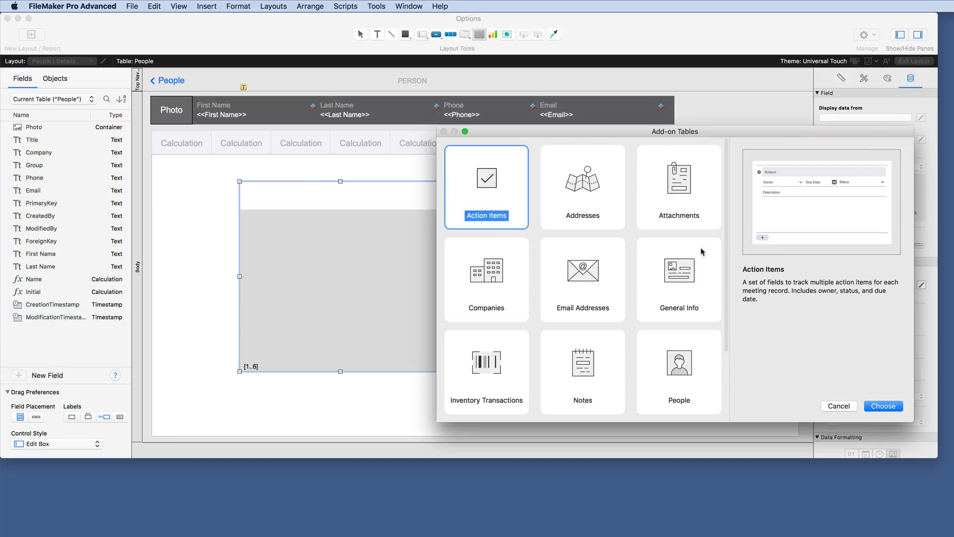
{"action": "left_click", "coordinate": [883, 405]}
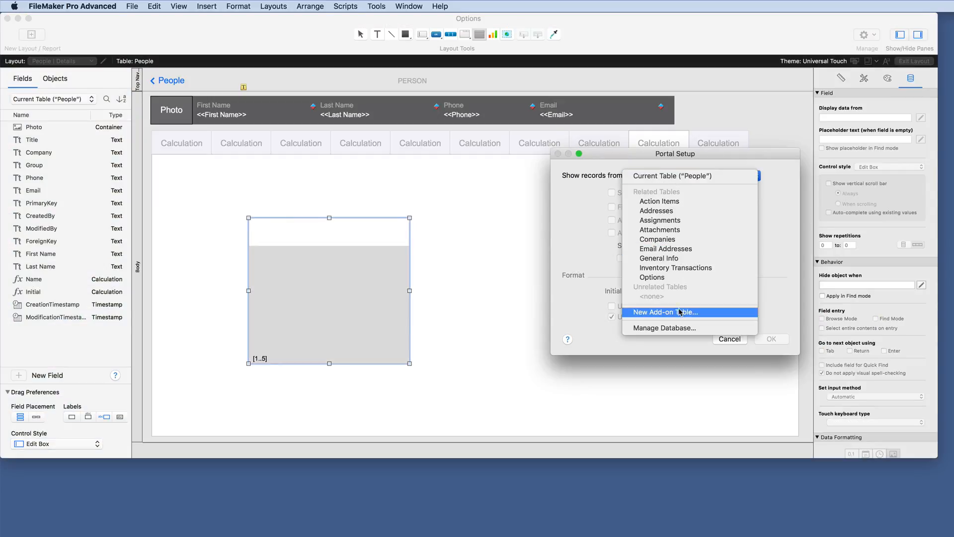
Add the Phone Numbers add-on table and insert an add-on table portal into the tab panel
{"action": "left_click", "coordinate": [730, 339]}
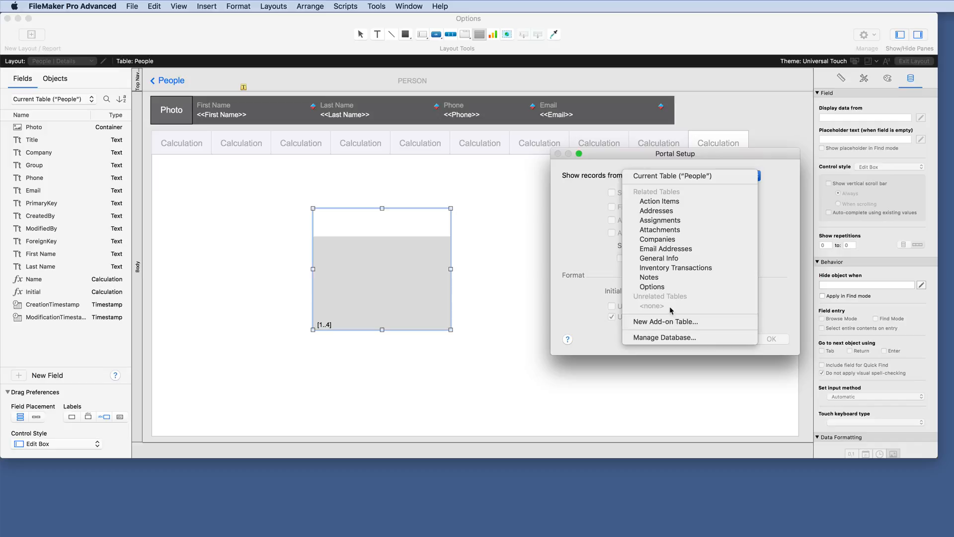
{"action": "left_click", "coordinate": [665, 321]}
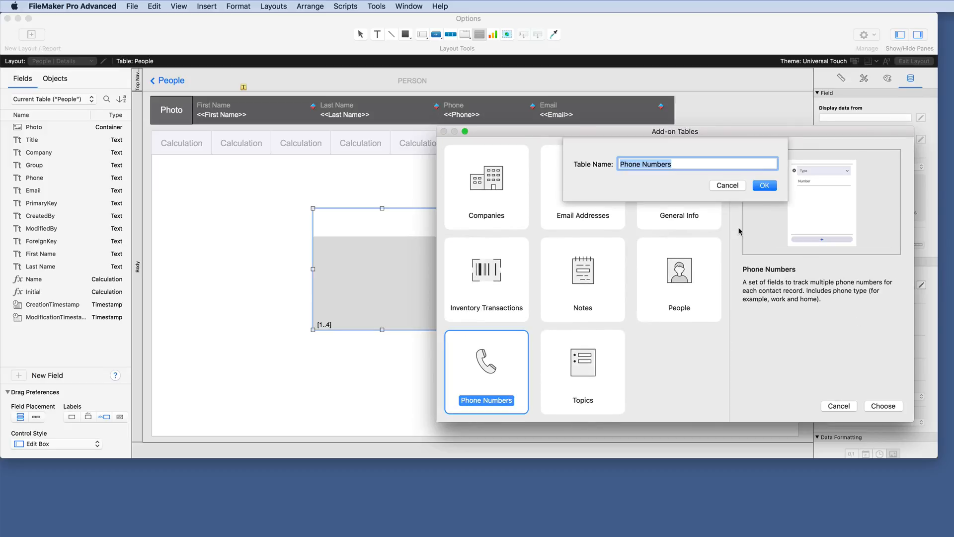
{"action": "left_click", "coordinate": [764, 185]}
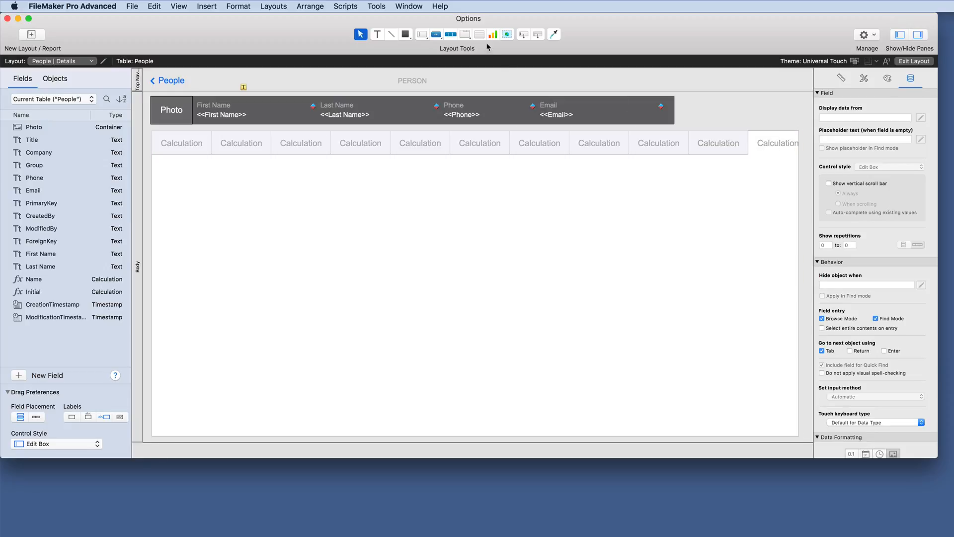
{"action": "left_click", "coordinate": [479, 33]}
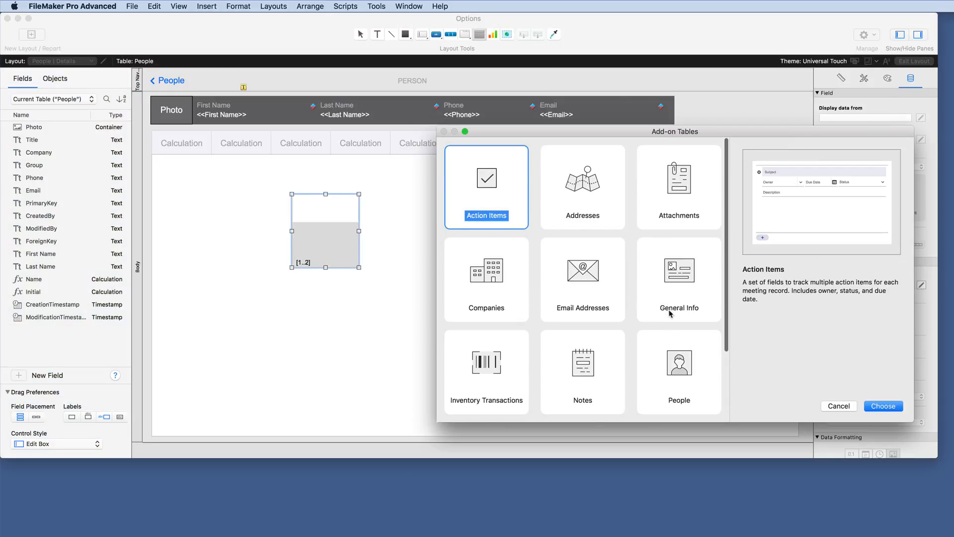
{"action": "left_click", "coordinate": [883, 405]}
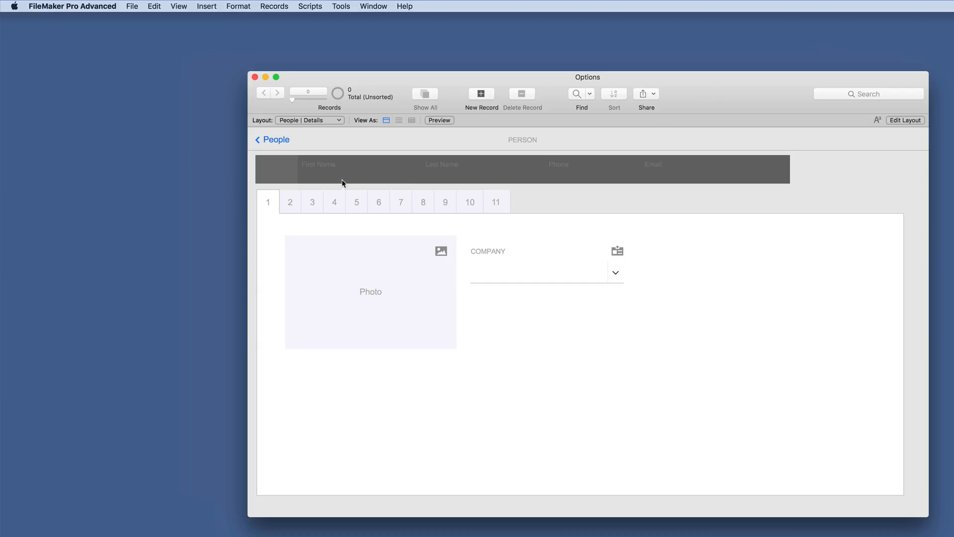
Preview the add-on portals on tabs 2, 4, 9 and 7 of People | Details in Browse mode
{"action": "left_click", "coordinate": [290, 202]}
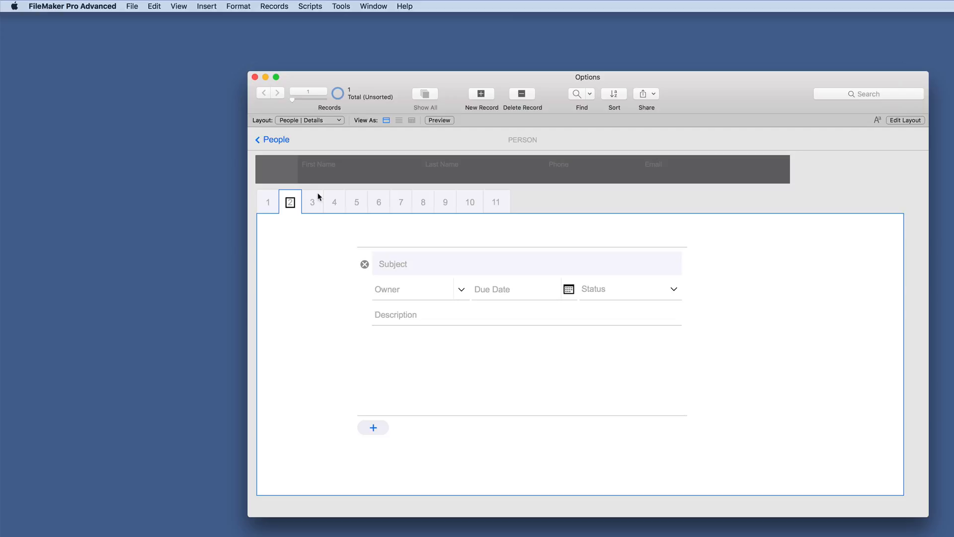
{"action": "mouse_move", "coordinate": [430, 321]}
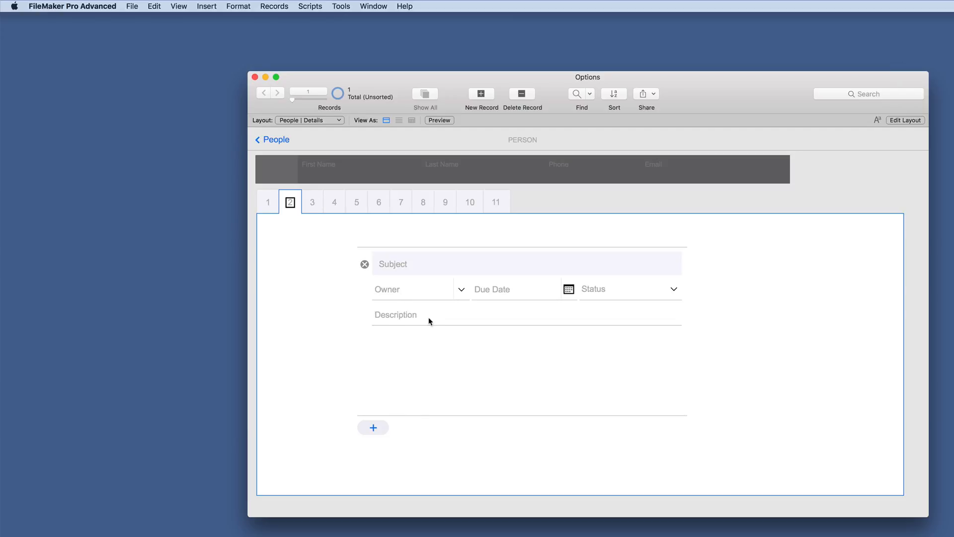
{"action": "mouse_move", "coordinate": [408, 269]}
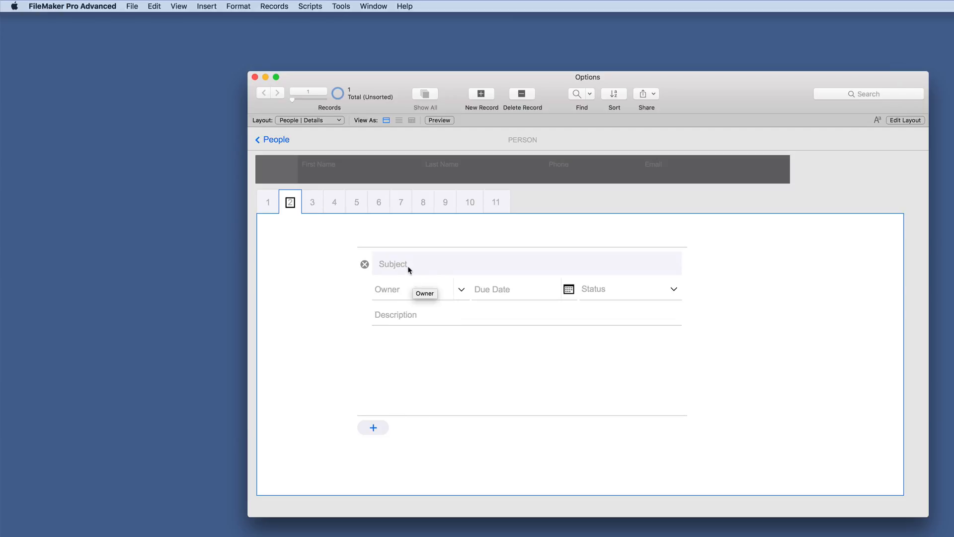
{"action": "mouse_move", "coordinate": [399, 310]}
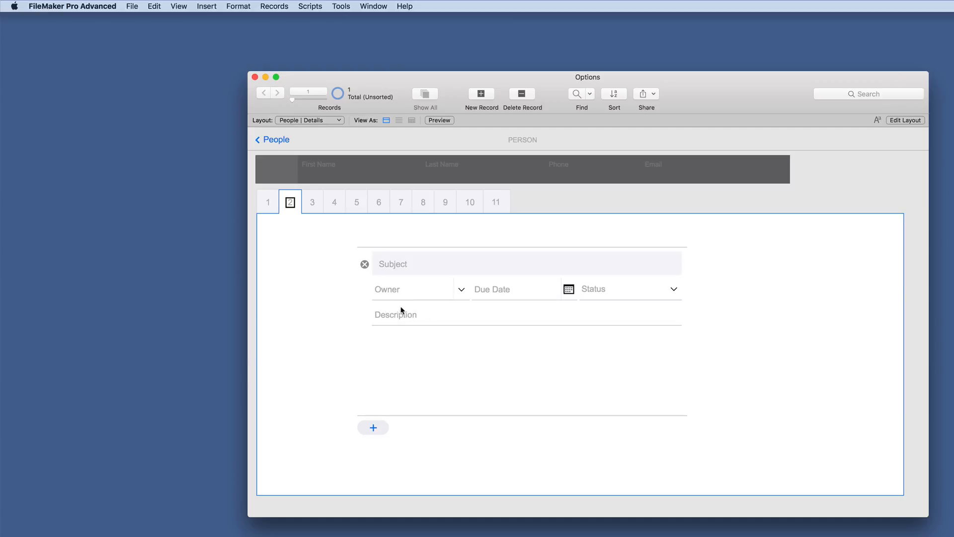
{"action": "left_click", "coordinate": [334, 201]}
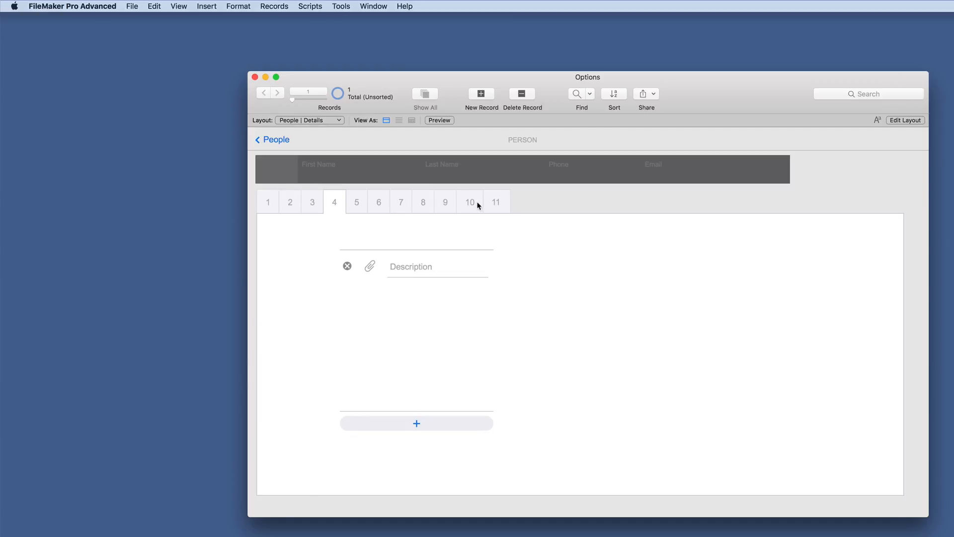
{"action": "left_click", "coordinate": [446, 202]}
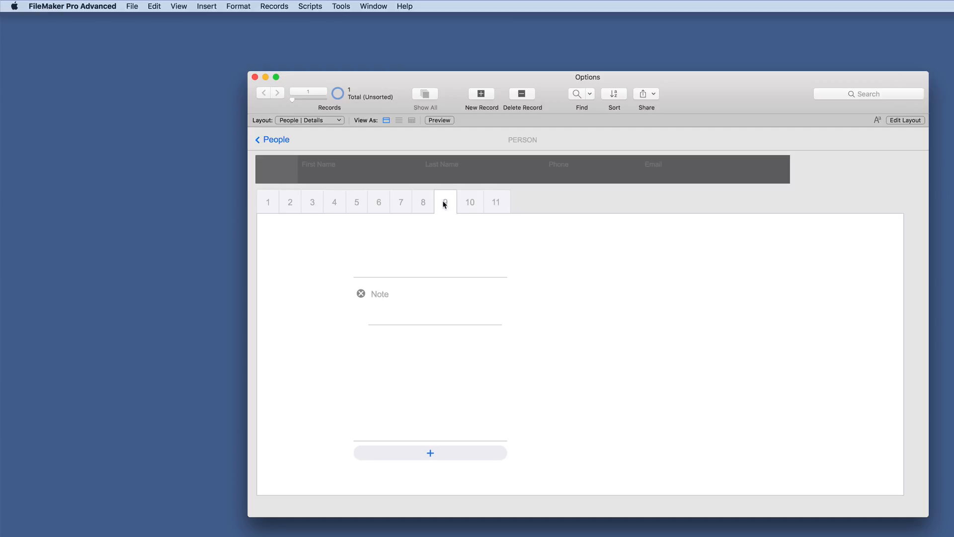
{"action": "left_click", "coordinate": [401, 202]}
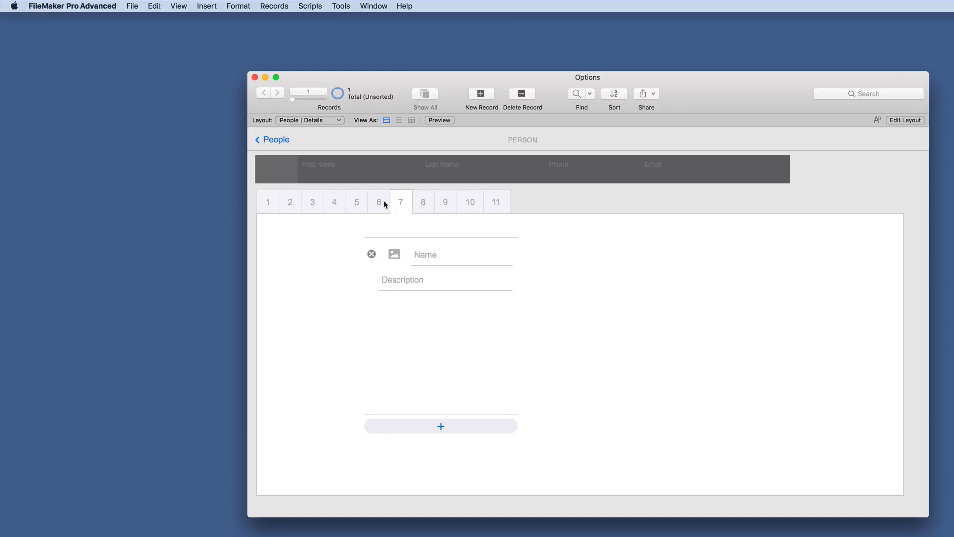
{"action": "left_click", "coordinate": [334, 201]}
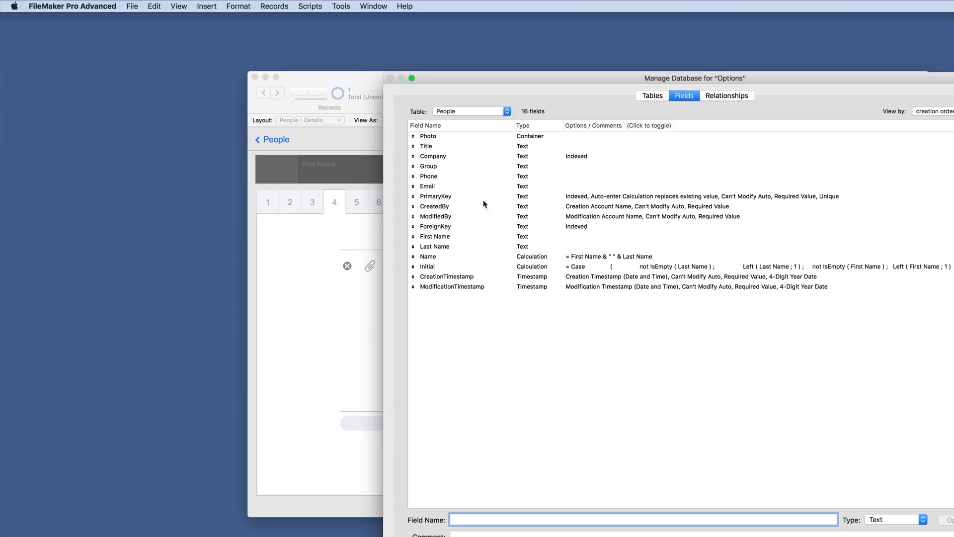
Review the fields of the Assignments, Action Items and Addresses tables
{"action": "left_click", "coordinate": [468, 110]}
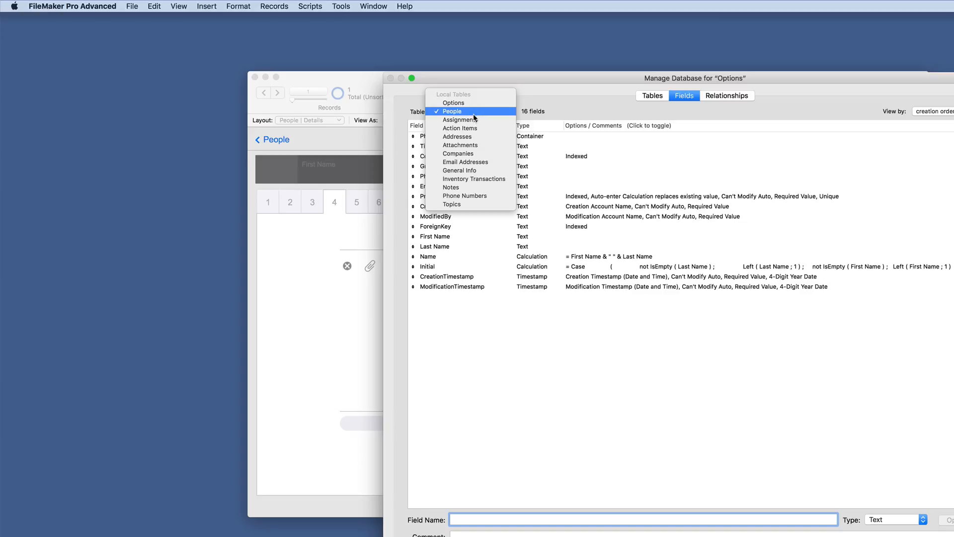
{"action": "left_click", "coordinate": [460, 120]}
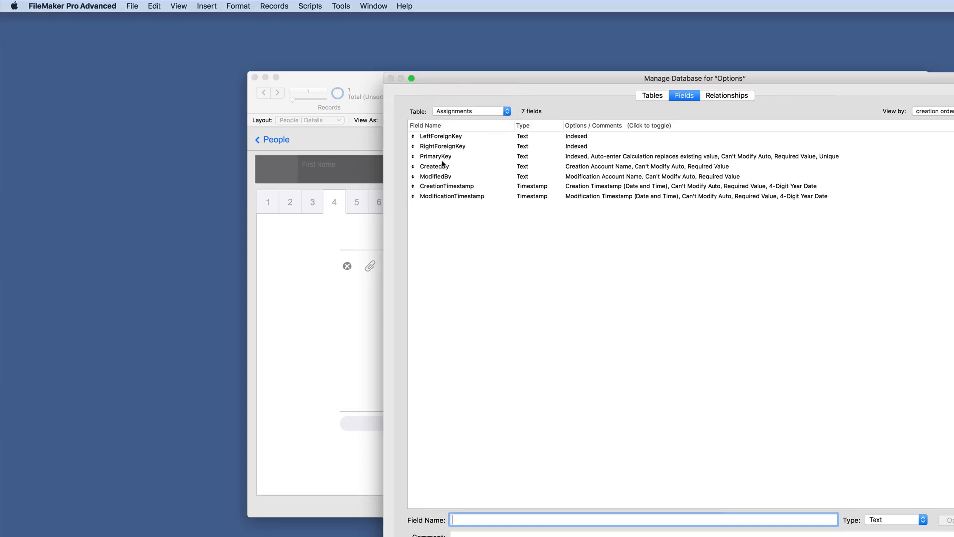
{"action": "mouse_move", "coordinate": [445, 200]}
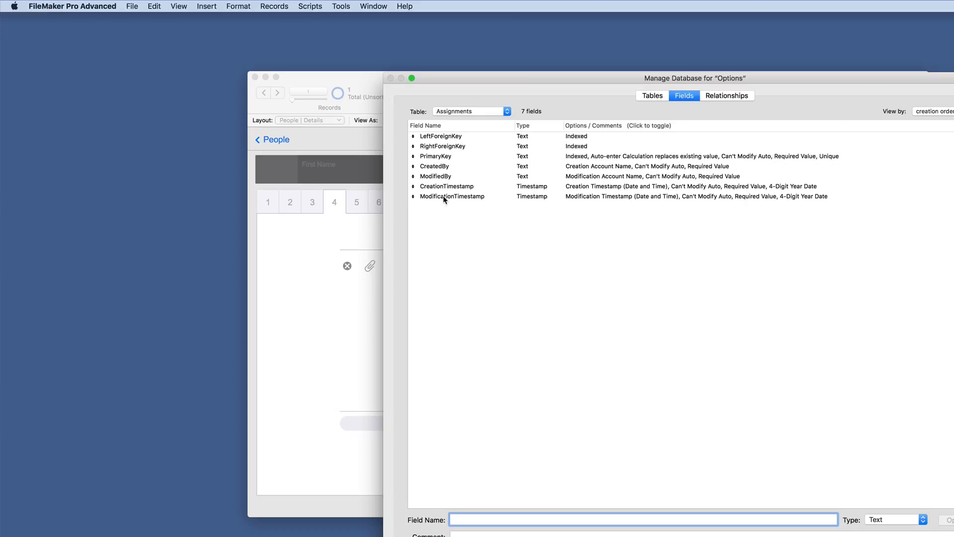
{"action": "mouse_move", "coordinate": [436, 140]}
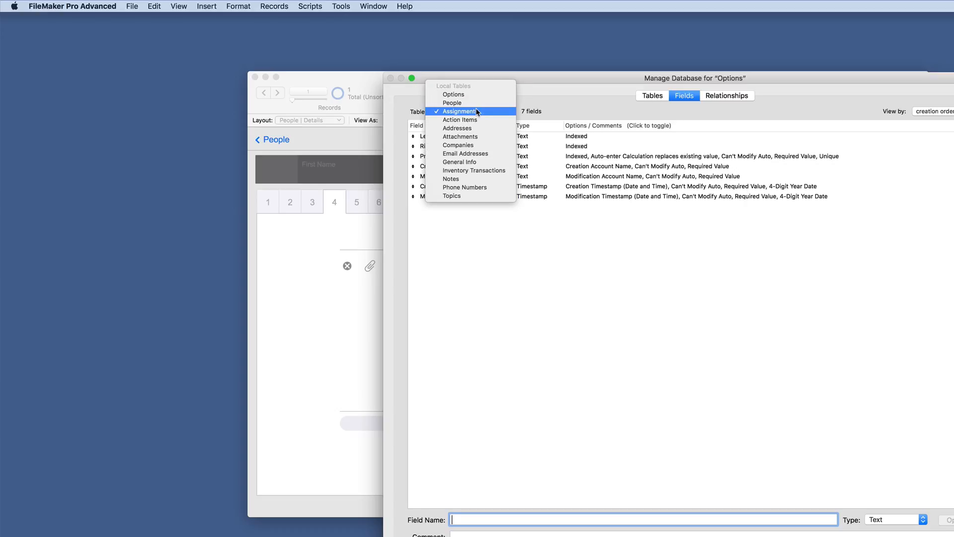
{"action": "left_click", "coordinate": [460, 120]}
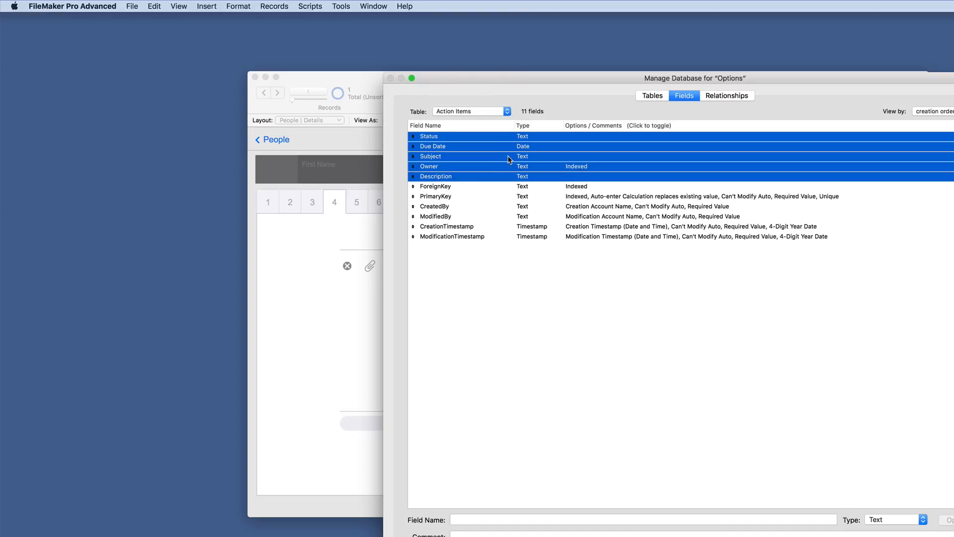
{"action": "left_click", "coordinate": [470, 110]}
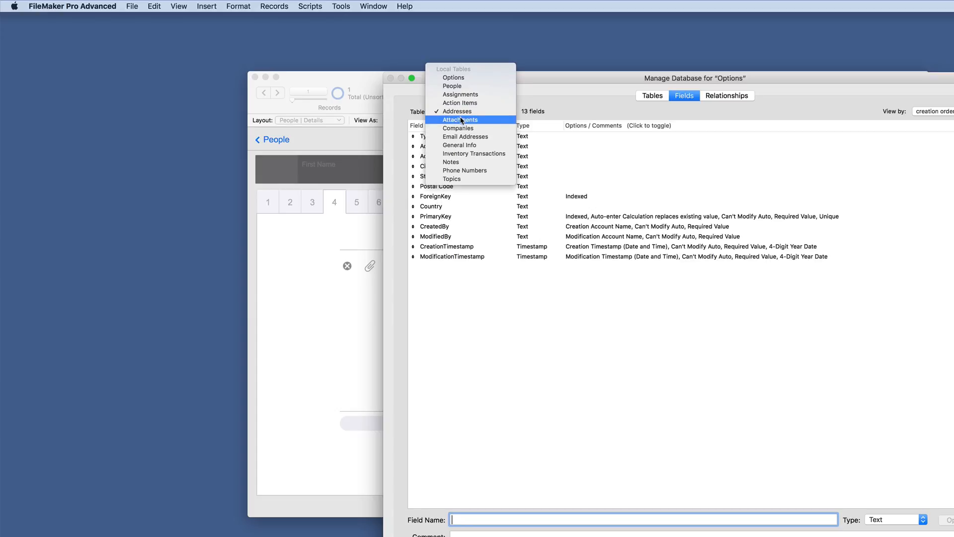
Review Attachments (including Description) and Companies fields, then show the relationships graph
{"action": "left_click", "coordinate": [460, 119]}
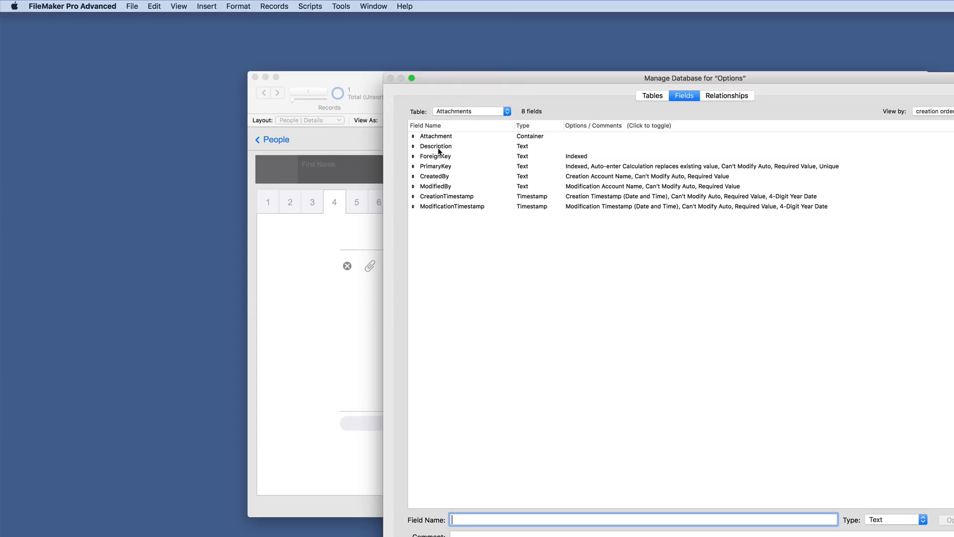
{"action": "left_click", "coordinate": [435, 146]}
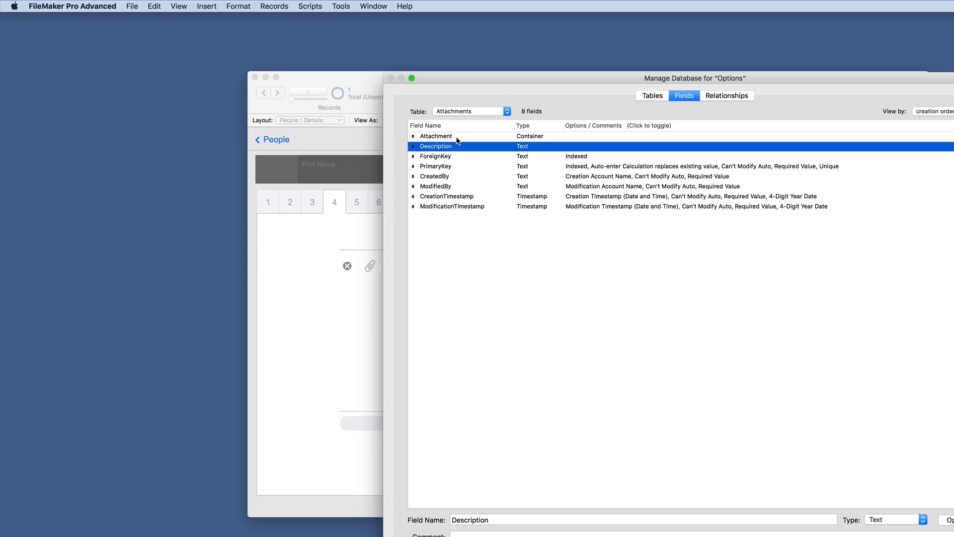
{"action": "left_click", "coordinate": [471, 111]}
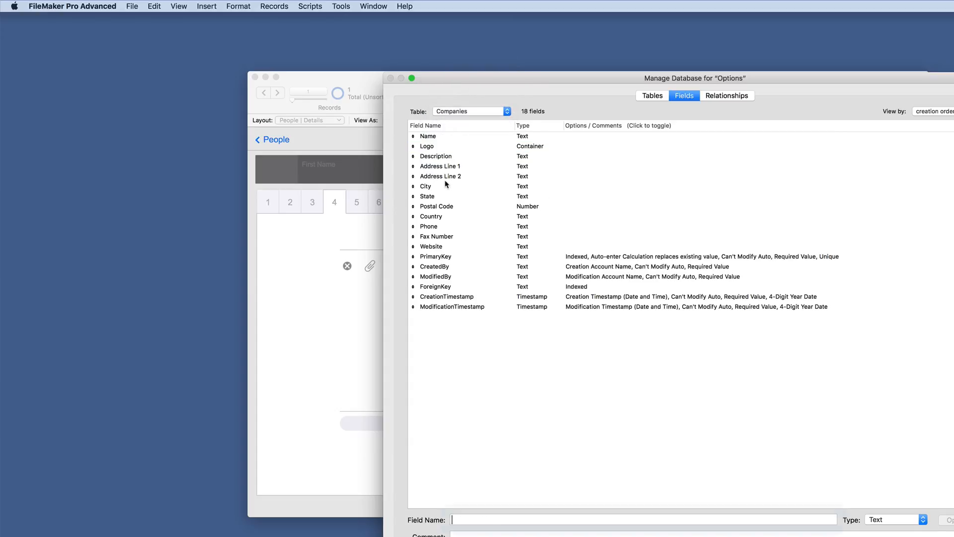
{"action": "left_click", "coordinate": [726, 95]}
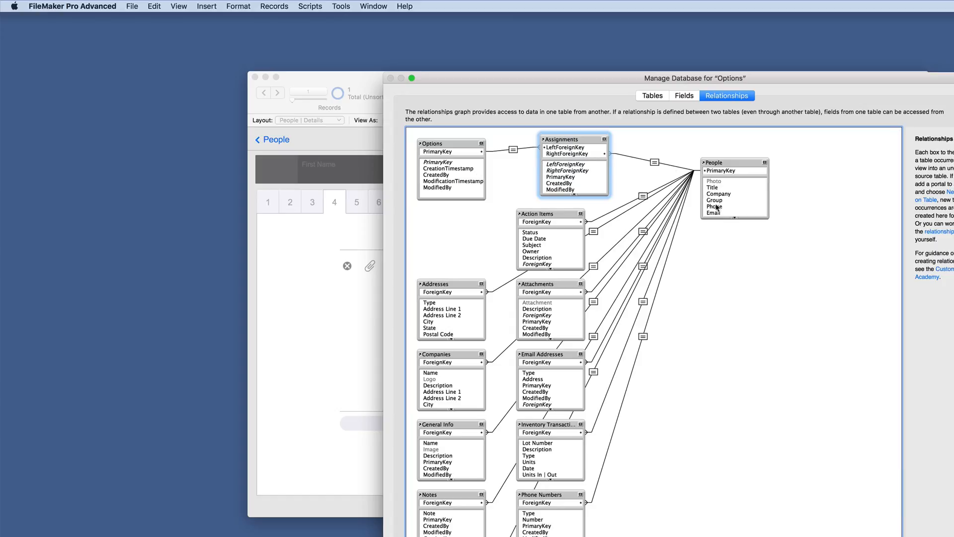
{"action": "mouse_move", "coordinate": [725, 195]}
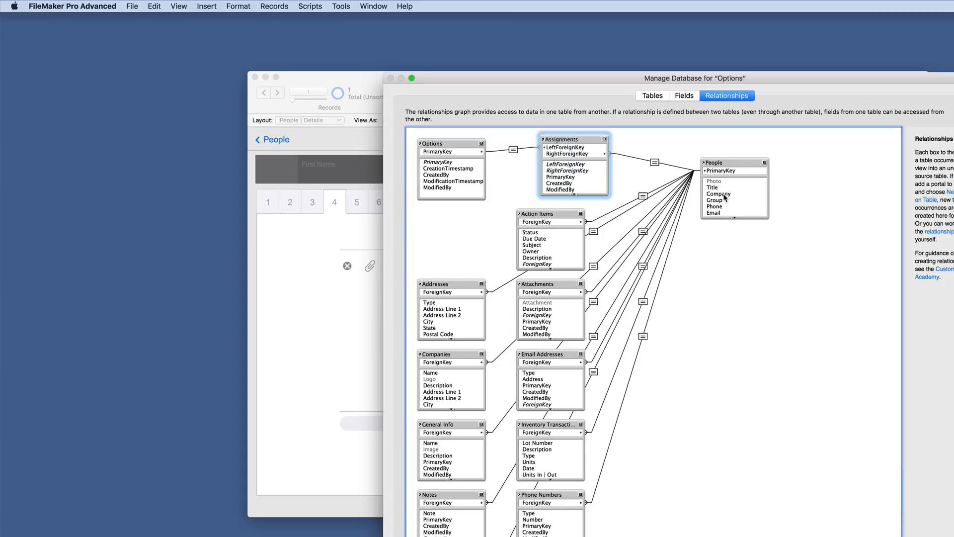
{"action": "mouse_move", "coordinate": [656, 205]}
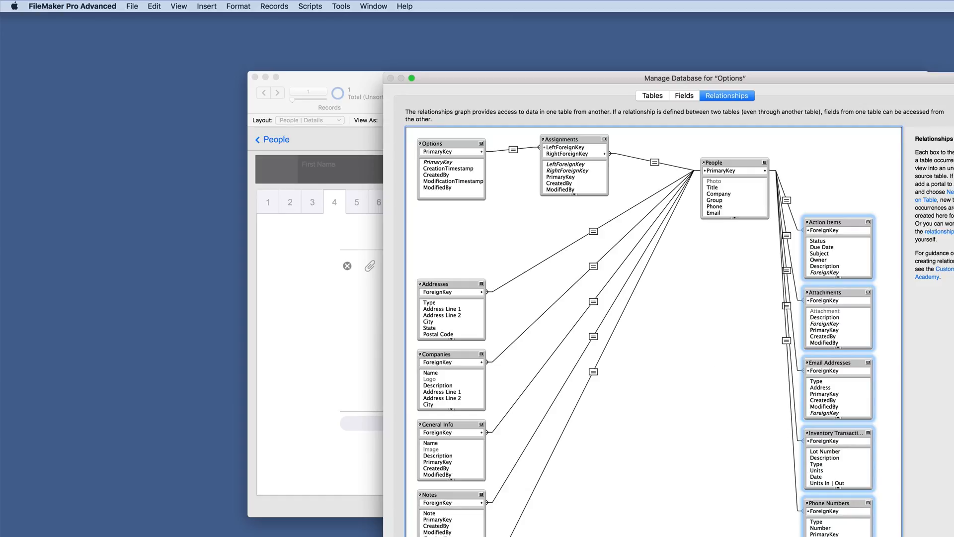
Return to the field definitions, then list all 13 tables in the file
{"action": "left_click", "coordinate": [684, 96]}
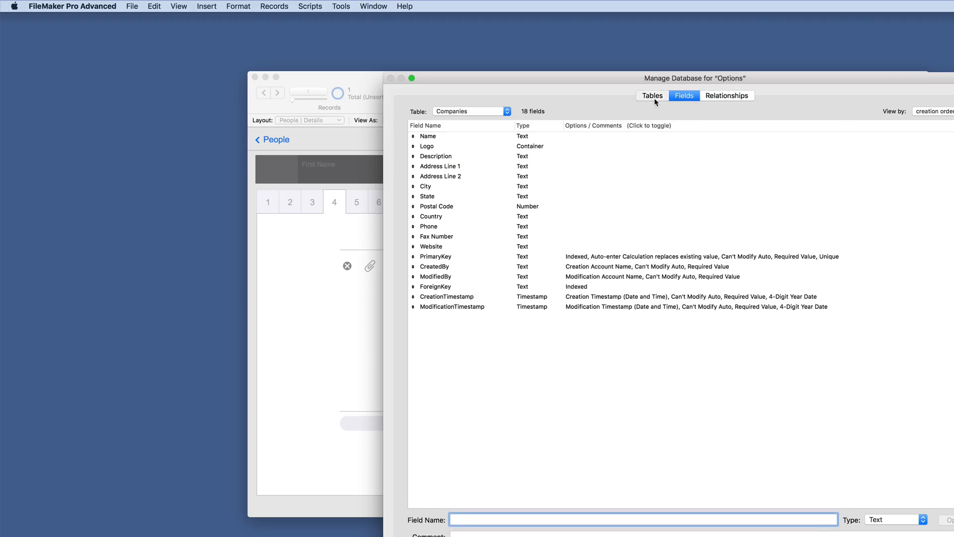
{"action": "left_click", "coordinate": [652, 95]}
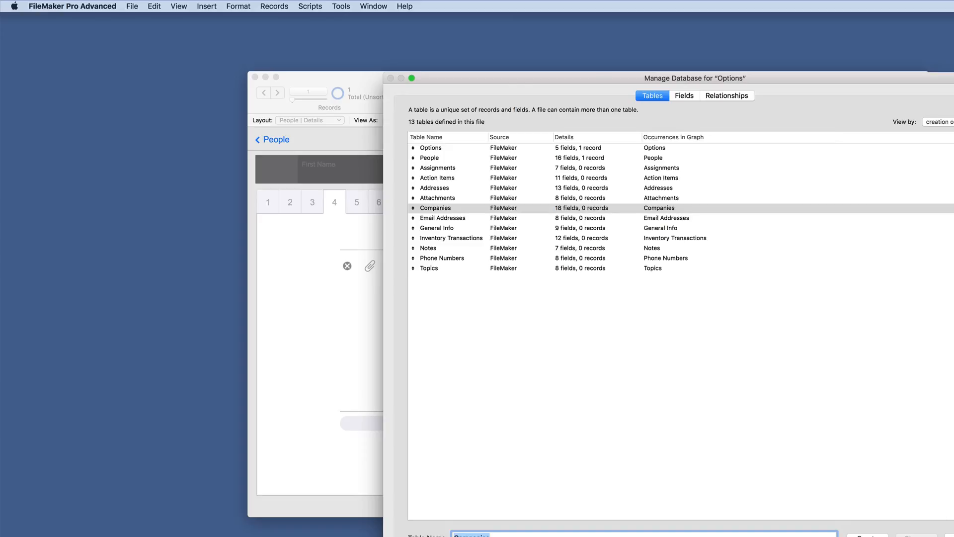
Close Manage Database and show the steps of the Attachments | Add script
{"action": "left_click", "coordinate": [207, 6]}
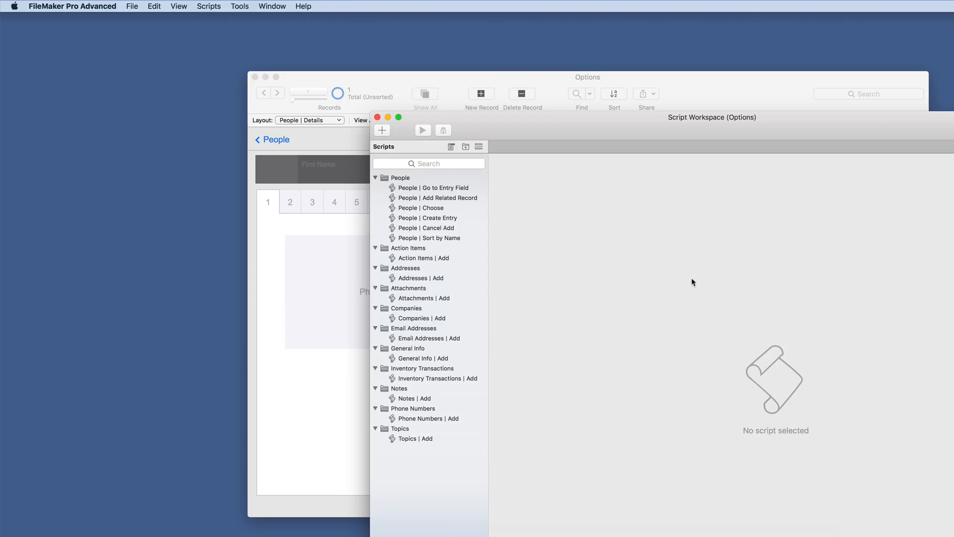
{"action": "mouse_move", "coordinate": [399, 438]}
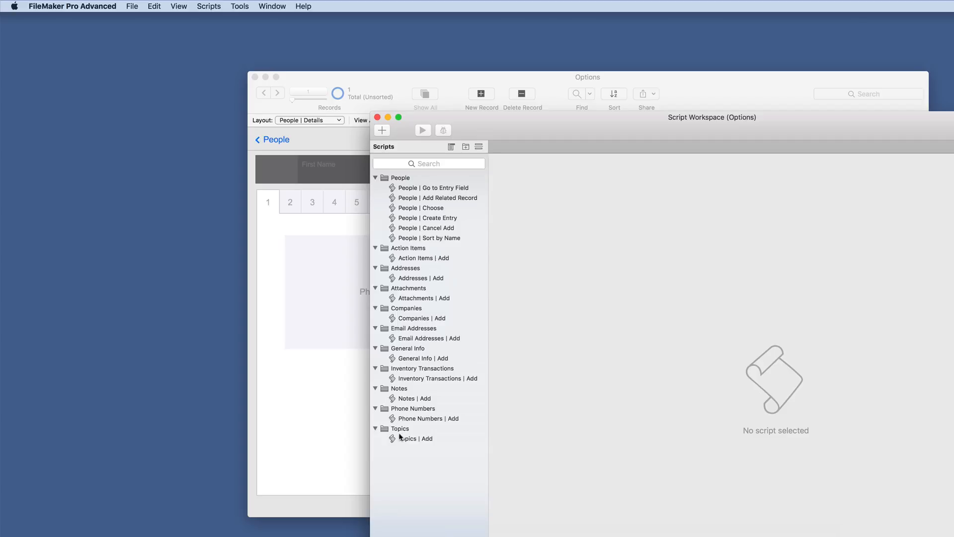
{"action": "left_click", "coordinate": [427, 298]}
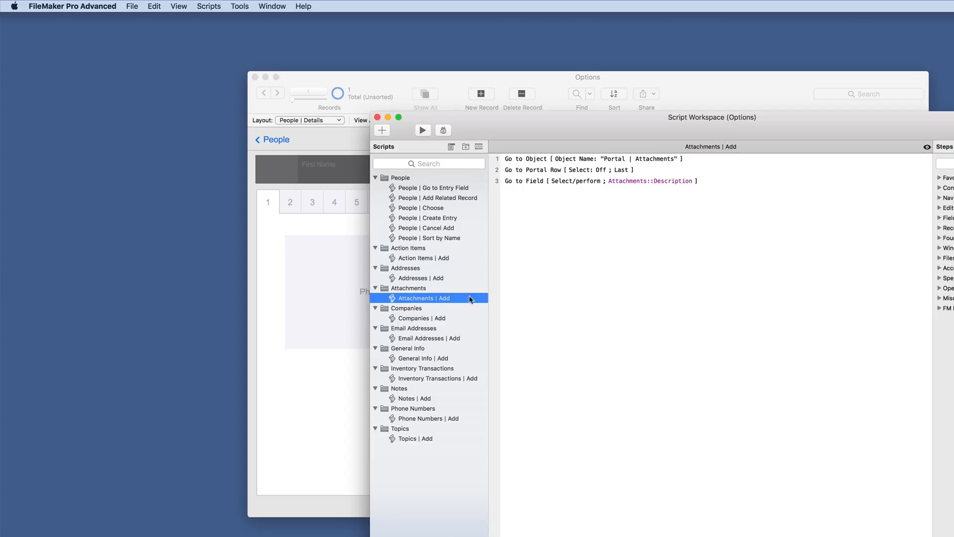
{"action": "mouse_move", "coordinate": [530, 226]}
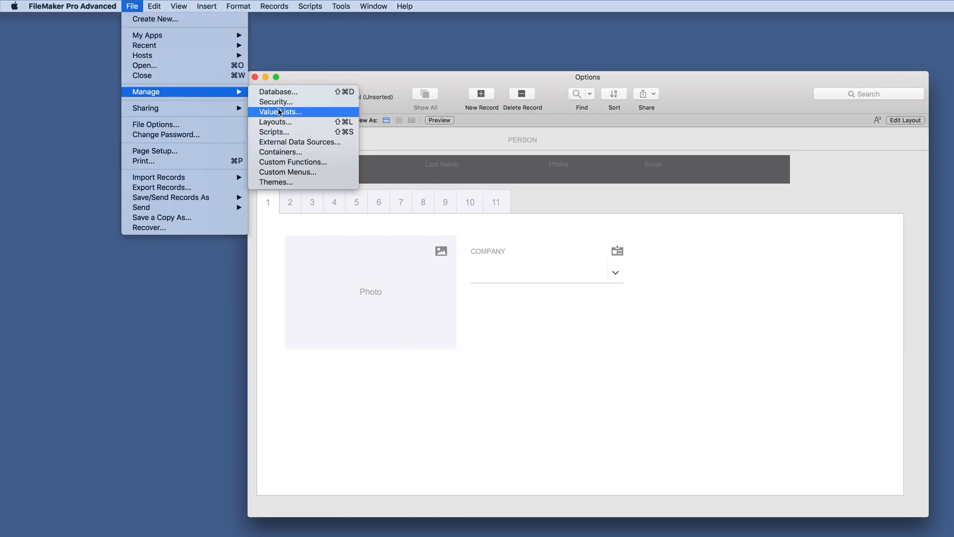
{"action": "left_click", "coordinate": [281, 112]}
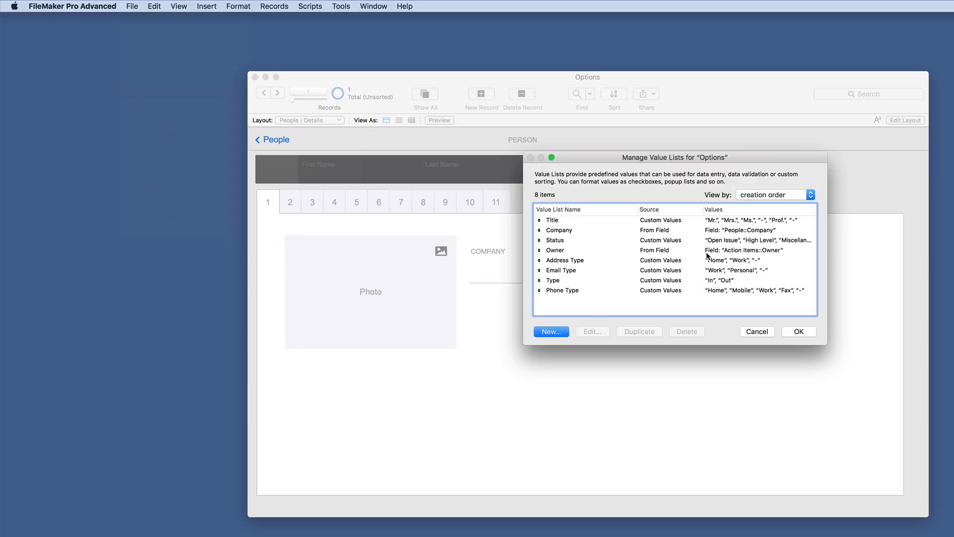
{"action": "mouse_move", "coordinate": [768, 338]}
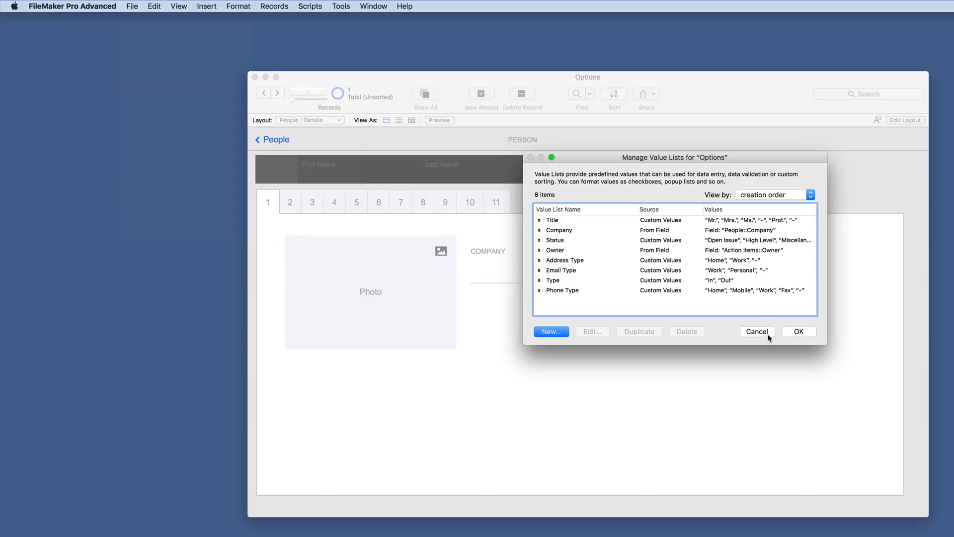
{"action": "left_click", "coordinate": [757, 331]}
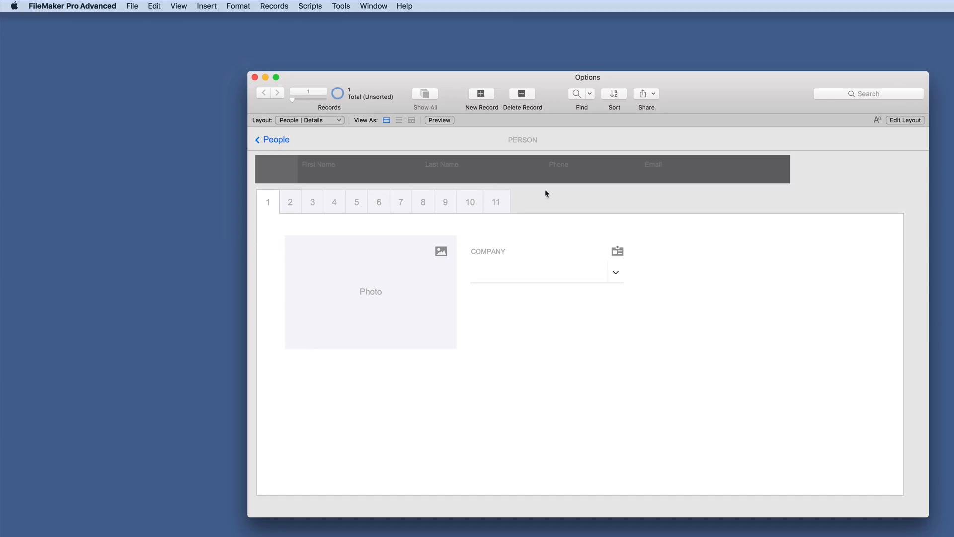
Create an HTML Database Design Report, choosing Yes to All to replace existing files
{"action": "left_click", "coordinate": [341, 6]}
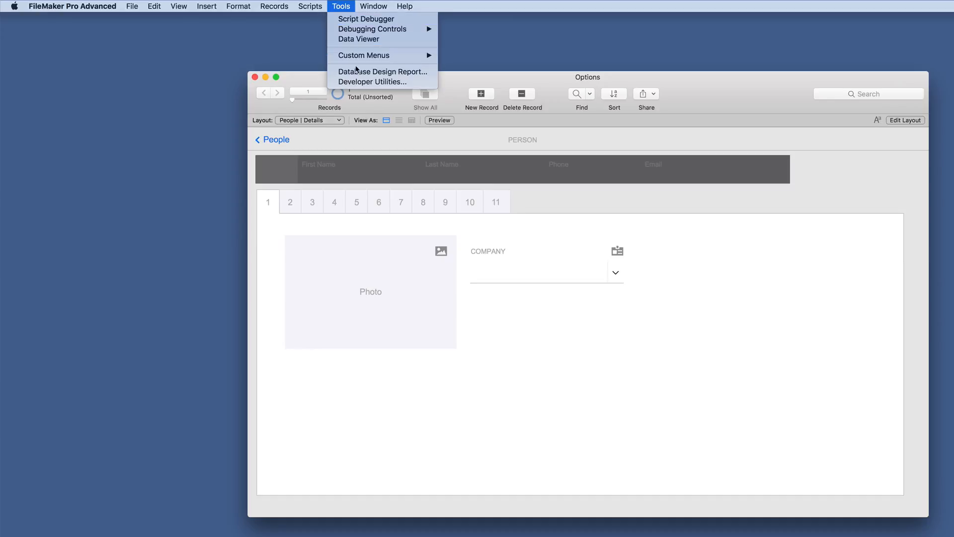
{"action": "left_click", "coordinate": [377, 72]}
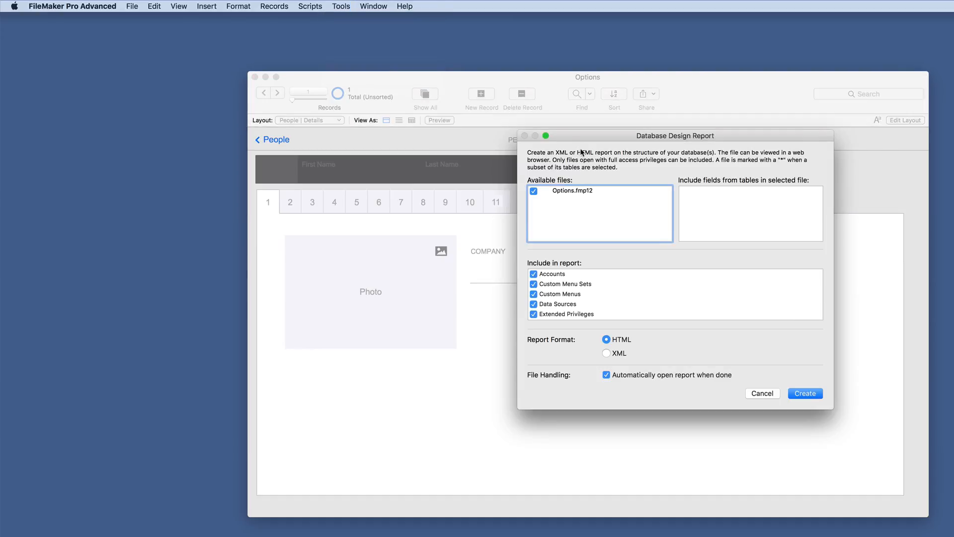
{"action": "left_click", "coordinate": [761, 394]}
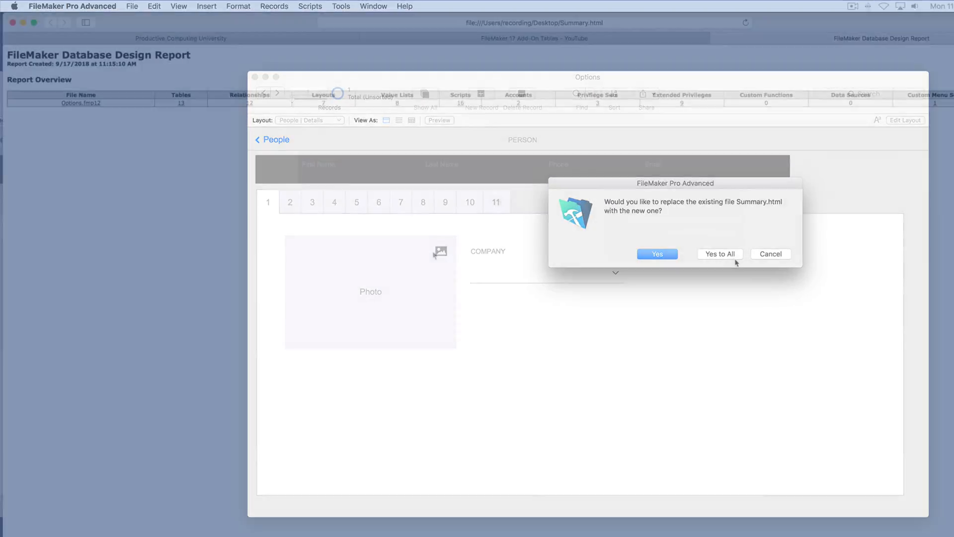
{"action": "left_click", "coordinate": [657, 254]}
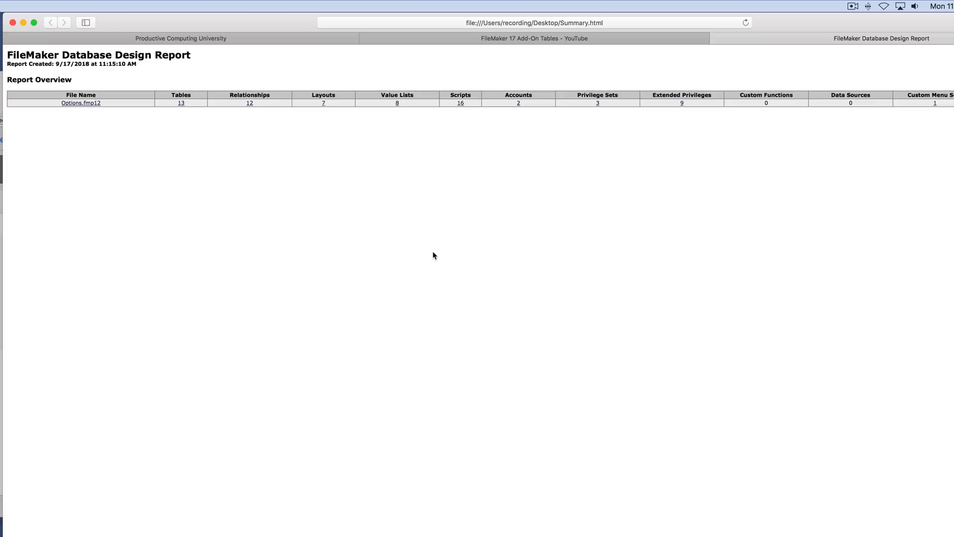
Open the Options.fmp12 detail report and scroll through its Tables and Fields sections
{"action": "left_click", "coordinate": [80, 103]}
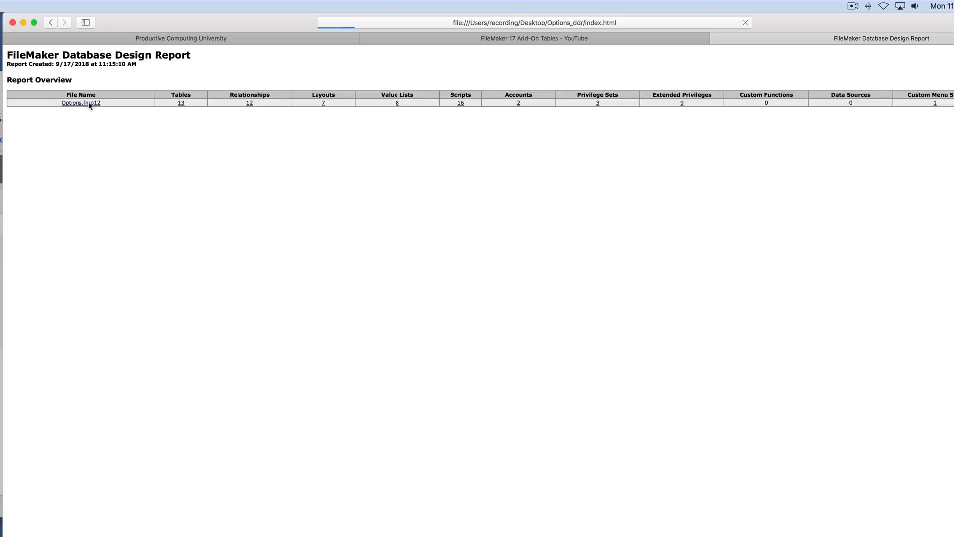
{"action": "left_click", "coordinate": [80, 103]}
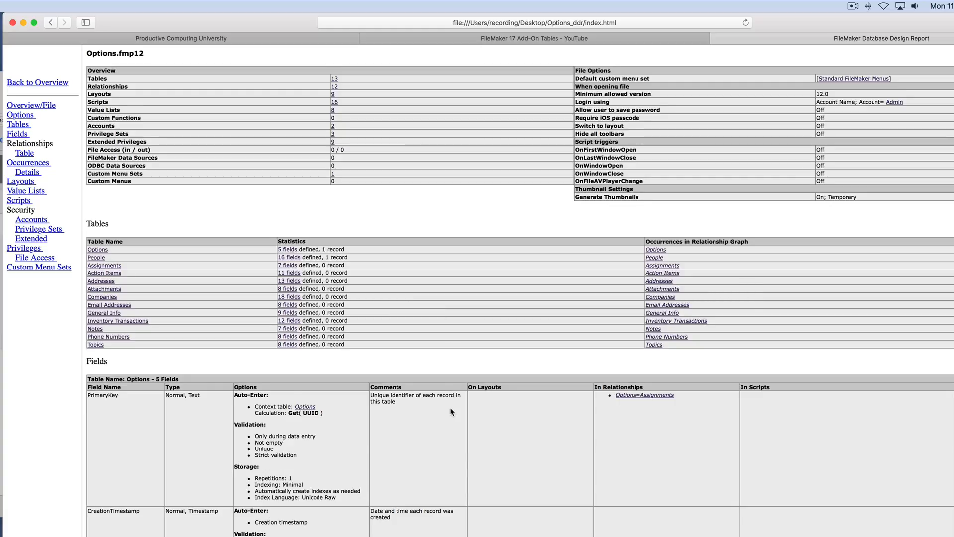
{"action": "scroll", "scroll_direction": "down", "scroll_amount": 3}
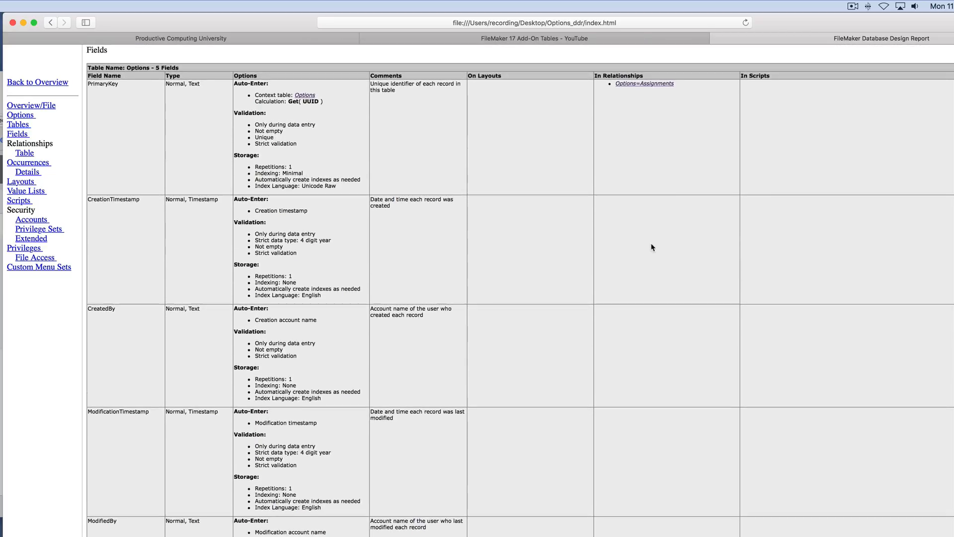
{"action": "scroll", "scroll_direction": "down", "scroll_amount": 3}
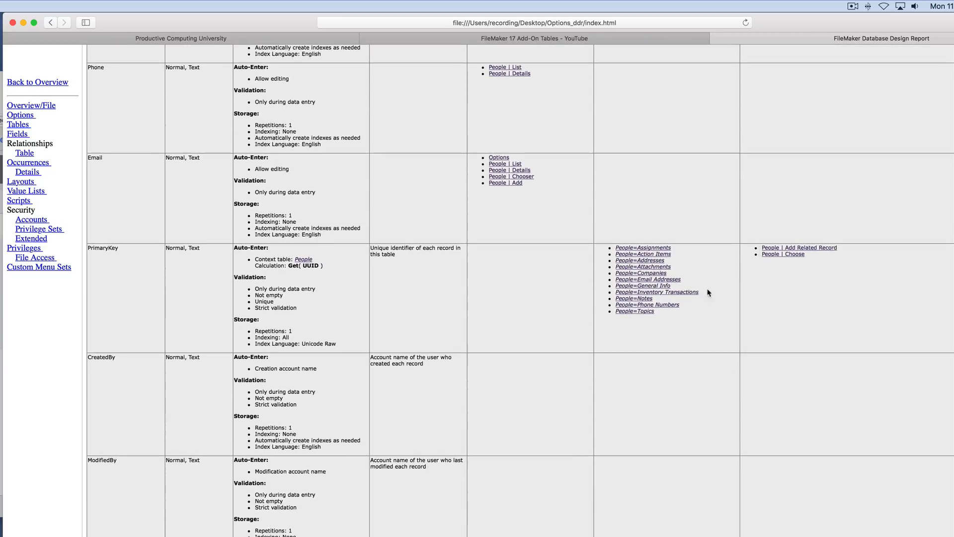
{"action": "scroll", "scroll_direction": "up", "scroll_amount": 3}
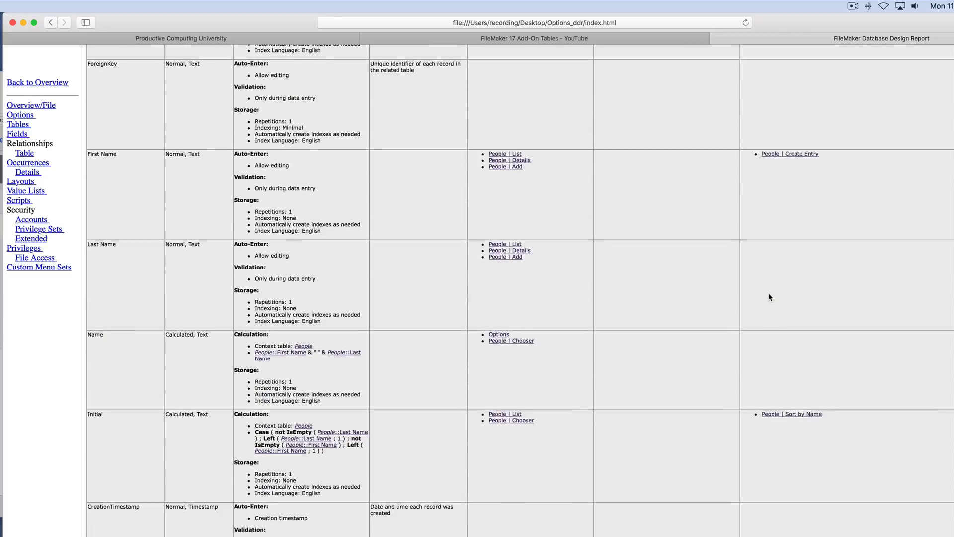
{"action": "scroll", "scroll_direction": "down", "scroll_amount": 3}
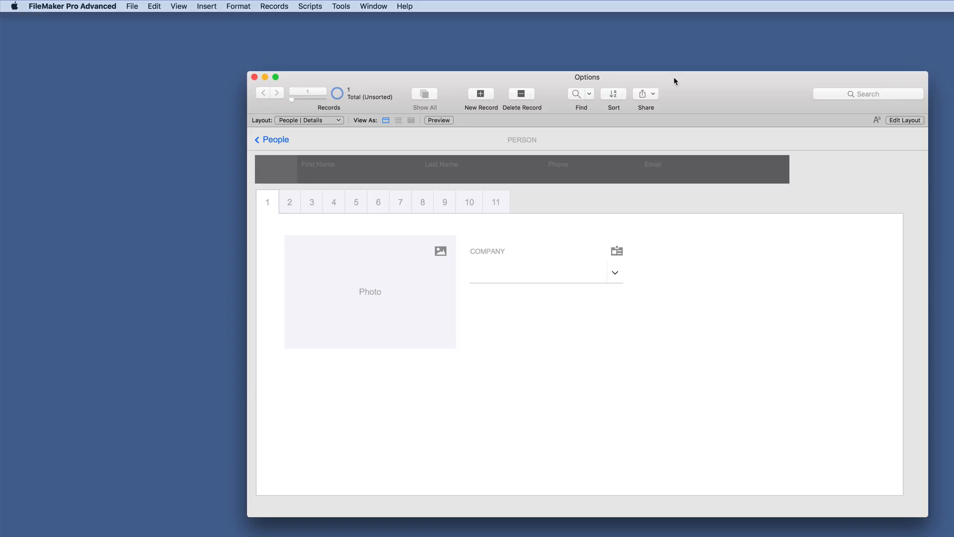
{"action": "mouse_move", "coordinate": [686, 136]}
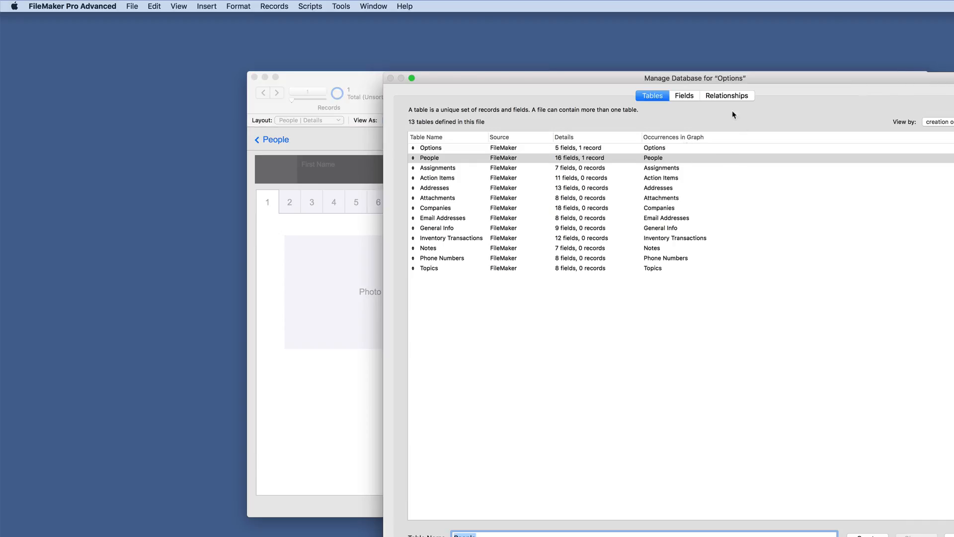
Show the relationships graph, select the General Info occurrence and confirm its removal
{"action": "left_click", "coordinate": [726, 96]}
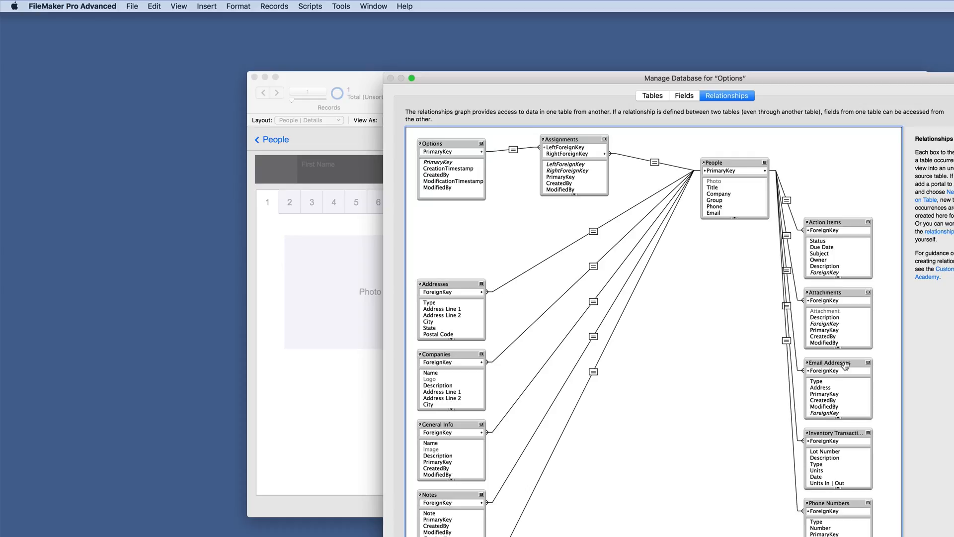
{"action": "left_click", "coordinate": [838, 432]}
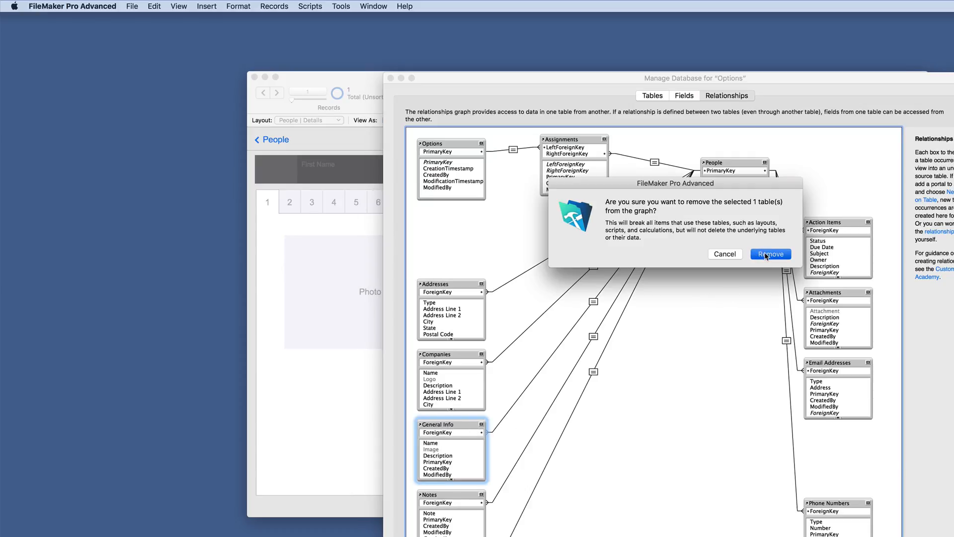
{"action": "left_click", "coordinate": [769, 254]}
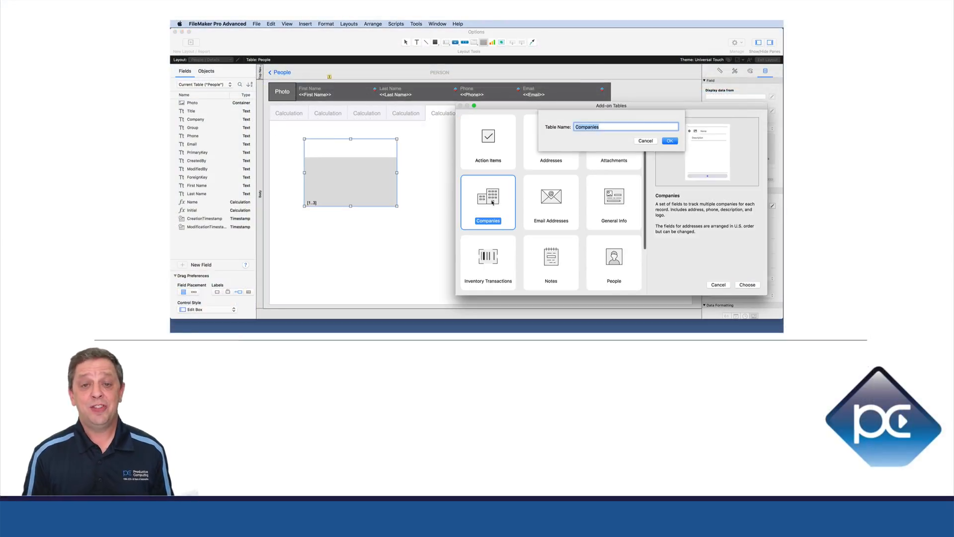
Confirm the Companies and Notes add-on tables in Portal Setup and add the portal to the layout
{"action": "left_click", "coordinate": [669, 140]}
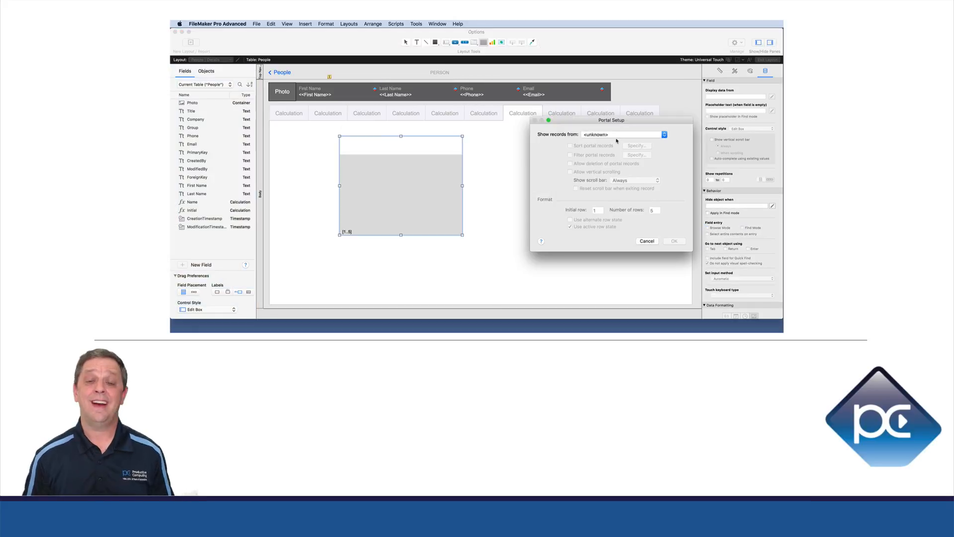
{"action": "left_click", "coordinate": [646, 241]}
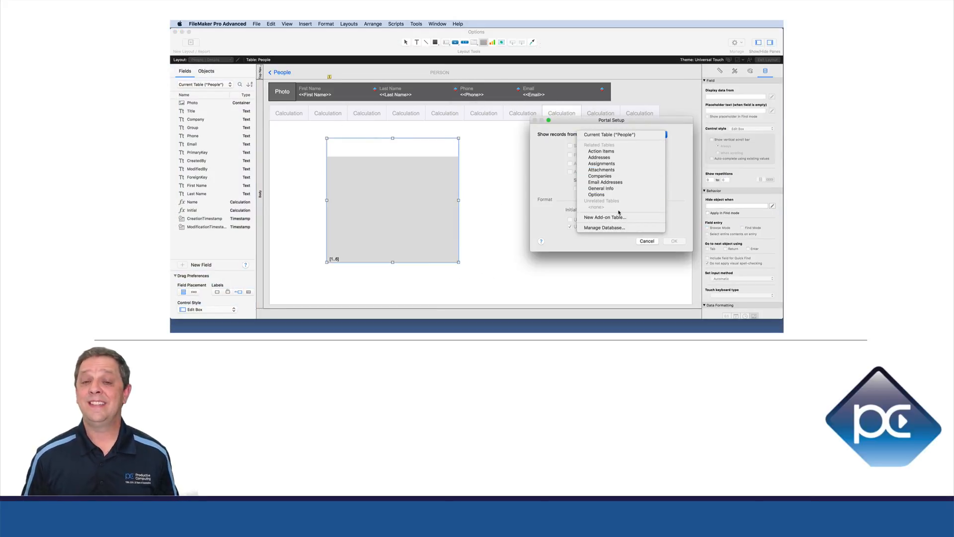
{"action": "left_click", "coordinate": [674, 241]}
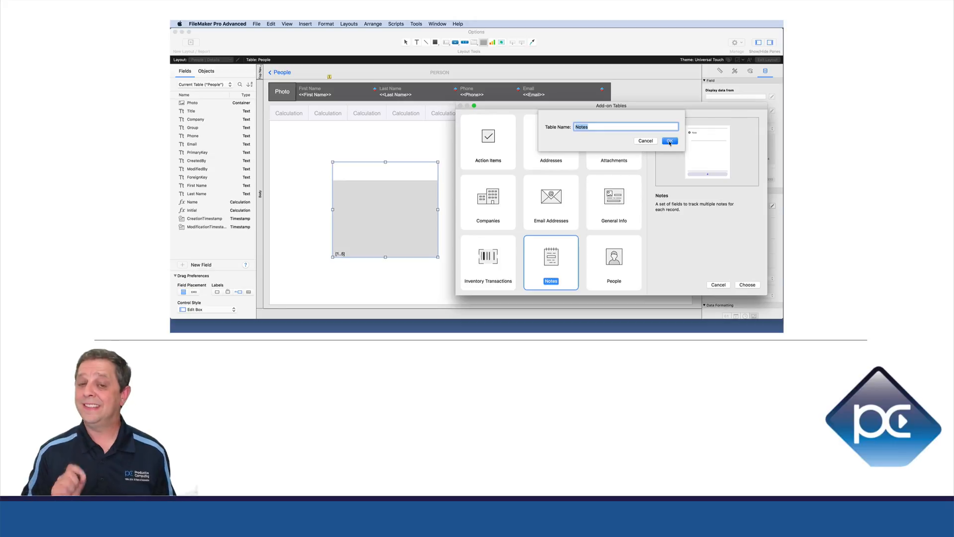
{"action": "left_click", "coordinate": [669, 141]}
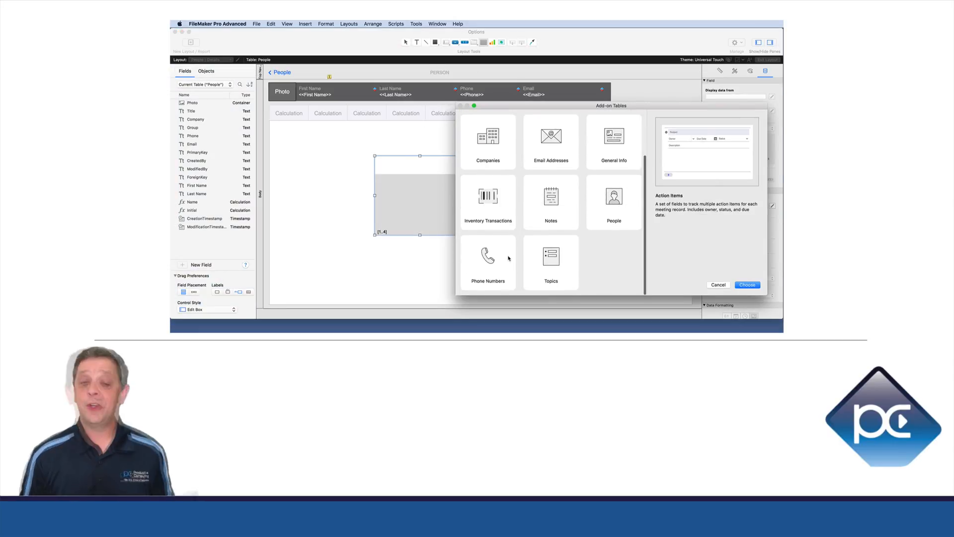
{"action": "left_click", "coordinate": [746, 284]}
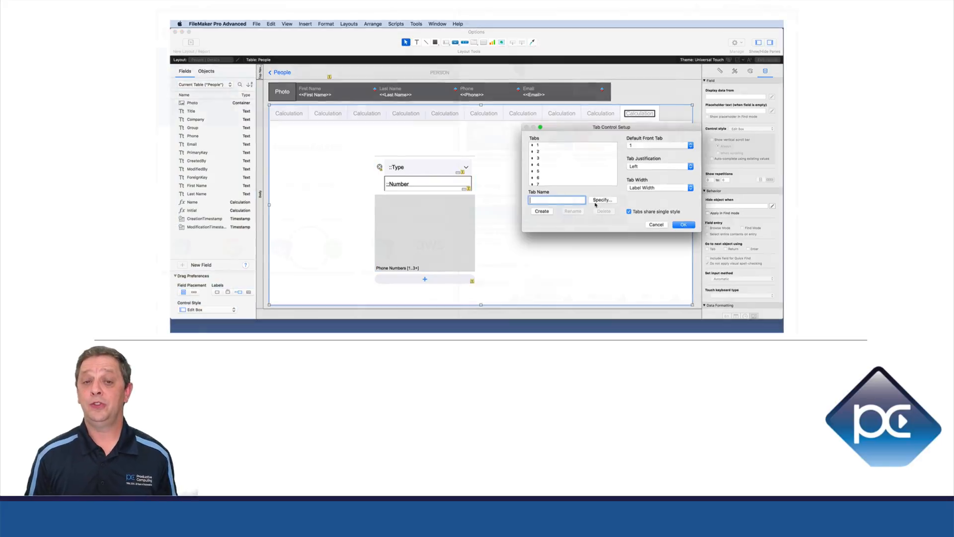